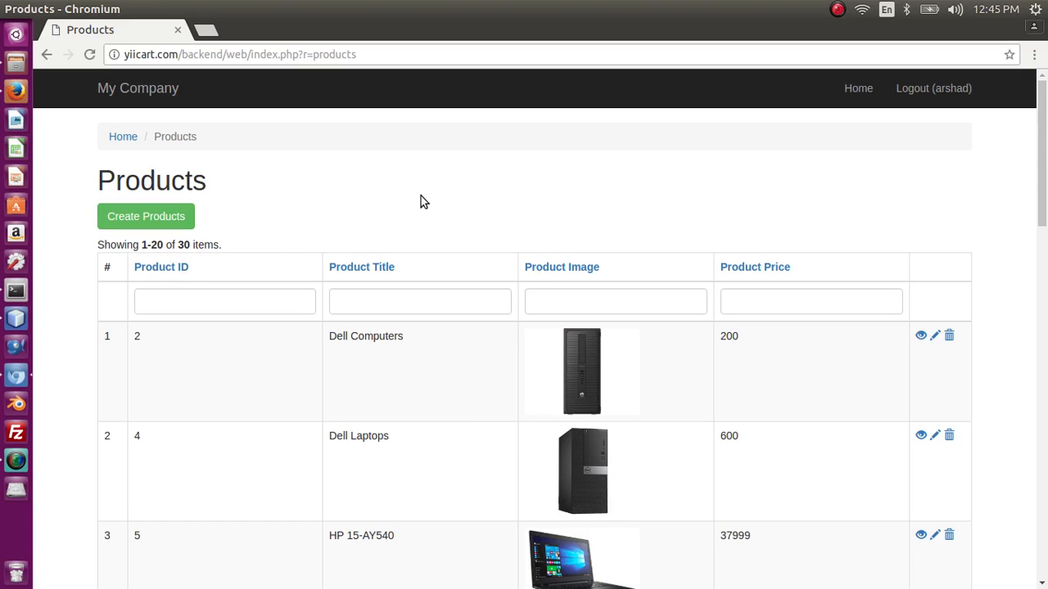
{"action": "mouse_move", "coordinate": [591, 530]}
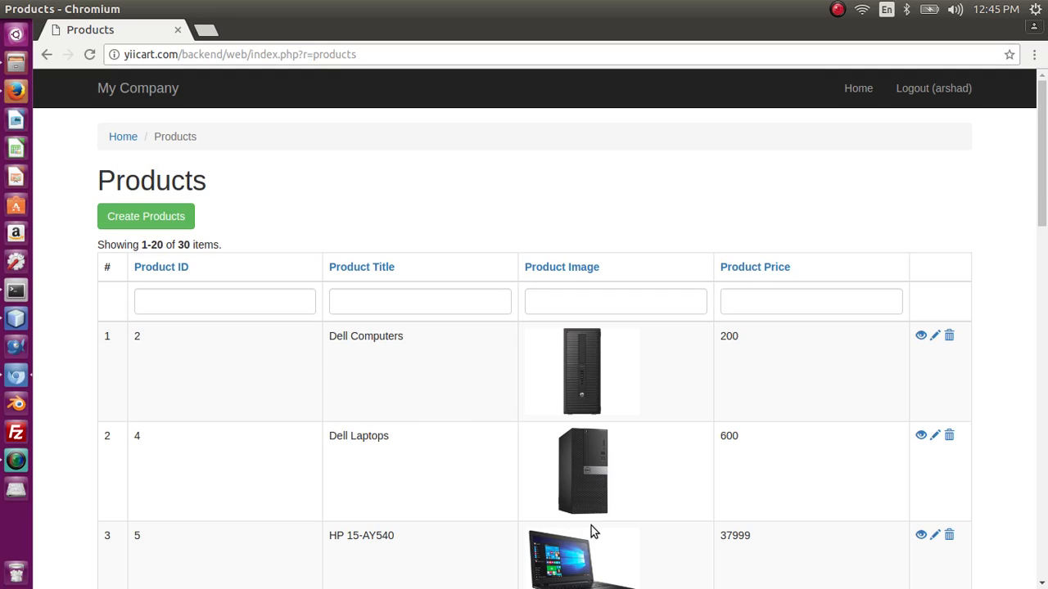
Focus the price filter field in the Products grid
{"action": "left_click", "coordinate": [810, 301]}
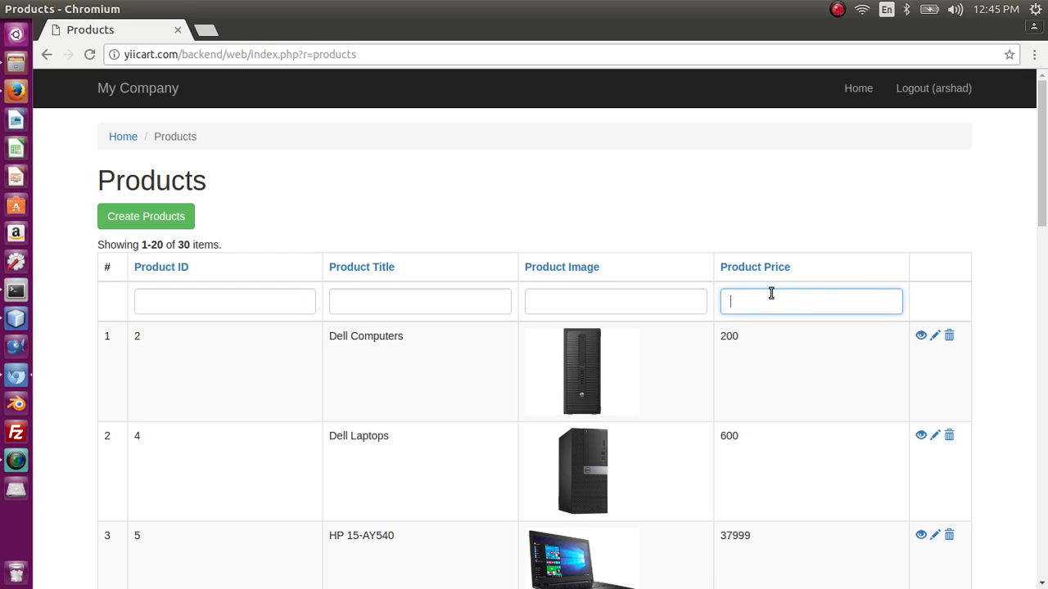
{"action": "mouse_move", "coordinate": [809, 412]}
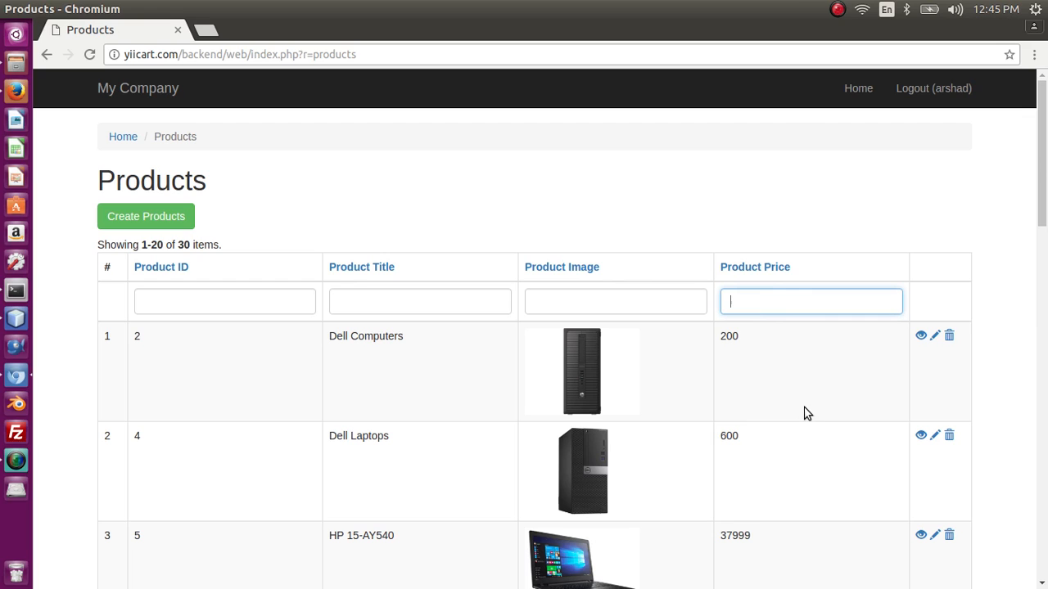
{"action": "mouse_move", "coordinate": [46, 326]}
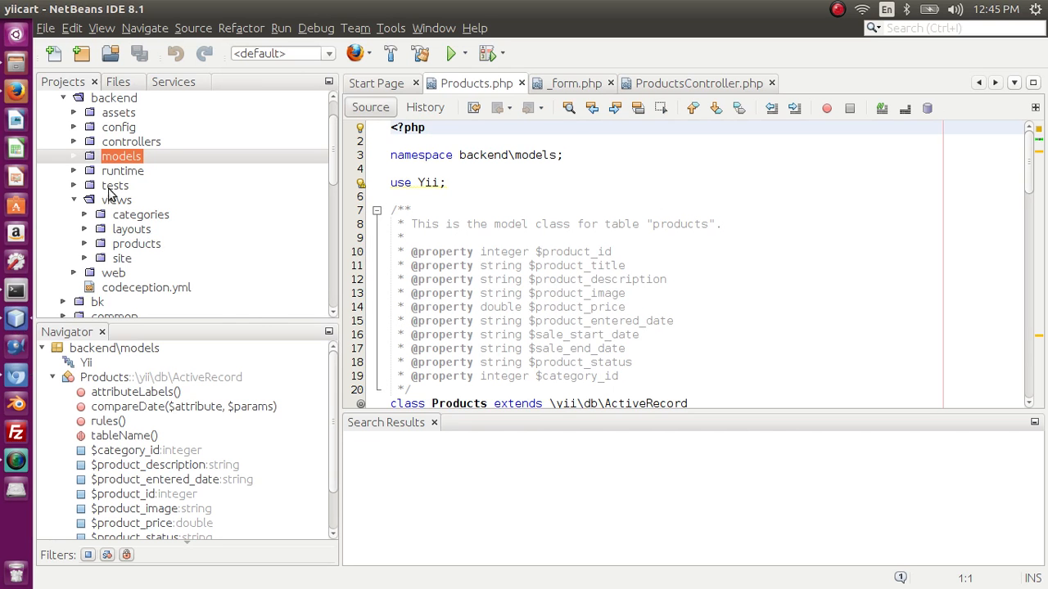
Add 'category_id' to the GridView columns in backend/views/products/index.php and save
{"action": "left_click", "coordinate": [116, 200]}
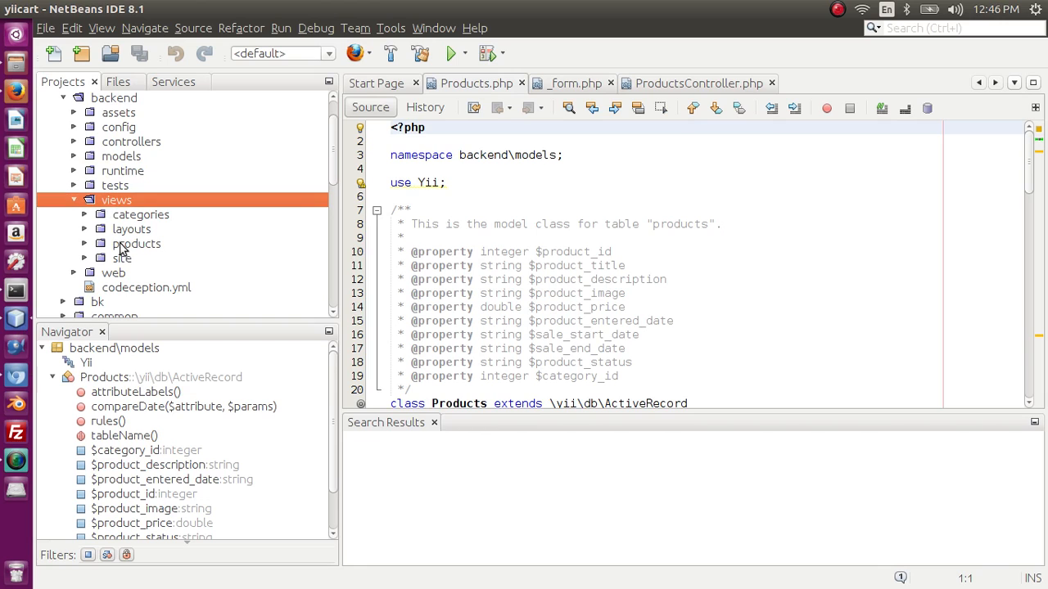
{"action": "mouse_move", "coordinate": [89, 249]}
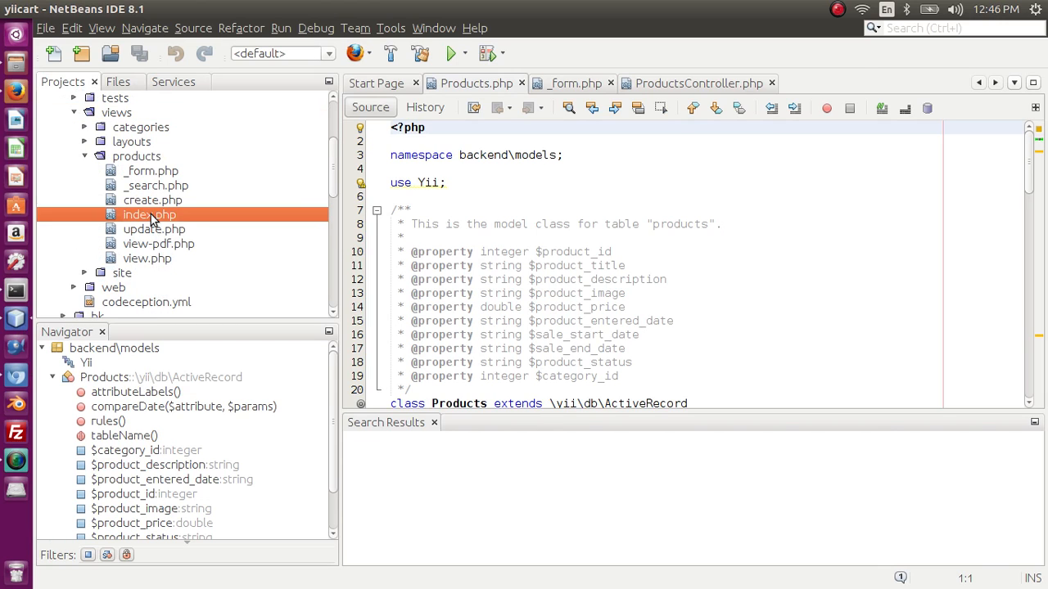
{"action": "double_click", "coordinate": [151, 214]}
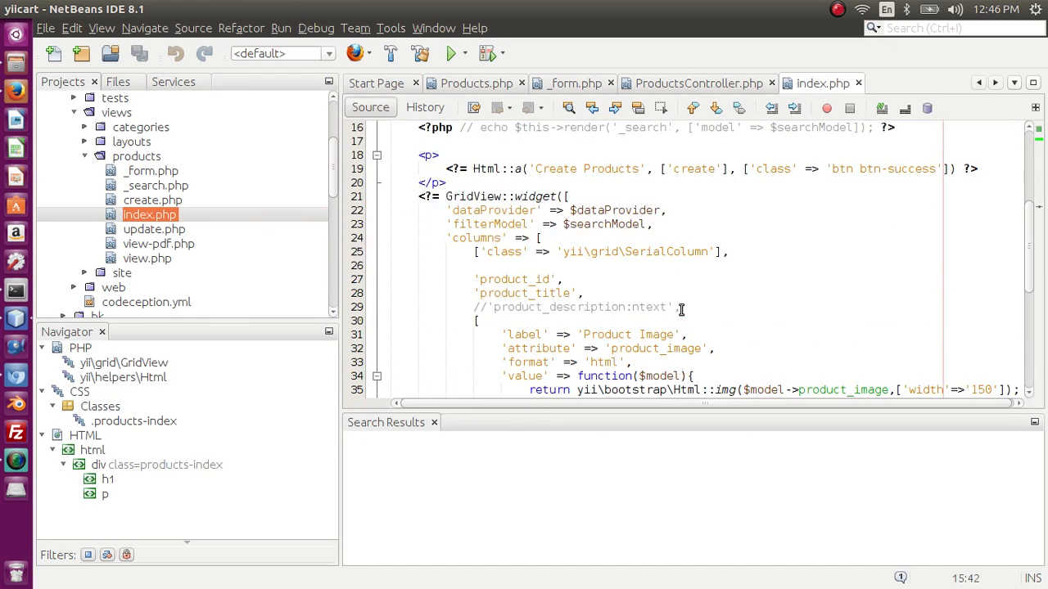
{"action": "scroll", "scroll_direction": "down", "scroll_amount": 3}
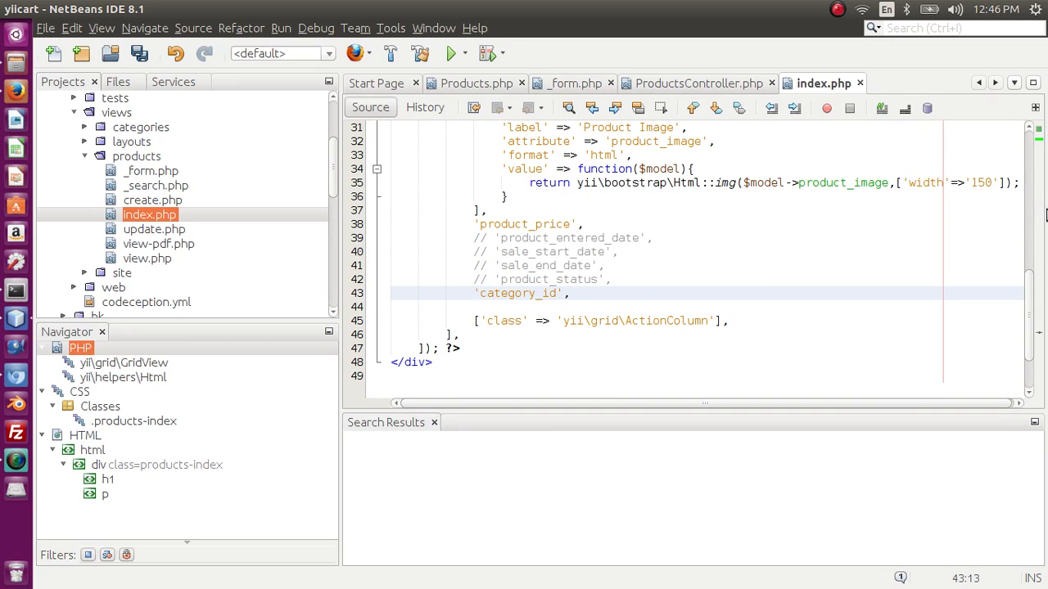
{"action": "key", "text": "ctrl+s"}
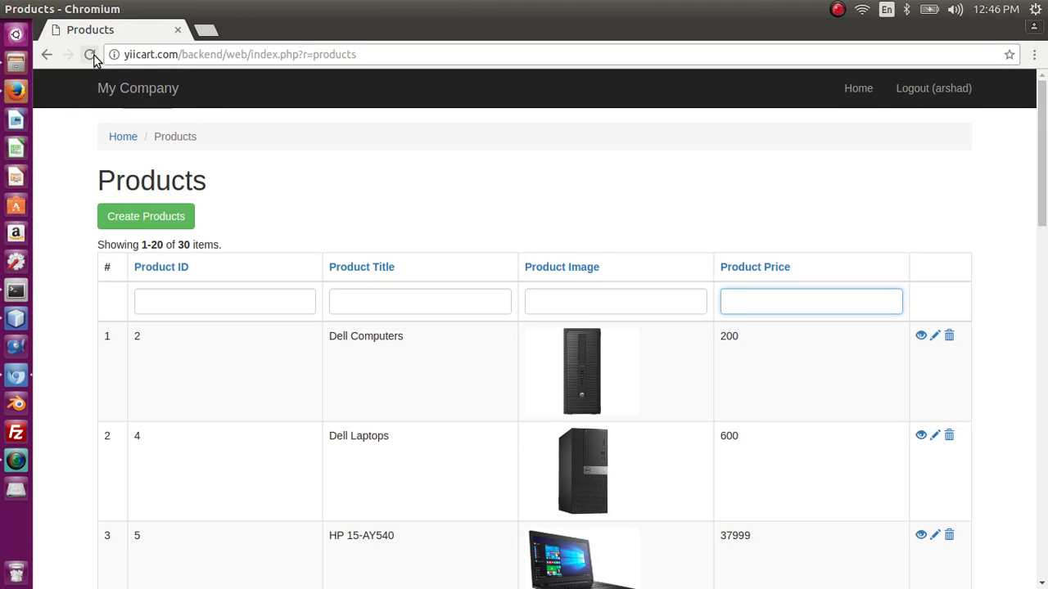
Reload the Products page and filter the new Category ID column by 1, narrowing to 4 products
{"action": "left_click", "coordinate": [90, 54]}
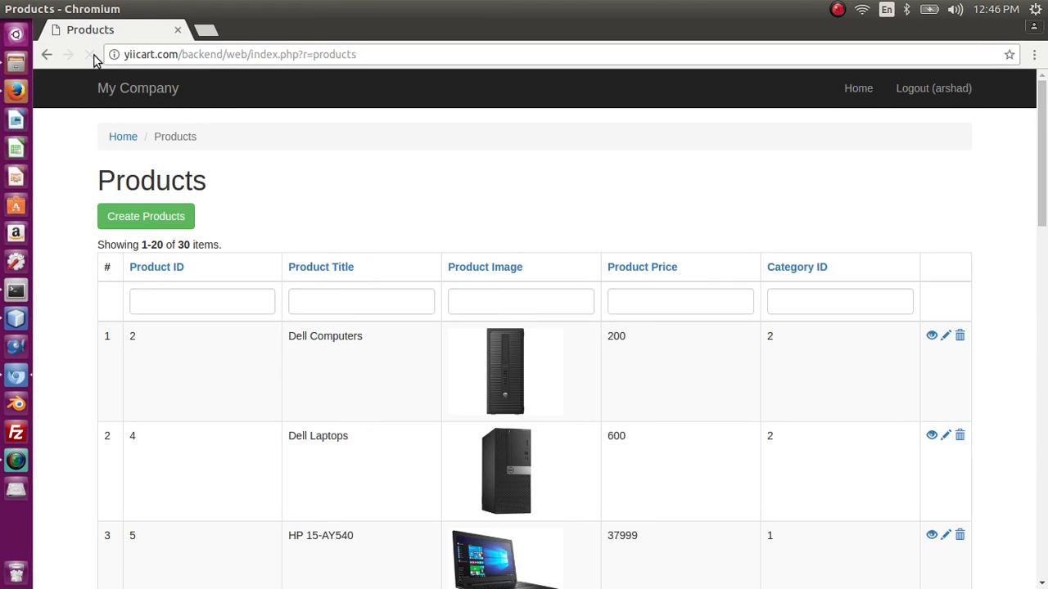
{"action": "left_click", "coordinate": [90, 54]}
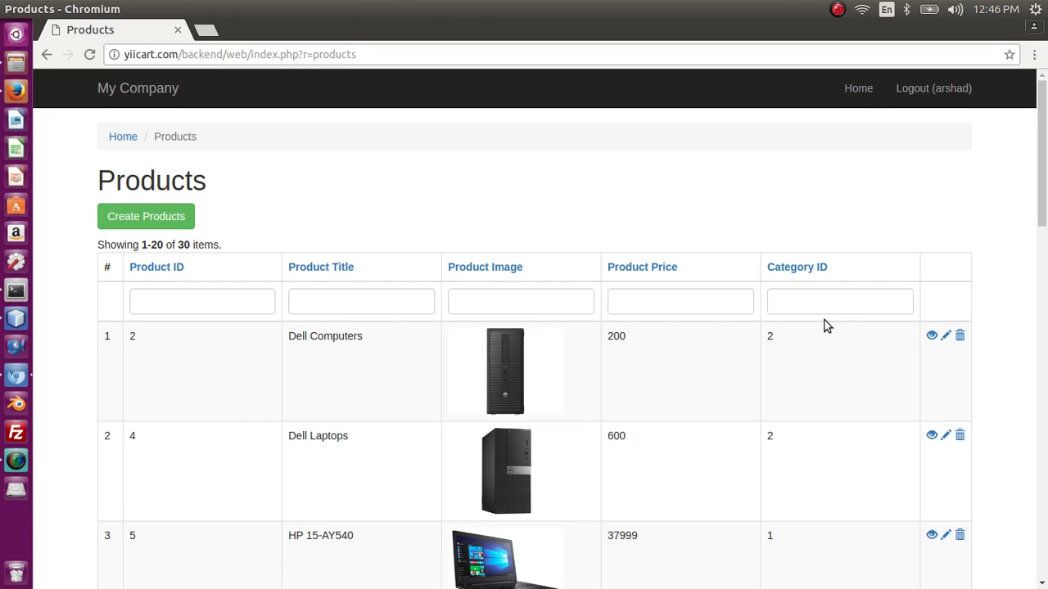
{"action": "mouse_move", "coordinate": [770, 342]}
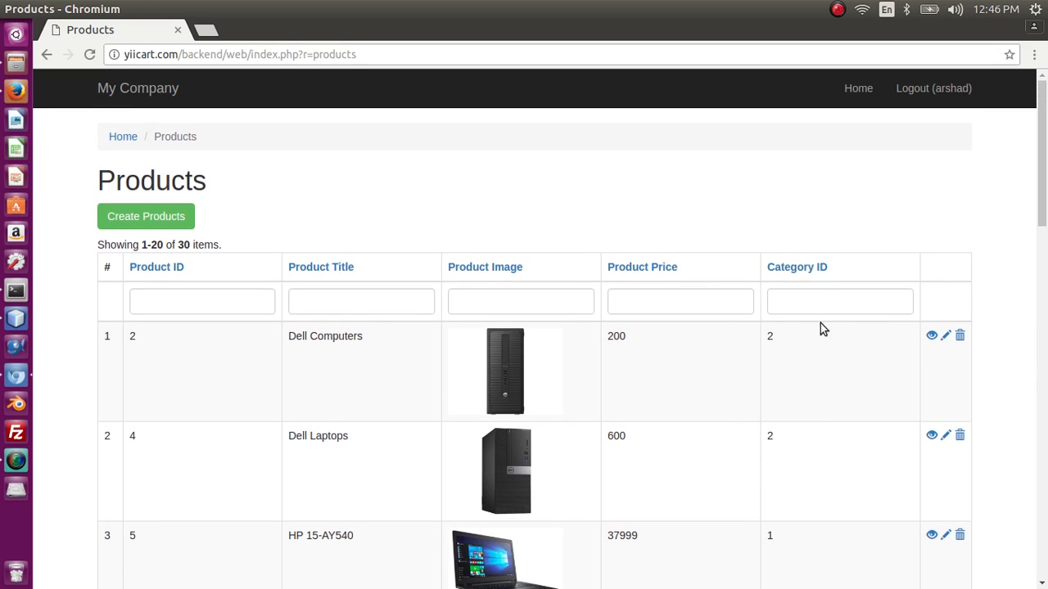
{"action": "left_click", "coordinate": [838, 301]}
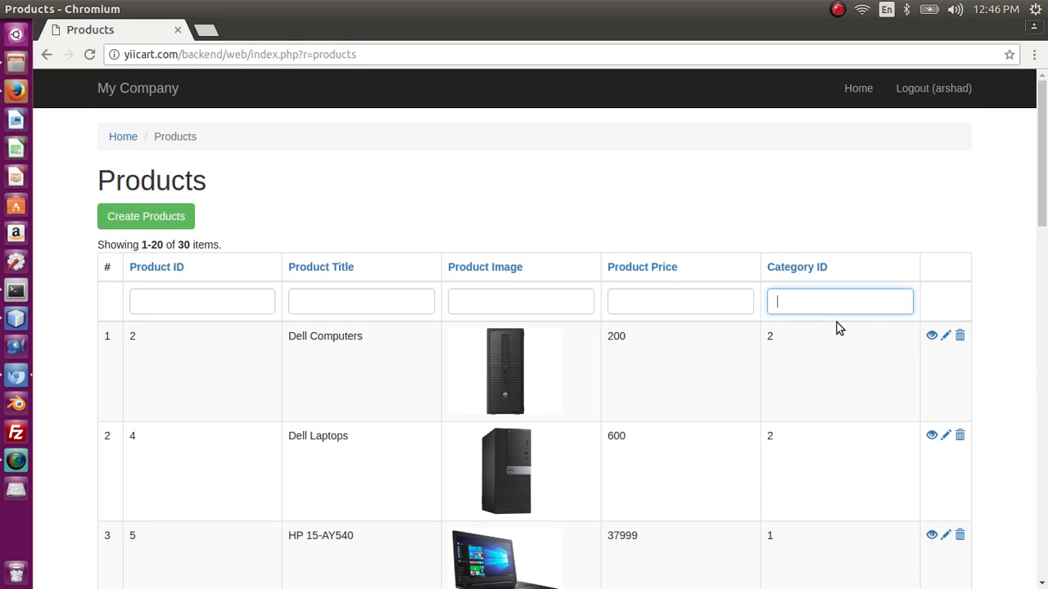
{"action": "type", "text": "1"}
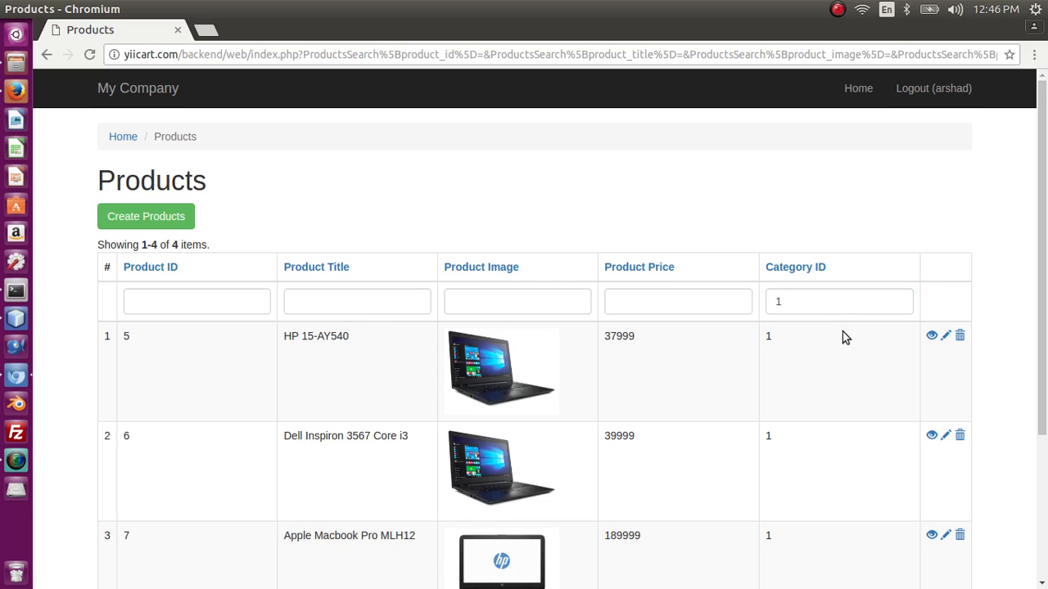
{"action": "left_click", "coordinate": [838, 302]}
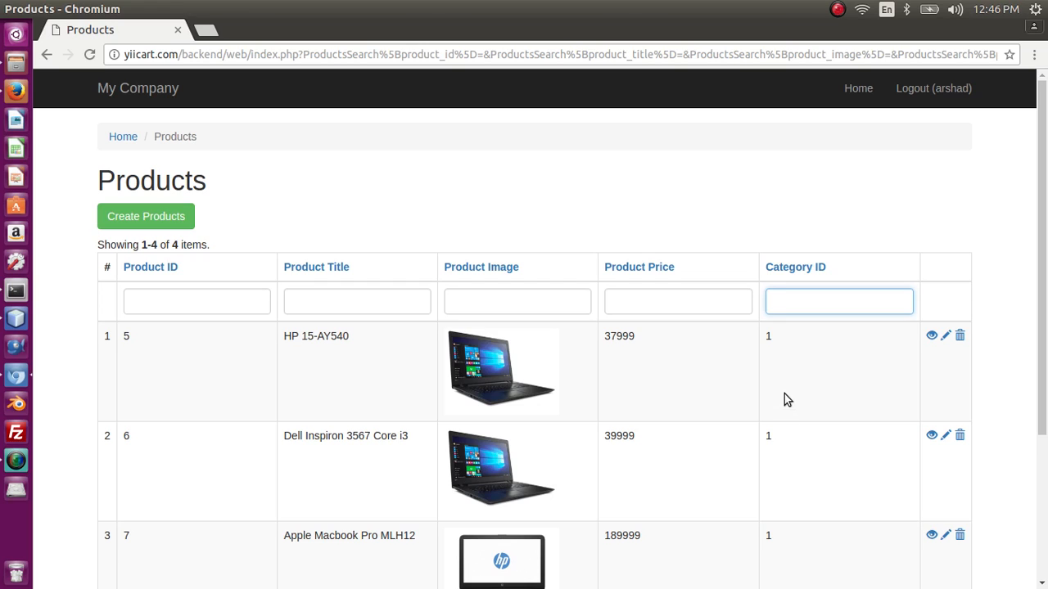
{"action": "mouse_move", "coordinate": [789, 374]}
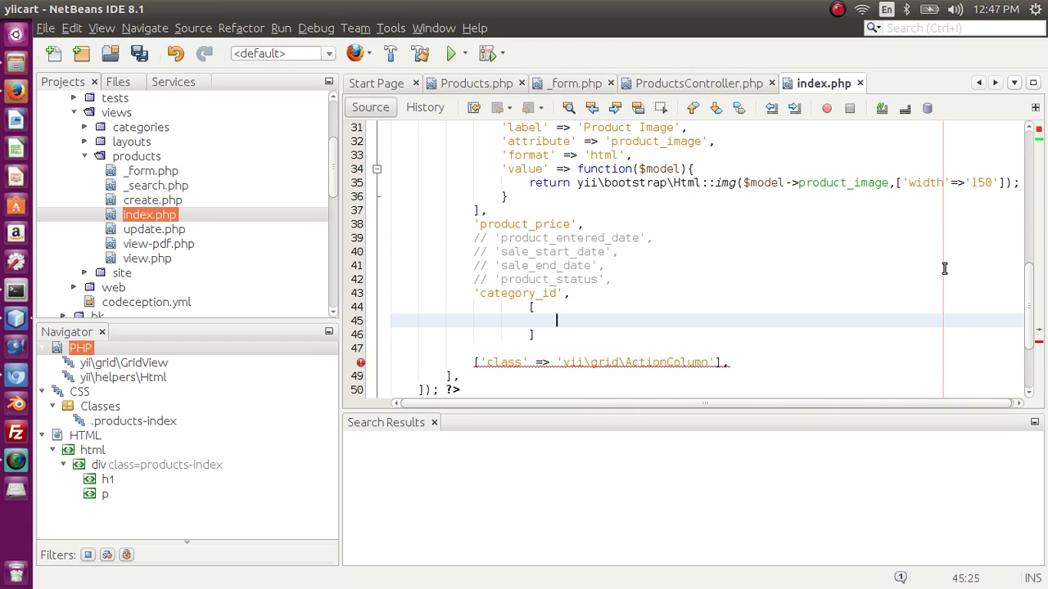
Define a 'Category Title' column with label and attribute 'category_id' in the GridView
{"action": "type", "text": "'b'"}
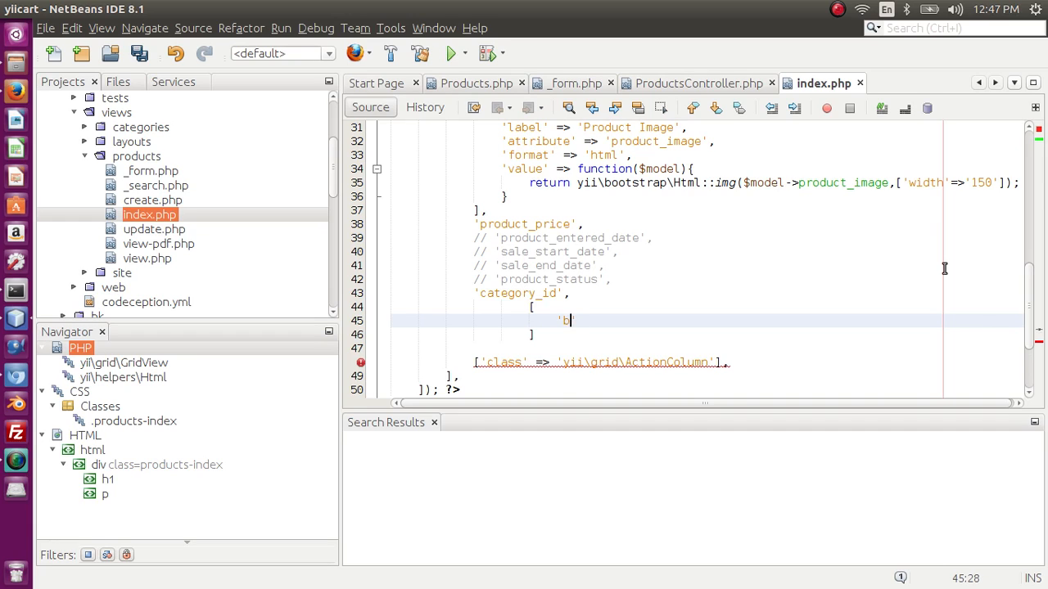
{"action": "type", "text": "abel"}
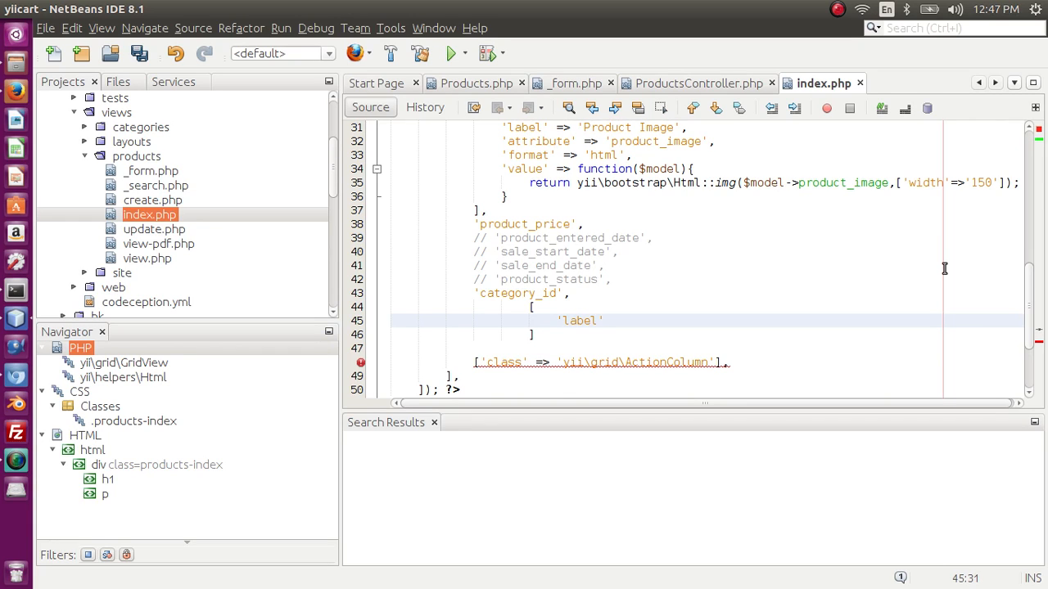
{"action": "type", "text": "="}
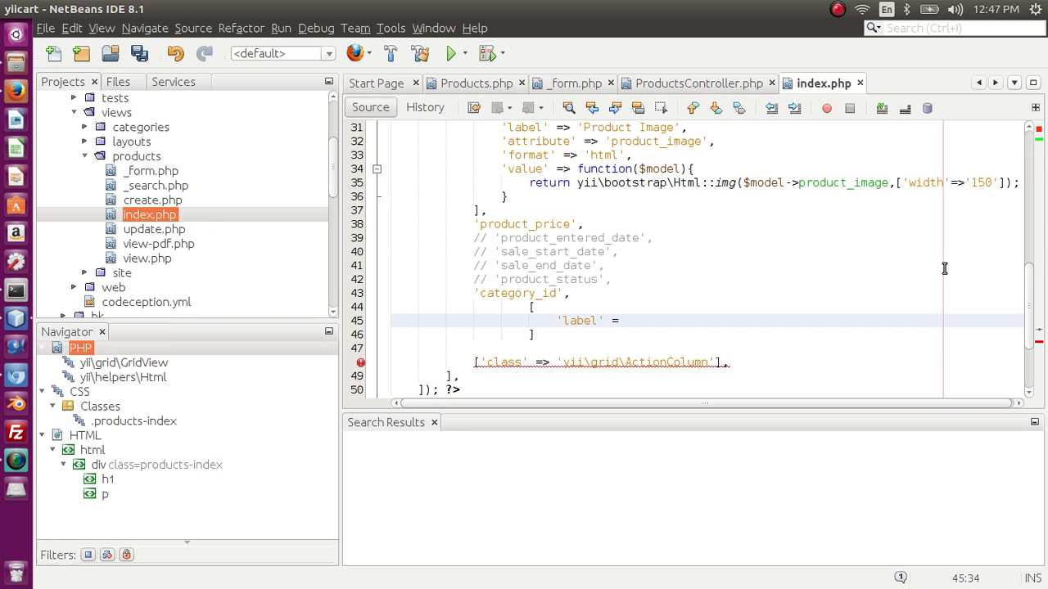
{"action": "type", "text": "=> 'C'"}
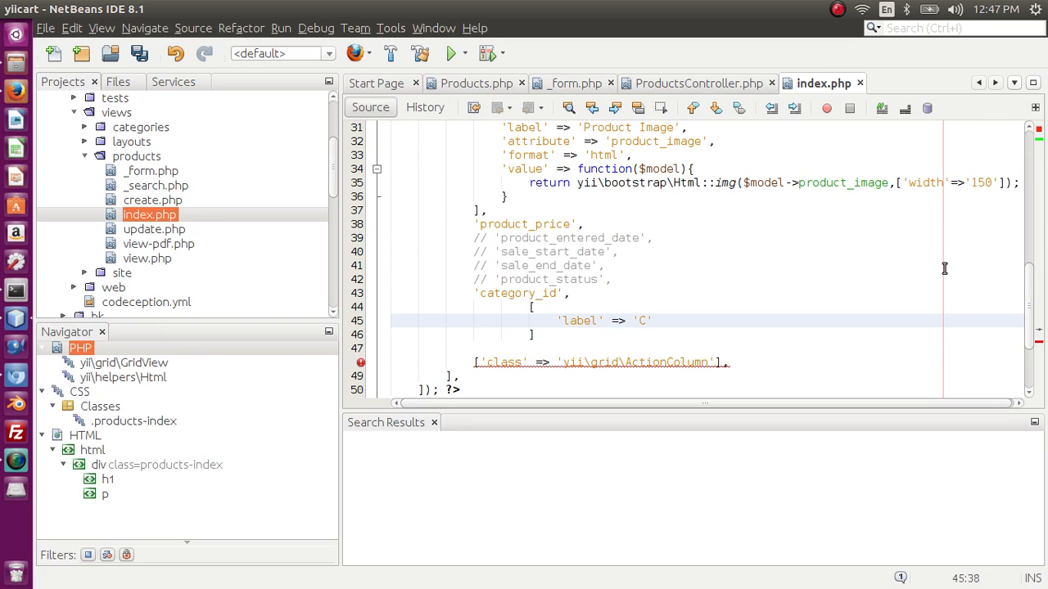
{"action": "type", "text": "ategory Title"}
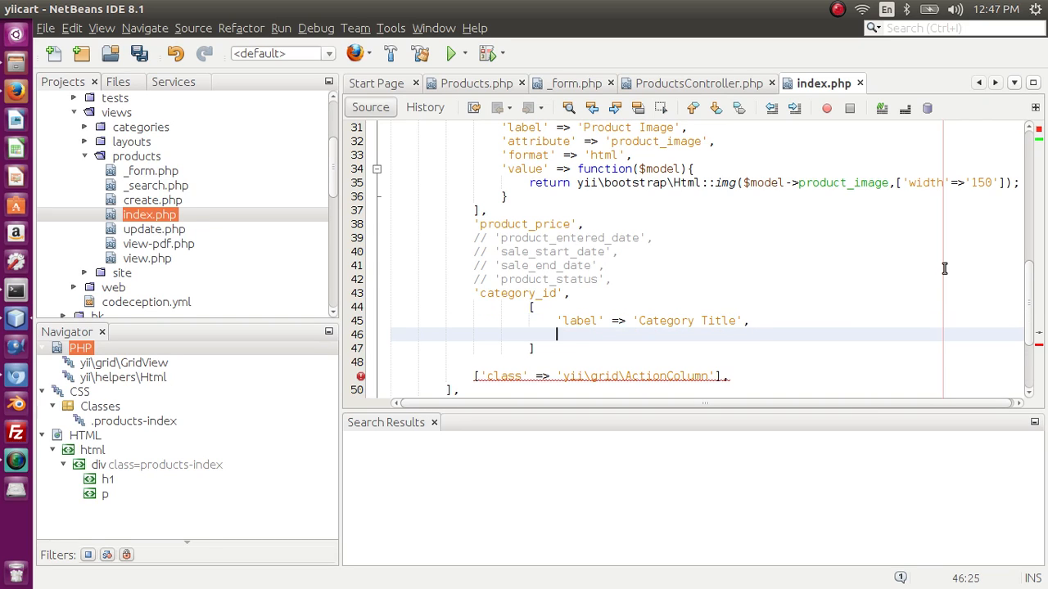
{"action": "type", "text": "'attr"}
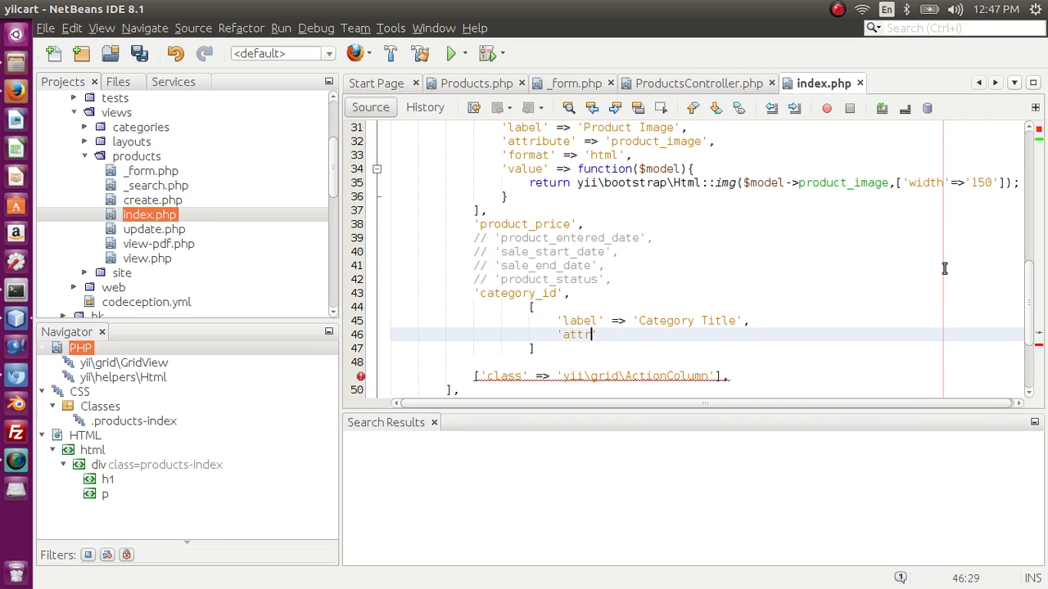
{"action": "type", "text": "ibute"}
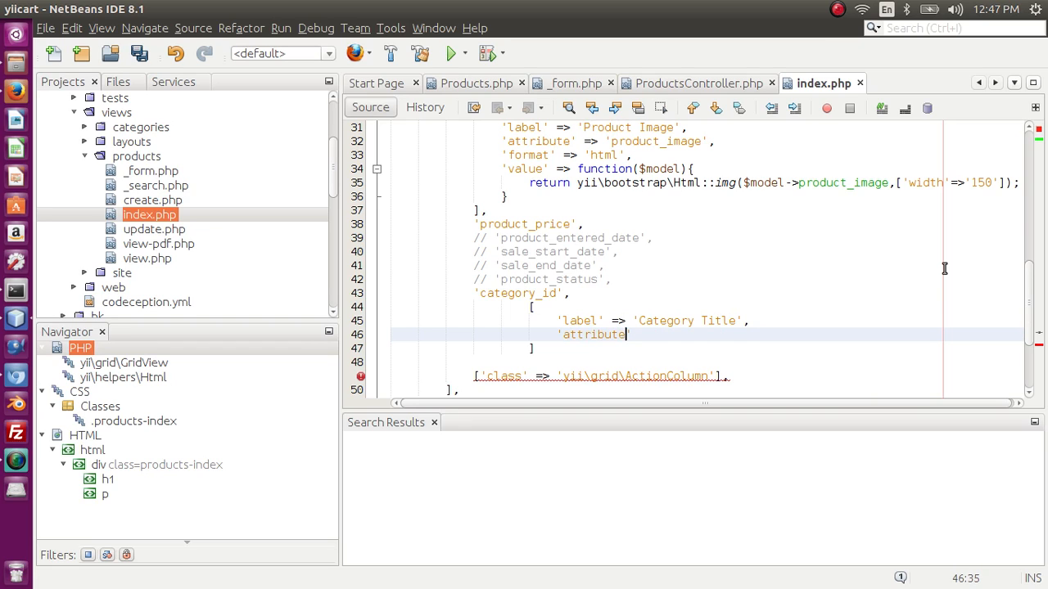
{"action": "type", "text": "=>"}
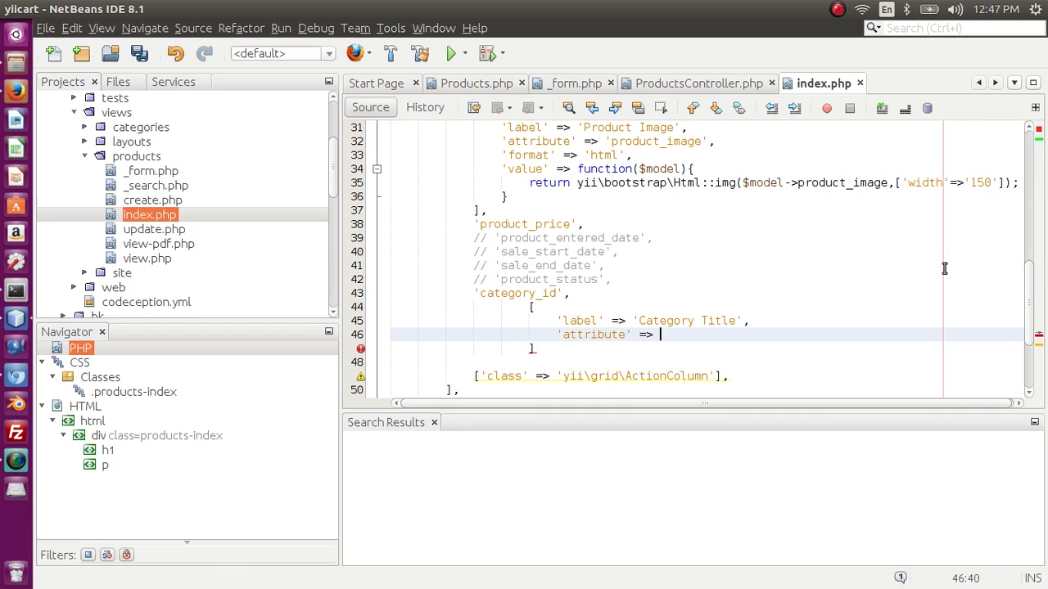
{"action": "type", "text": "'ca"}
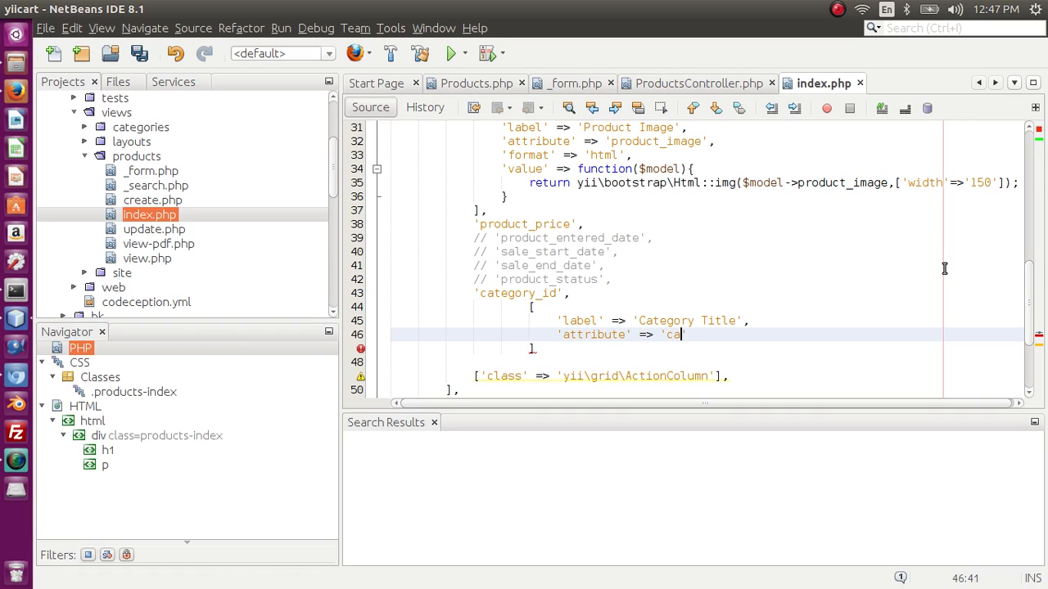
{"action": "type", "text": "tegory_id'"}
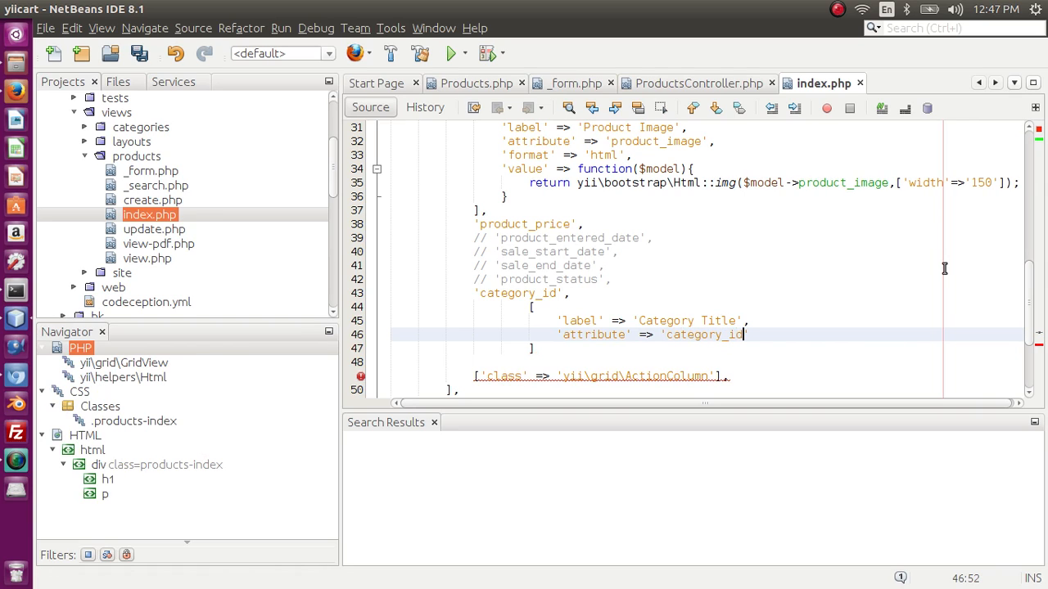
{"action": "type", "text": ","}
{"action": "type", "text": "'value' =>"}
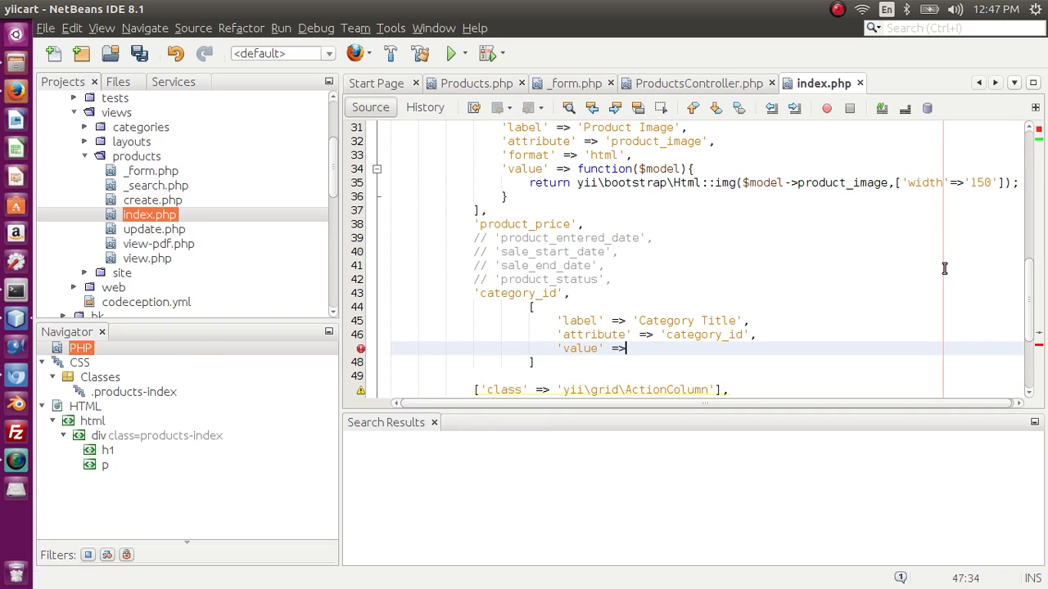
Write the value function looking up Categories::find()->where(['category_id' => $model->category_id])->one()
{"action": "type", "text": "f"}
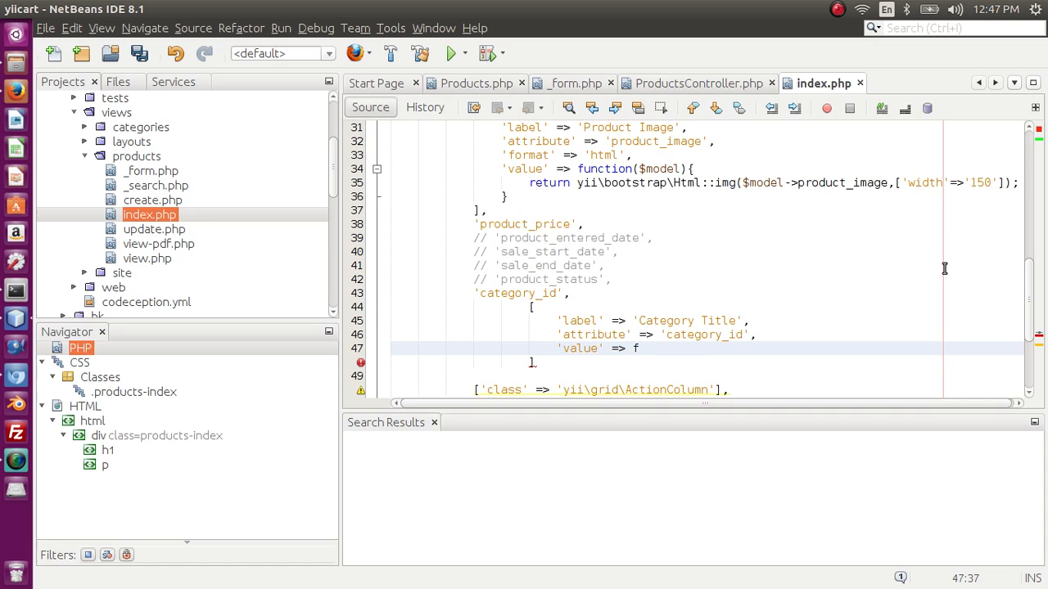
{"action": "type", "text": "unction($mod"}
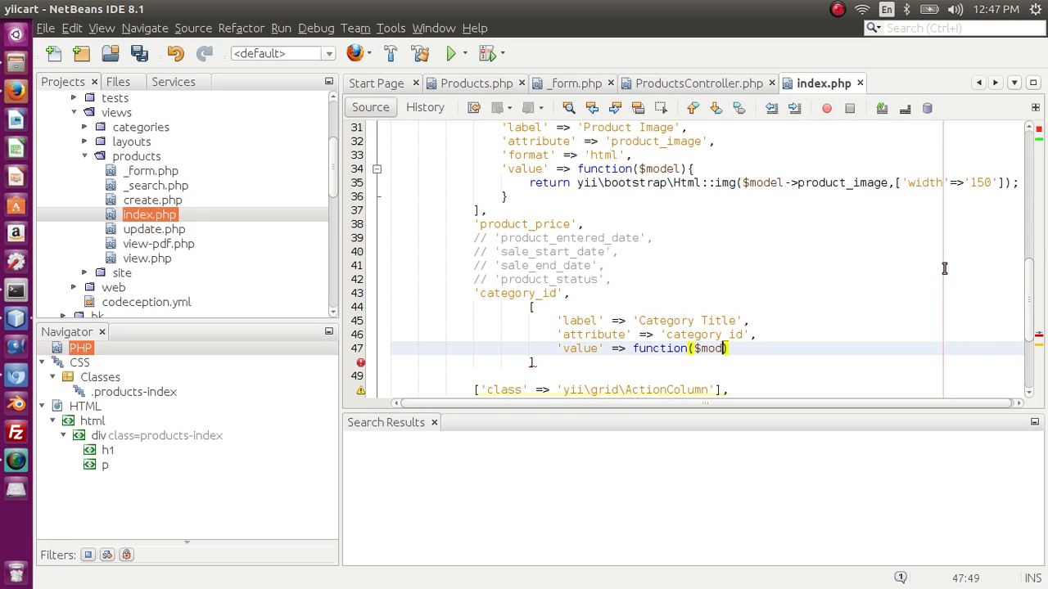
{"action": "type", "text": "el)"}
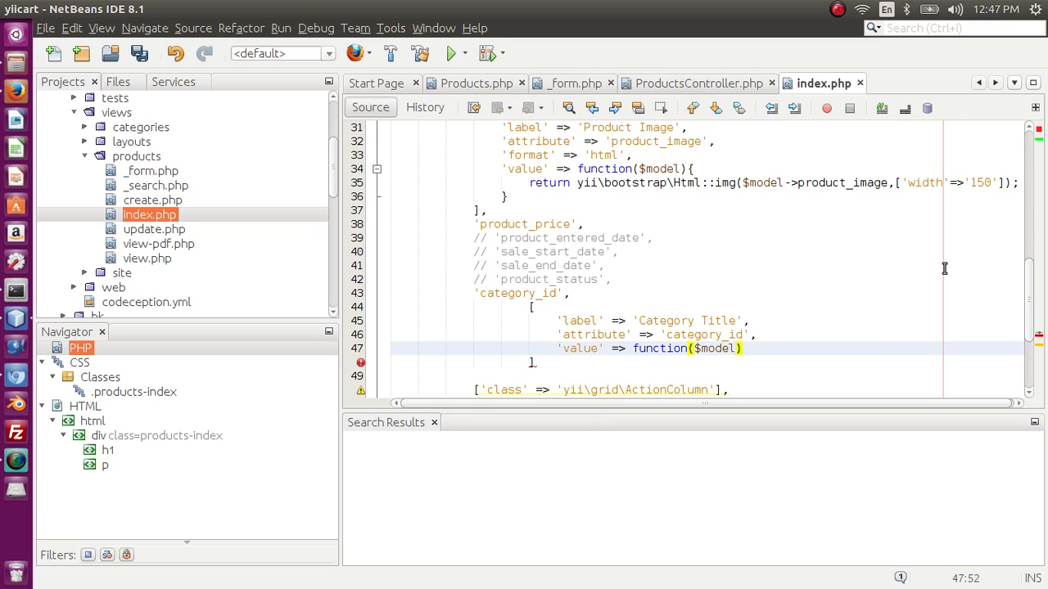
{"action": "type", "text": "{"}
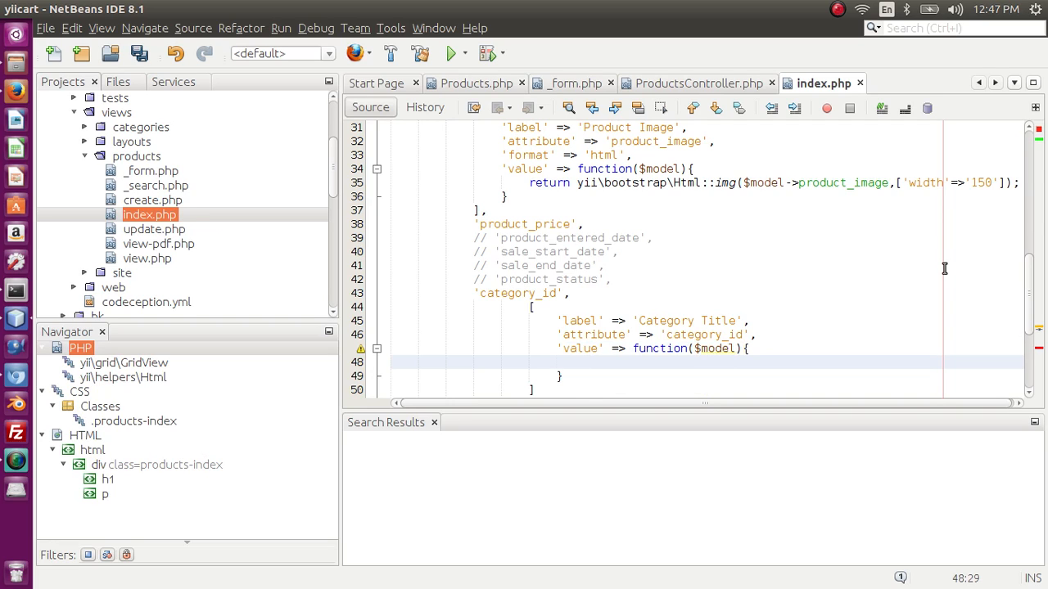
{"action": "type", "text": "$cat"}
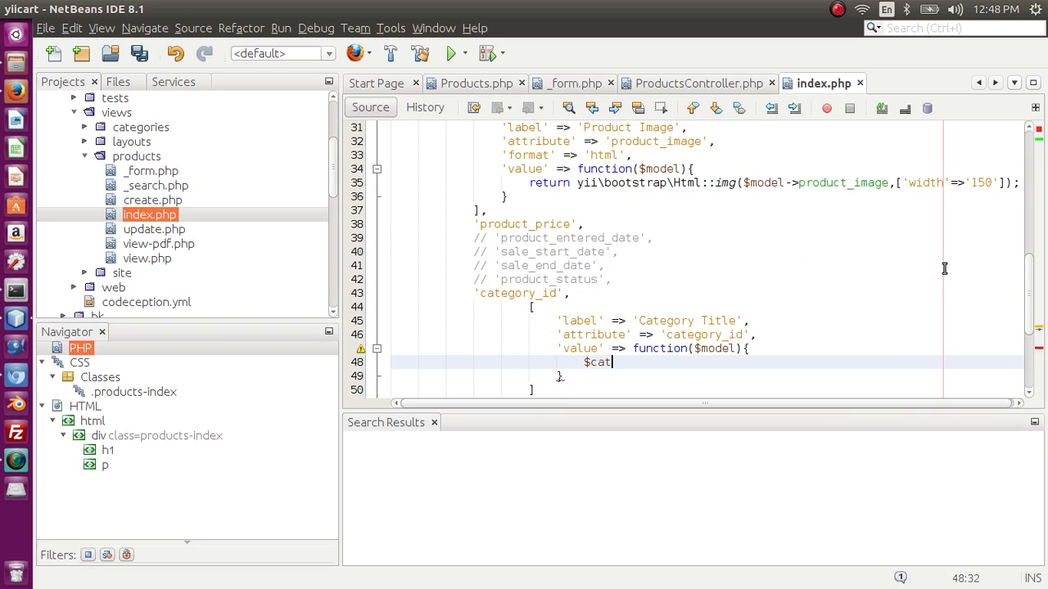
{"action": "type", "text": "egory"}
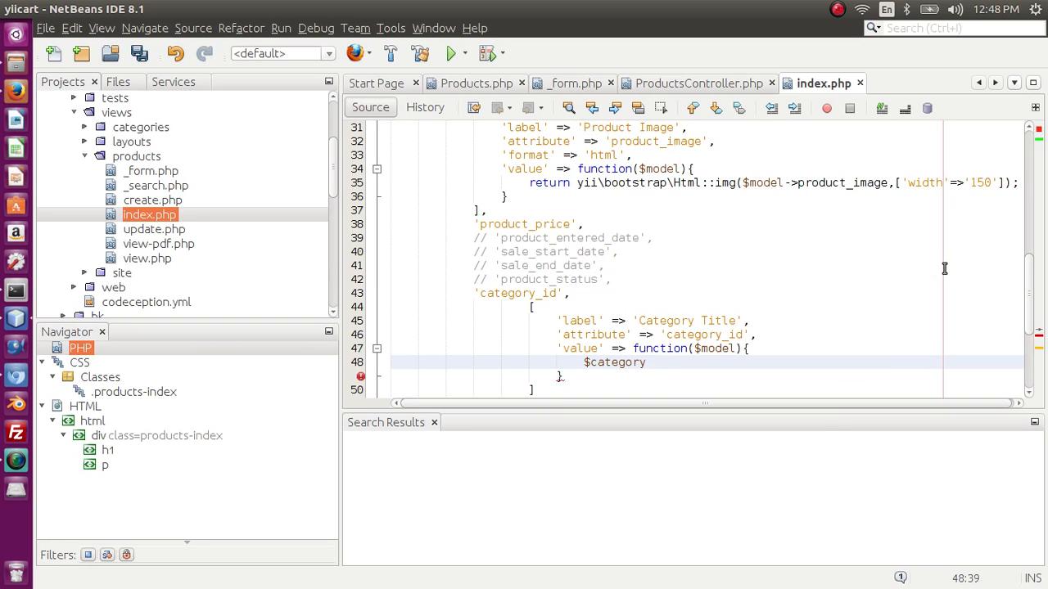
{"action": "type", "text": "= Cat"}
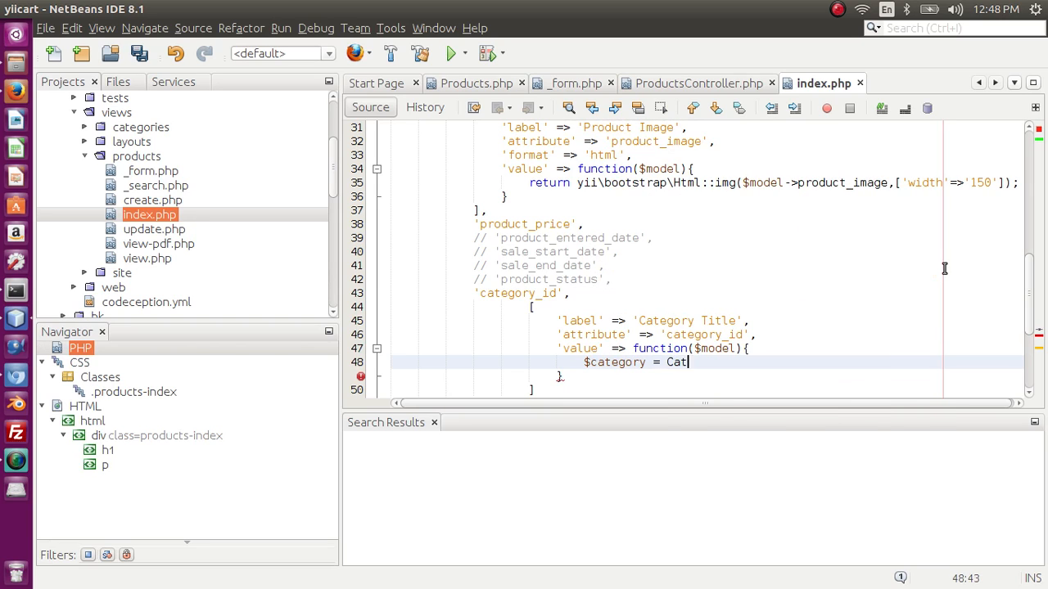
{"action": "type", "text": "backend\\models\\Categories::"}
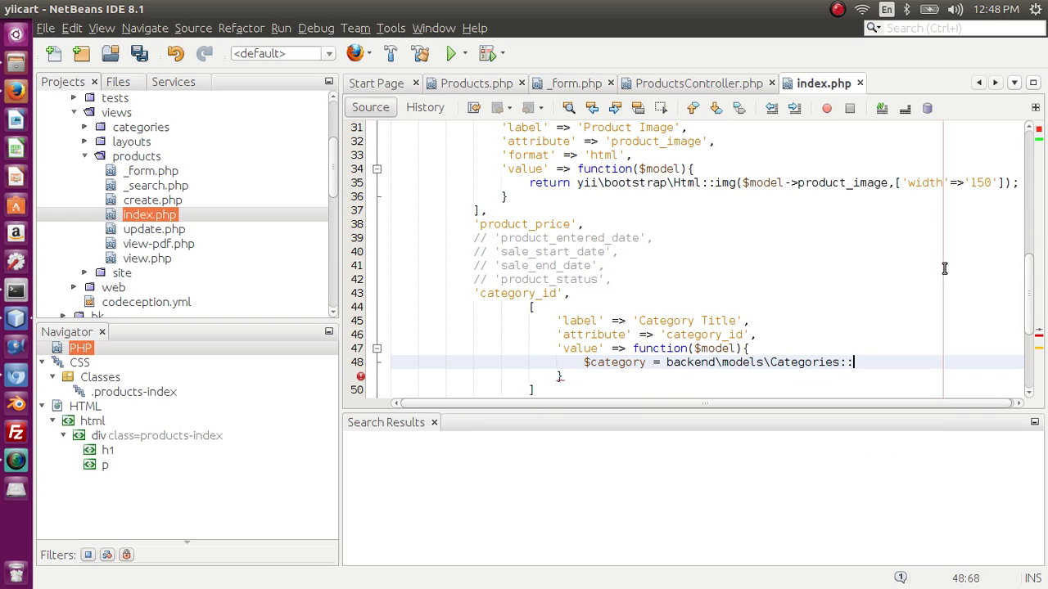
{"action": "type", "text": "fine"}
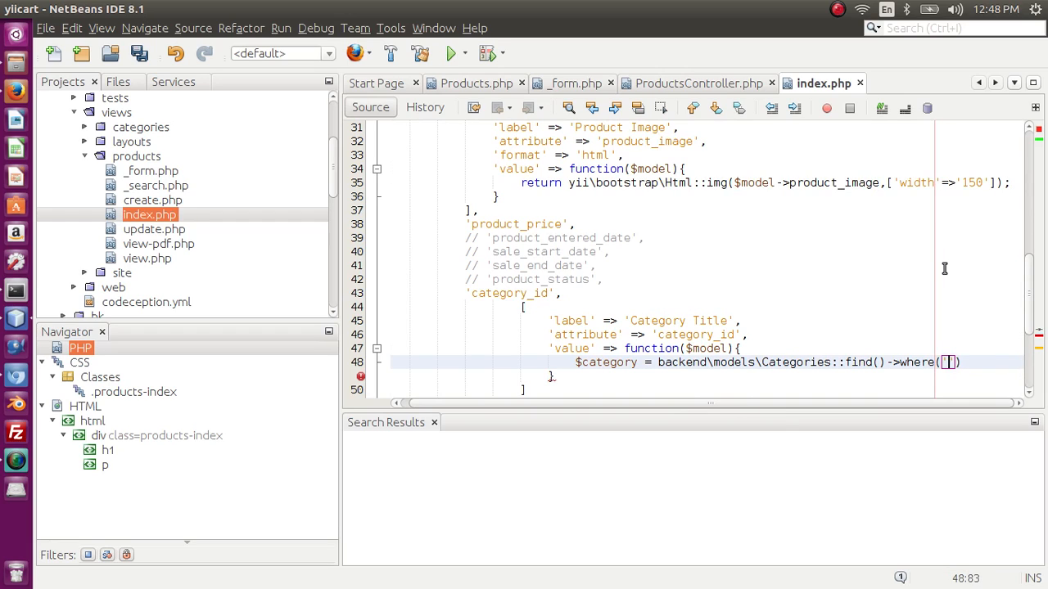
{"action": "type", "text": "cateog"}
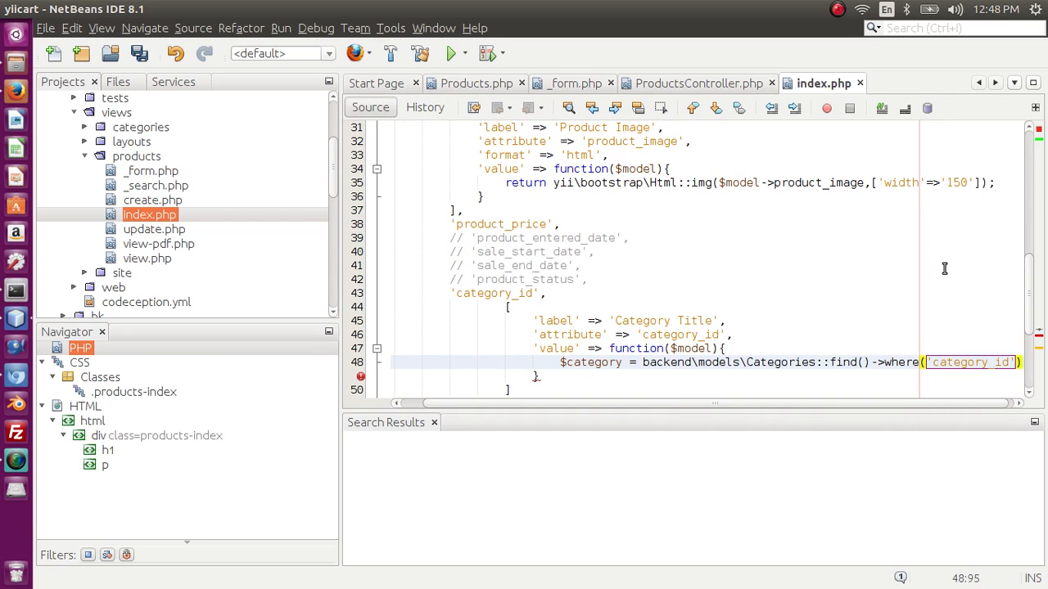
{"action": "type", "text": "=>"}
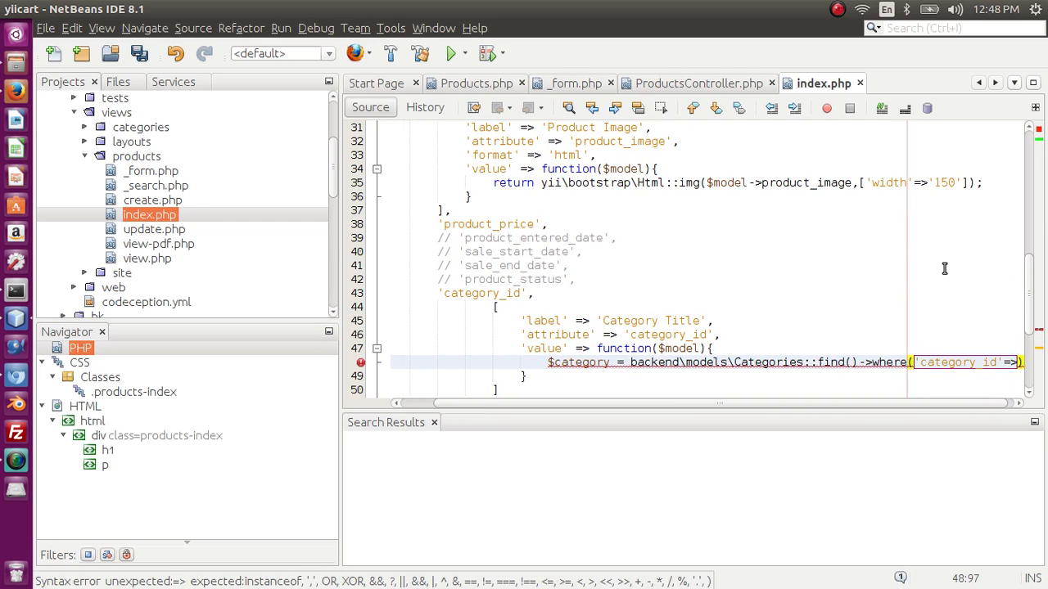
{"action": "type", "text": "$model->category_id"}
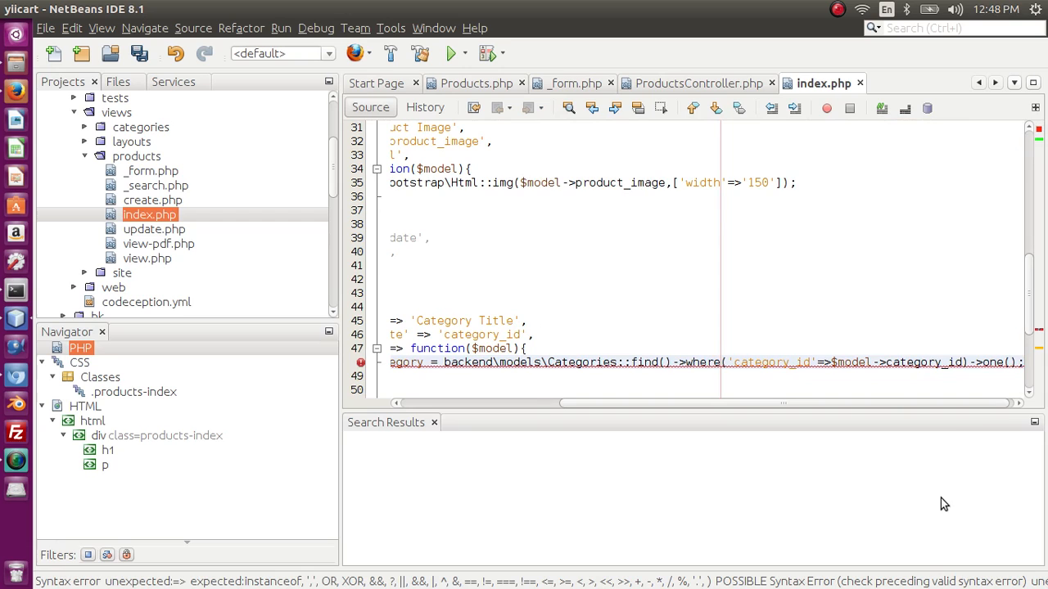
{"action": "scroll", "scroll_direction": "right", "scroll_amount": 3}
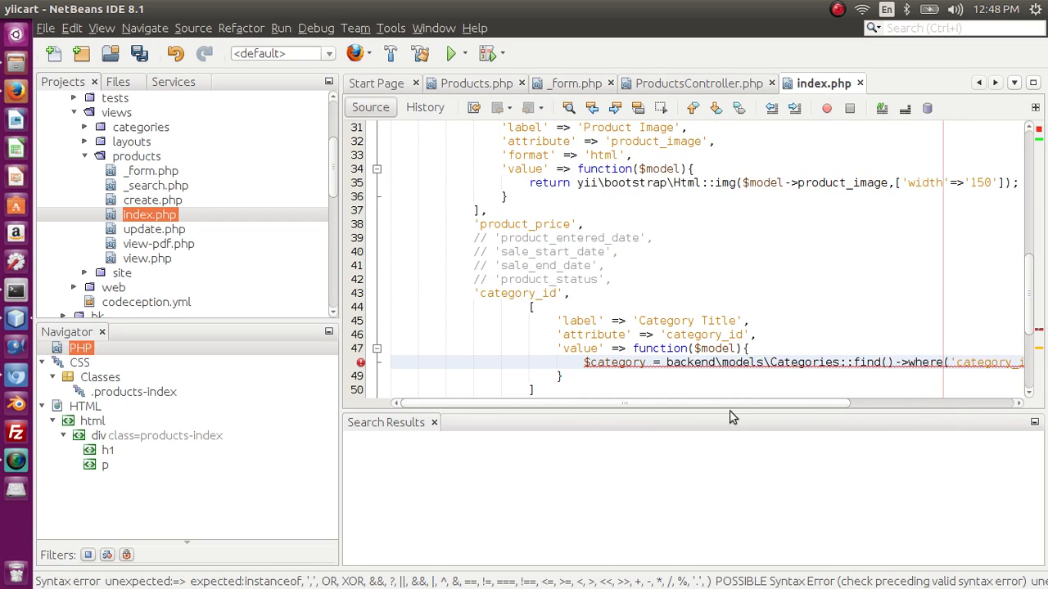
{"action": "scroll", "scroll_direction": "right", "scroll_amount": 3}
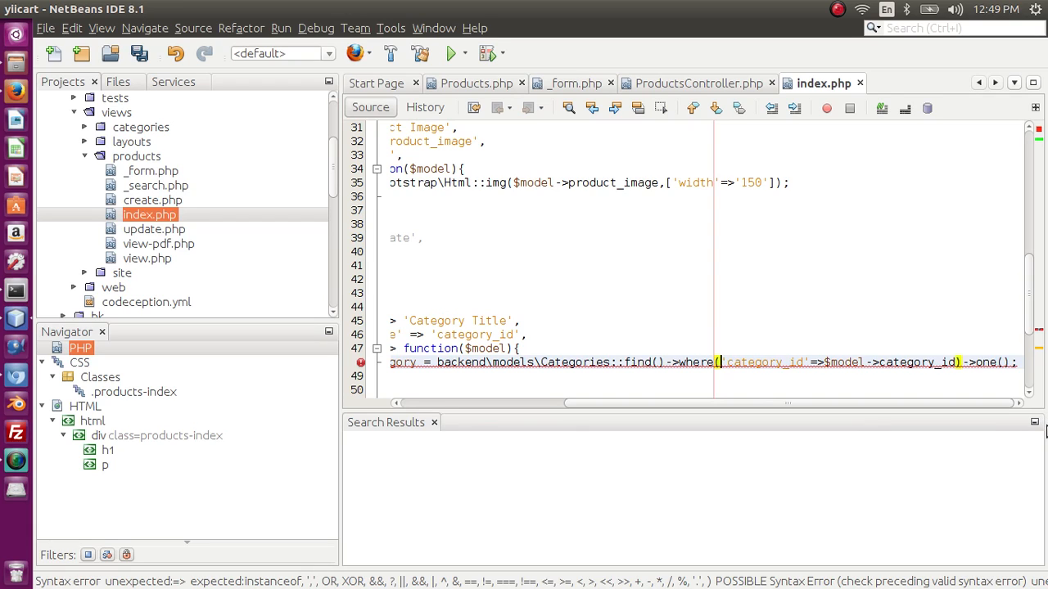
{"action": "type", "text": "["}
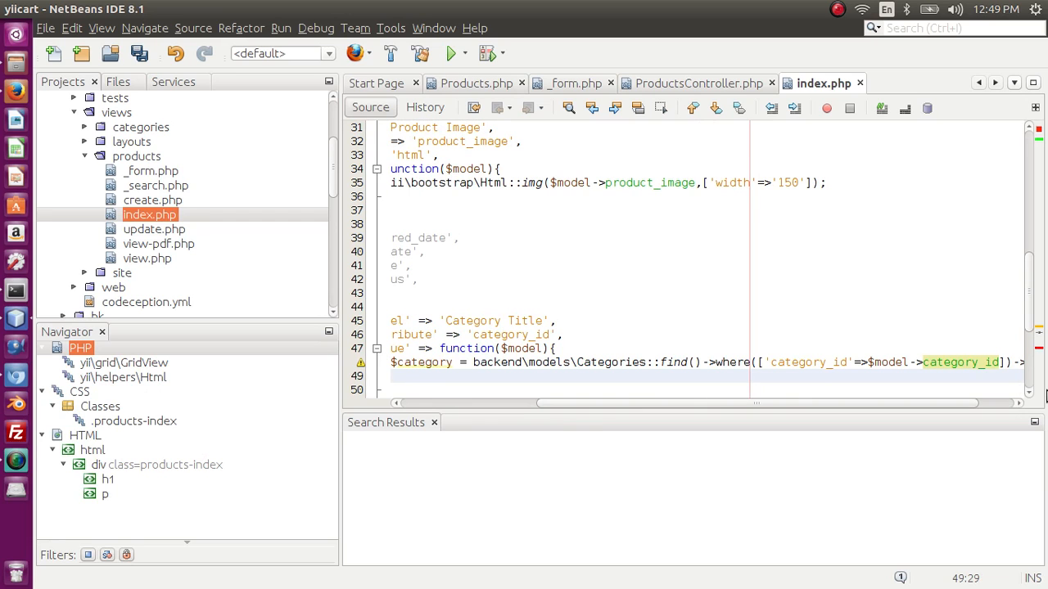
Return $category->category_title from the value function and save the view
{"action": "type", "text": "return"}
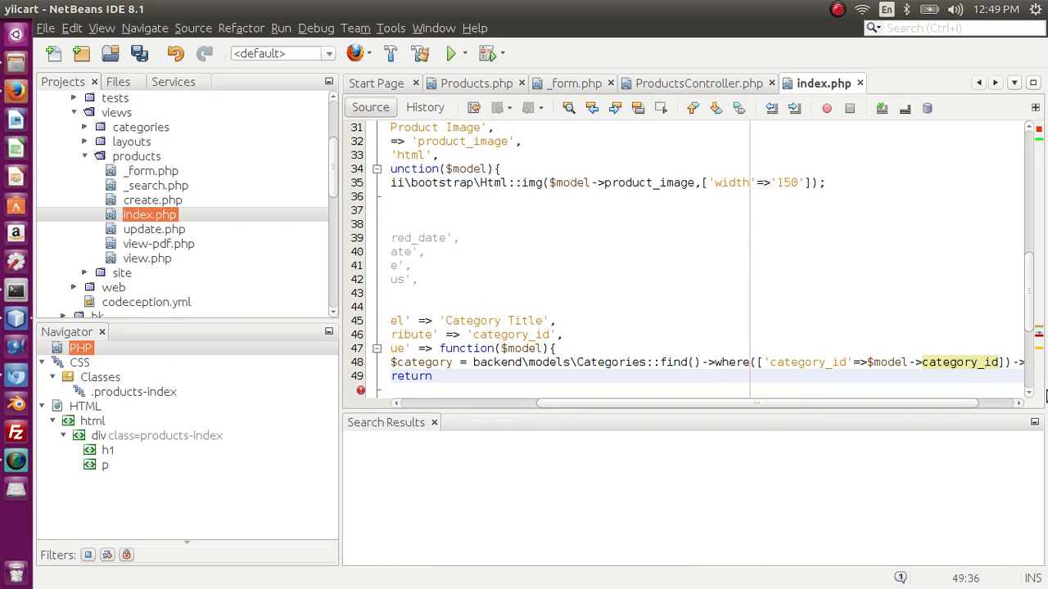
{"action": "type", "text": "$cate"}
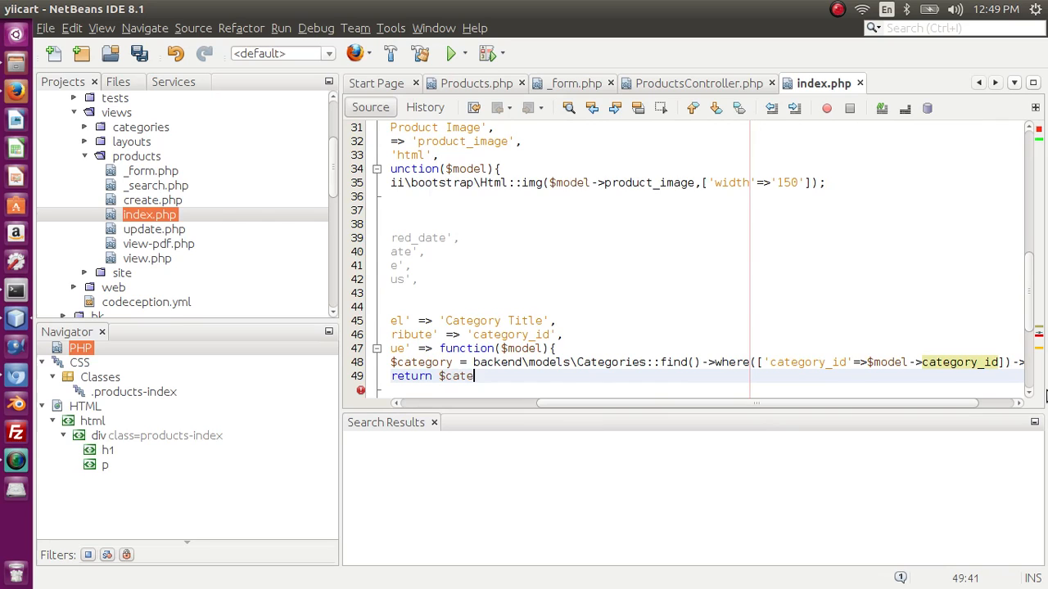
{"action": "type", "text": "g"}
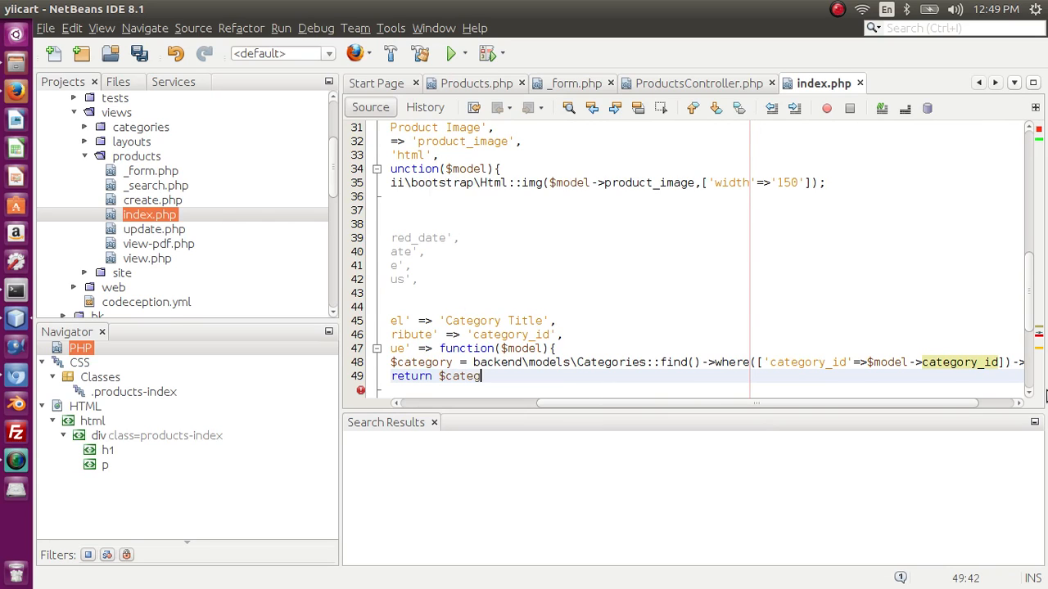
{"action": "type", "text": "ory->"}
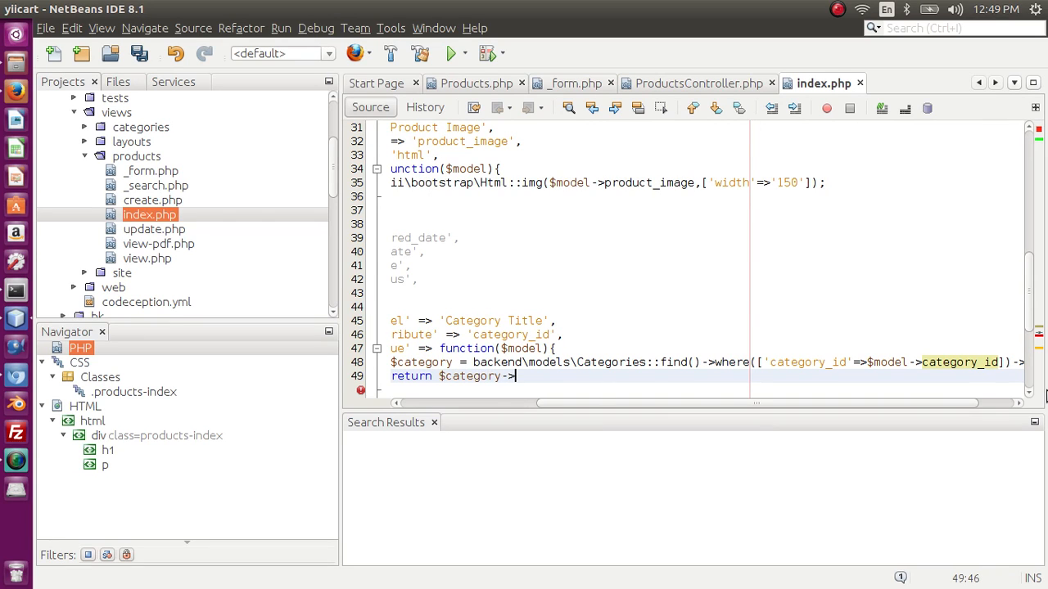
{"action": "type", "text": "ca"}
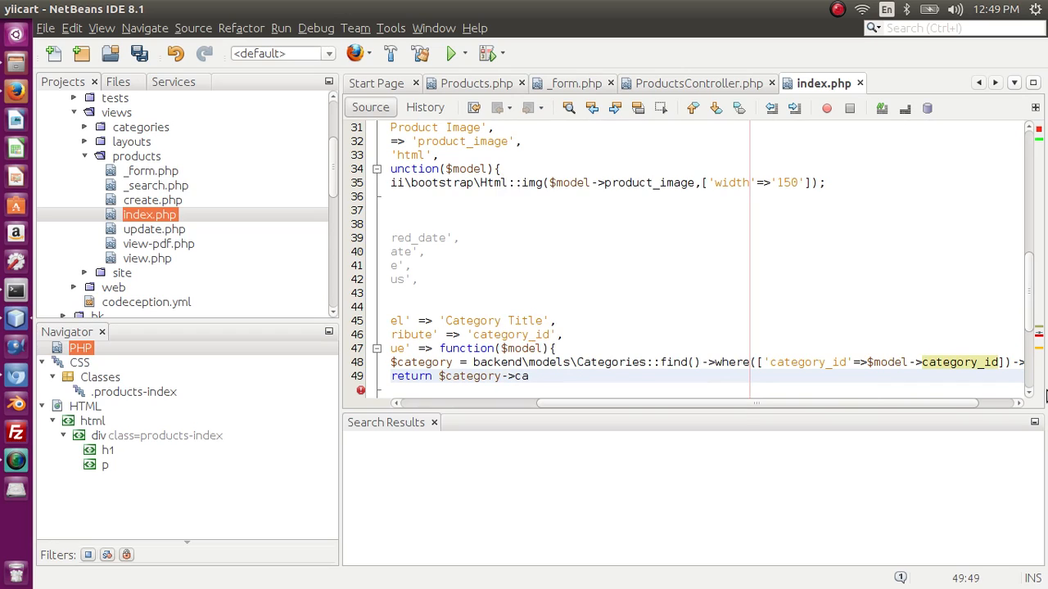
{"action": "type", "text": "tegory"}
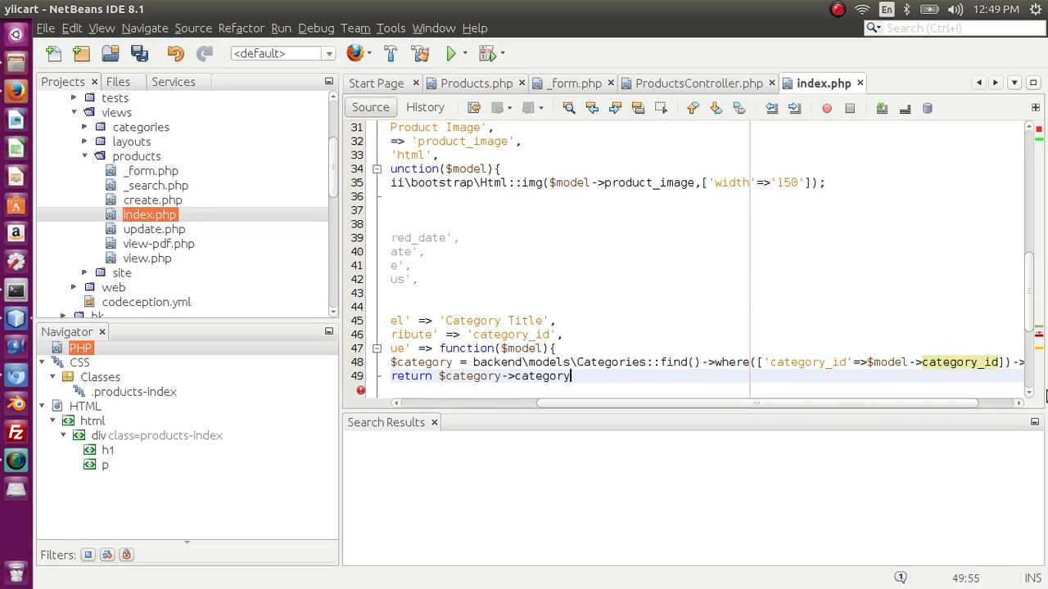
{"action": "type", "text": "_tile"}
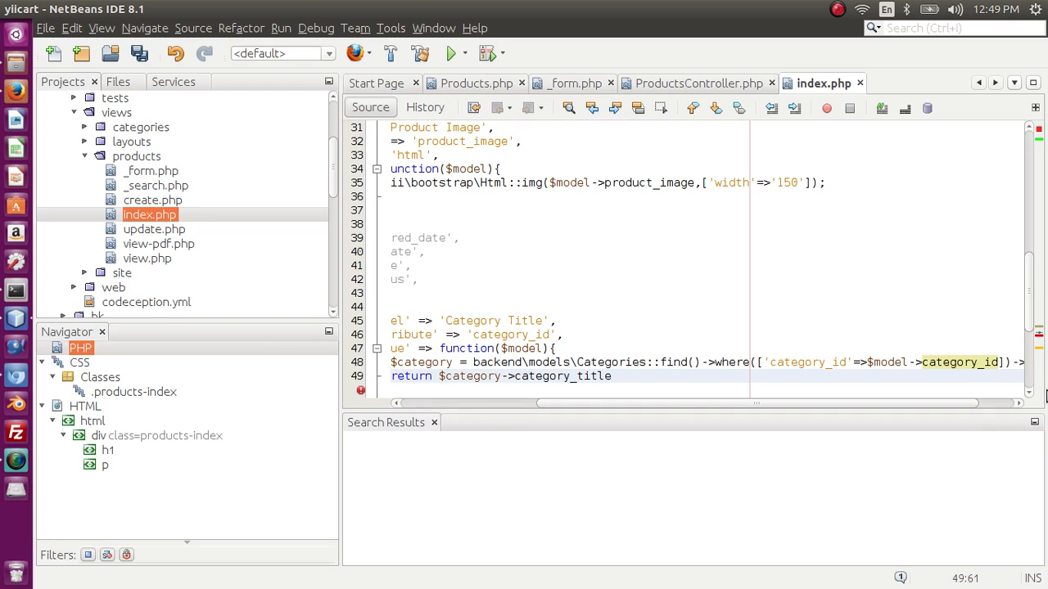
{"action": "type", "text": ";"}
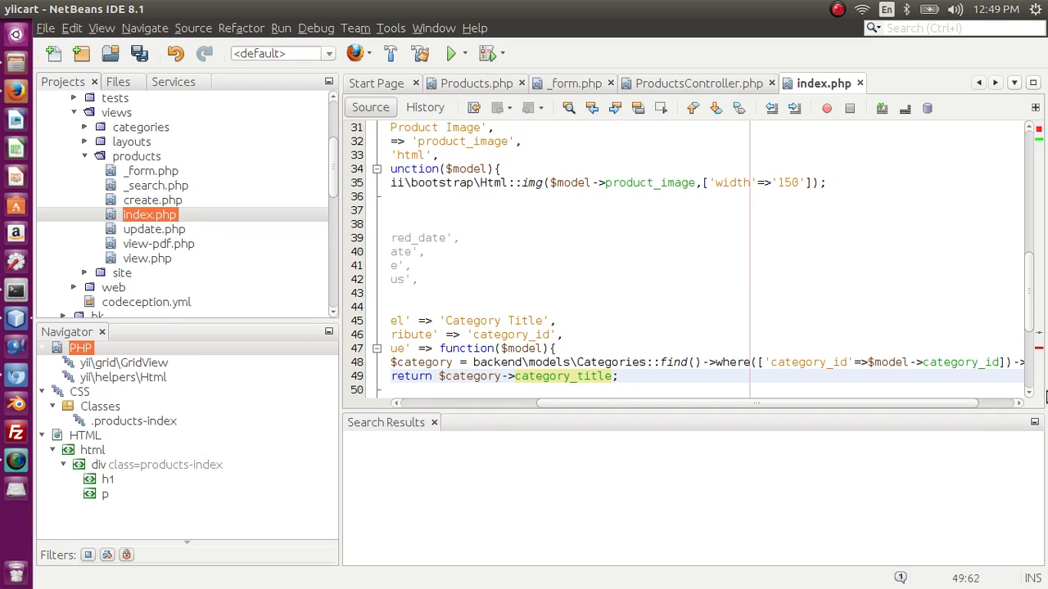
{"action": "key", "text": "ctrl+s"}
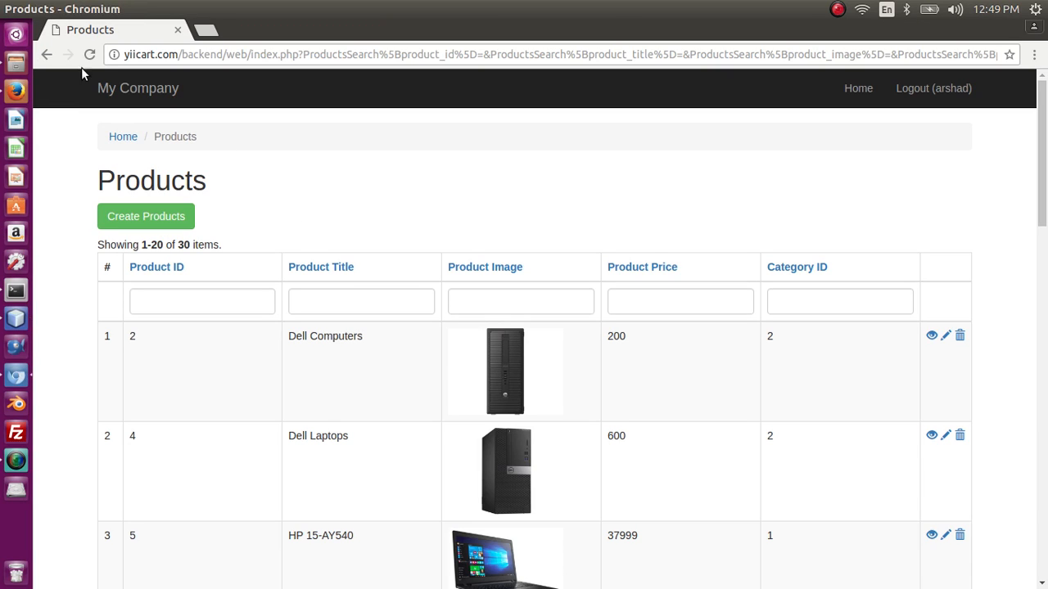
Reload the Products page, revealing the ParseError at line 53 of the index view
{"action": "left_click", "coordinate": [88, 56]}
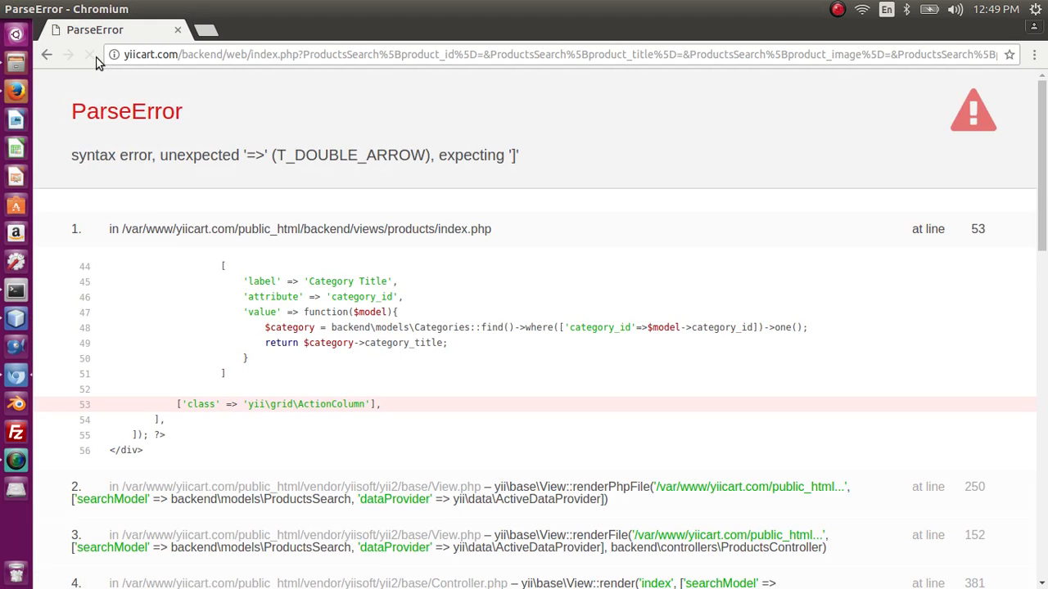
{"action": "left_click", "coordinate": [90, 56]}
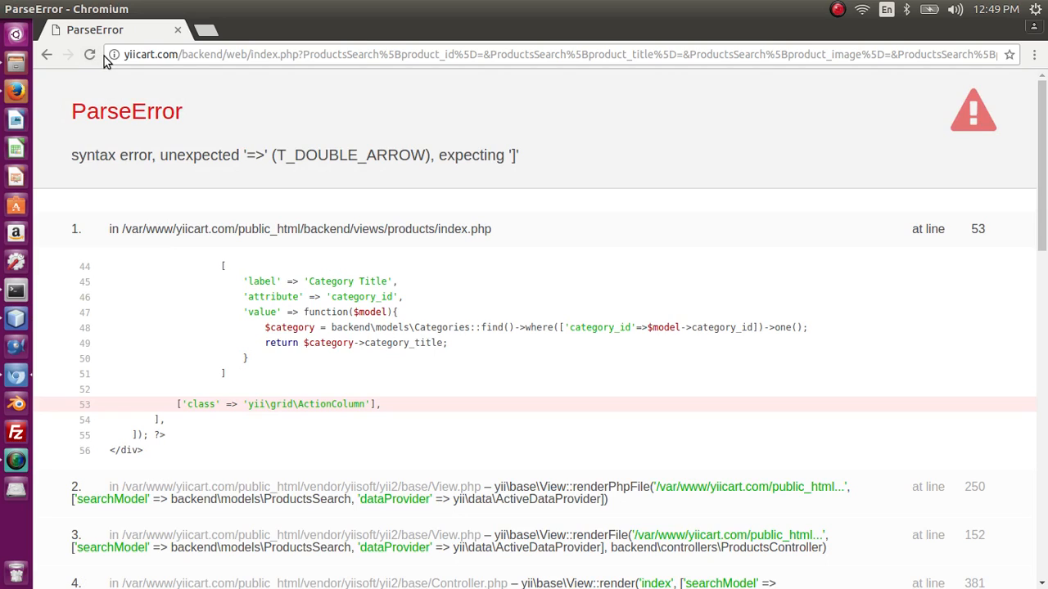
{"action": "mouse_move", "coordinate": [193, 142]}
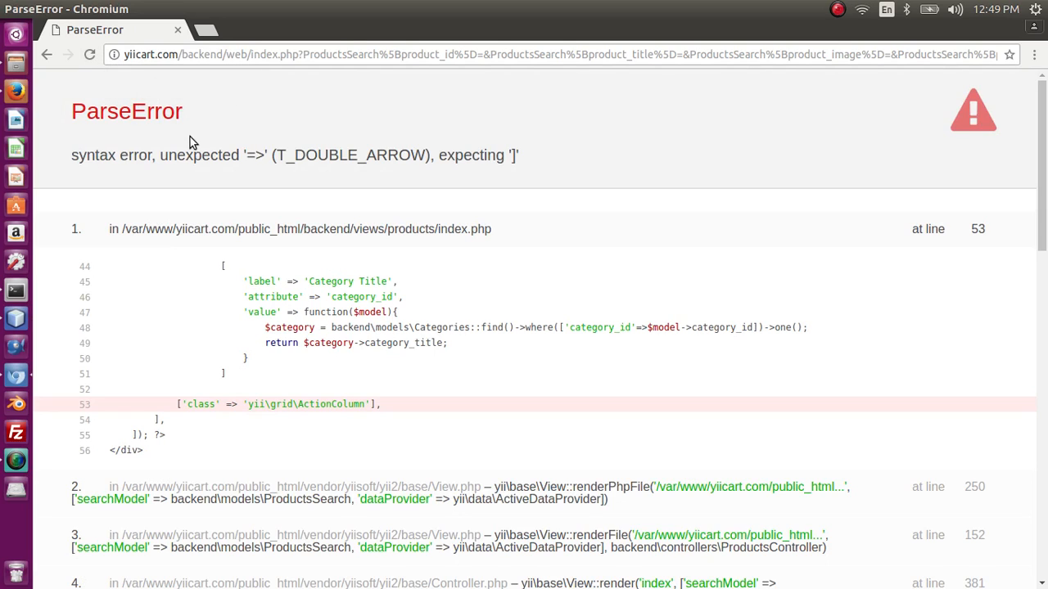
{"action": "mouse_move", "coordinate": [458, 179]}
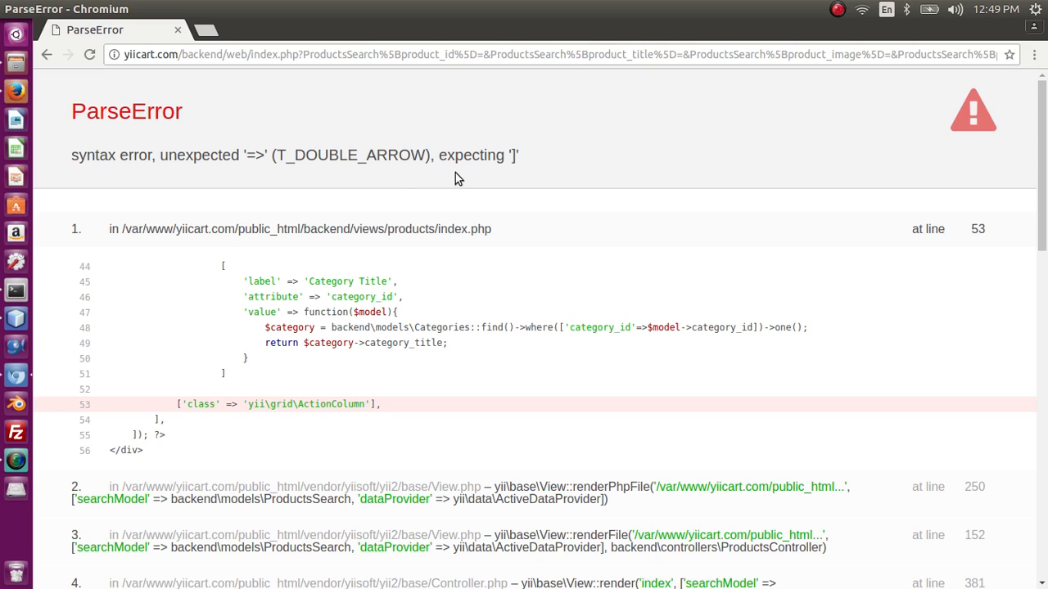
{"action": "mouse_move", "coordinate": [481, 188]}
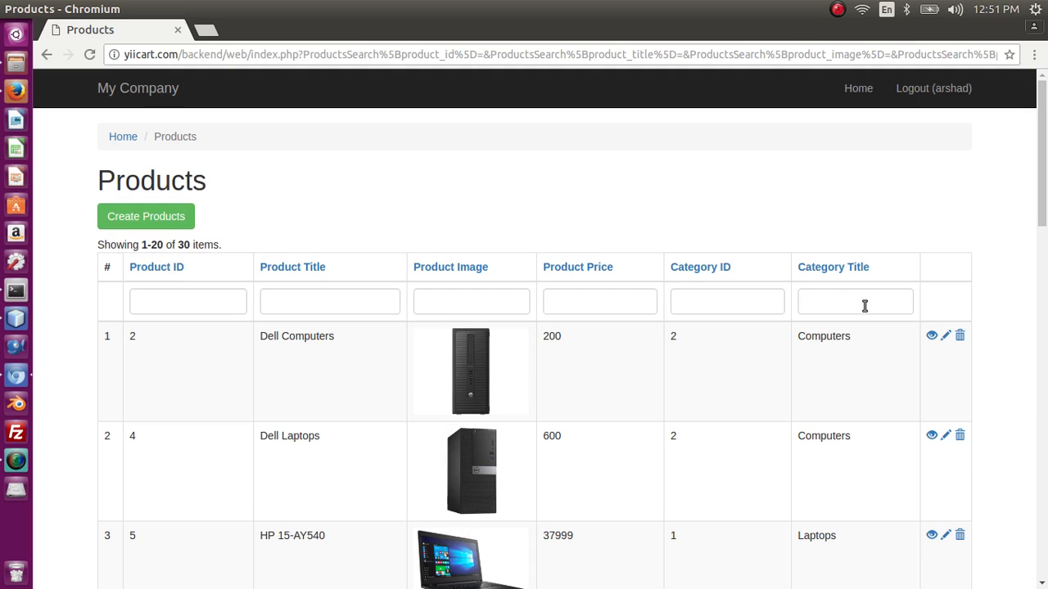
{"action": "mouse_move", "coordinate": [798, 324]}
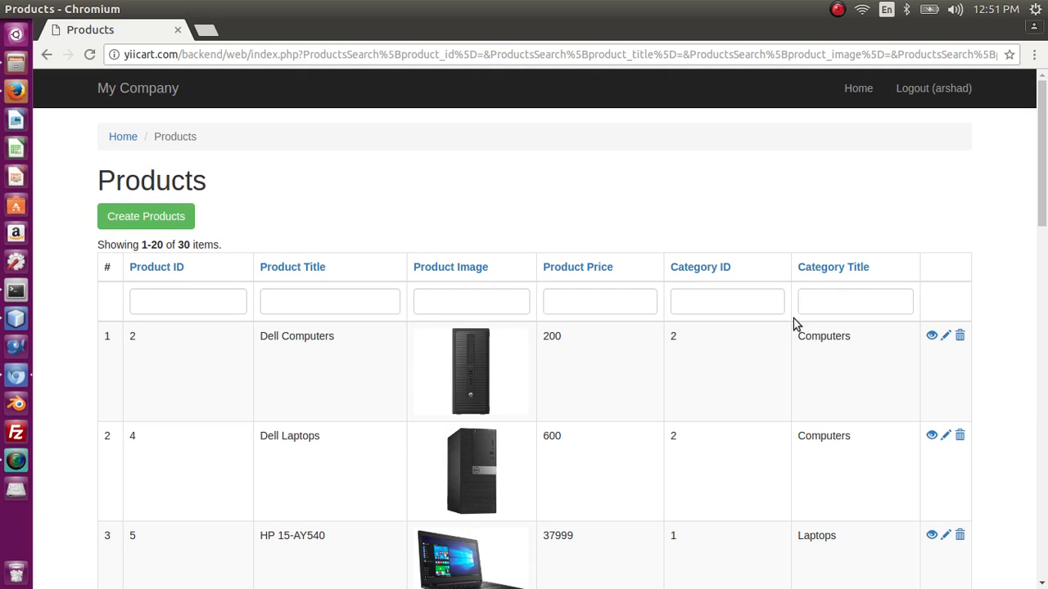
{"action": "mouse_move", "coordinate": [727, 328]}
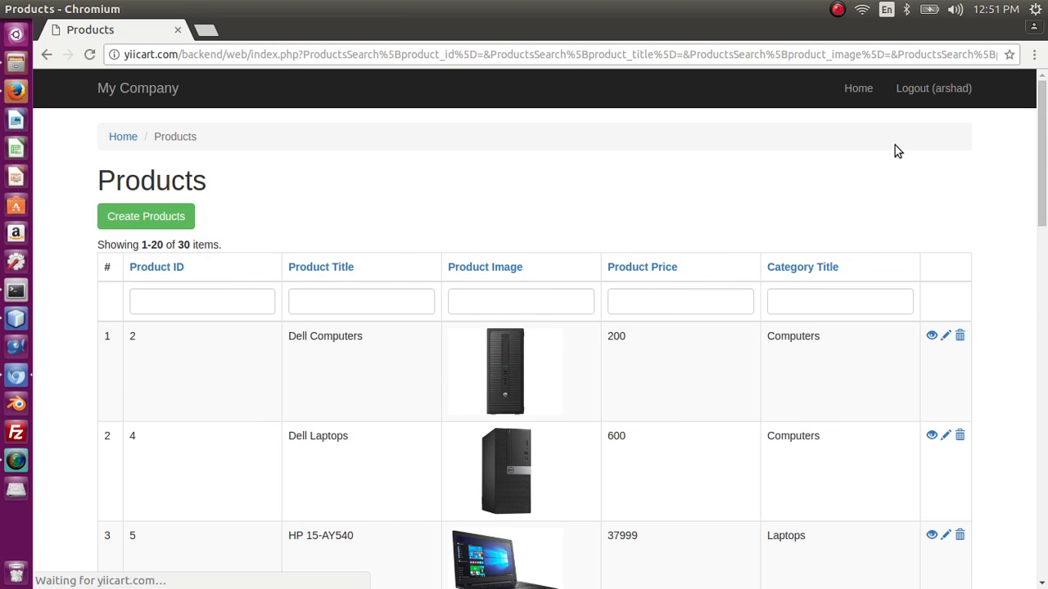
{"action": "mouse_move", "coordinate": [811, 373]}
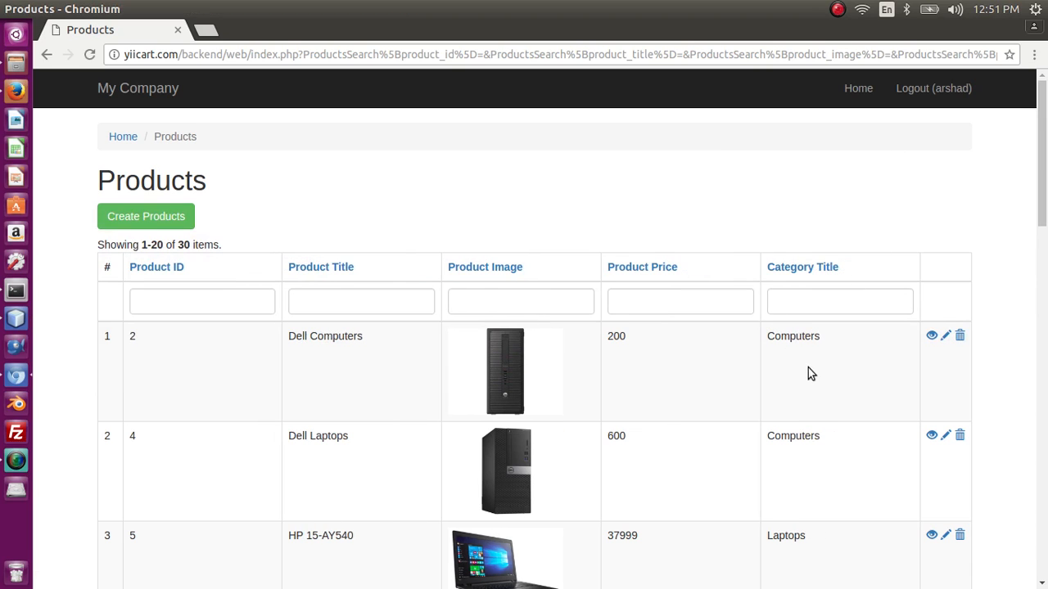
{"action": "mouse_move", "coordinate": [821, 419]}
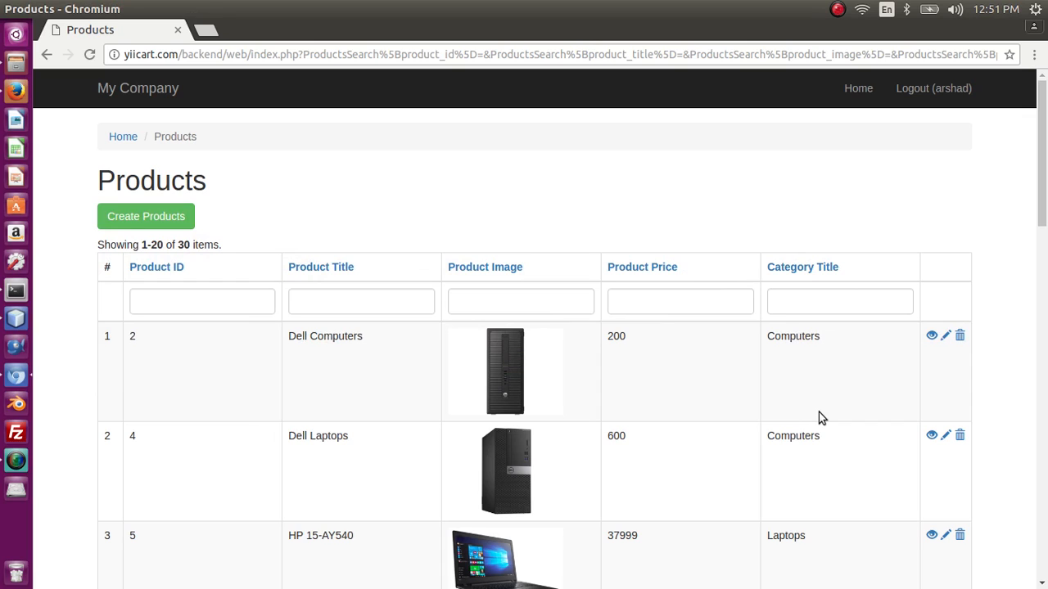
Filter the Category Title column by 'comp', triggering the integer validation error
{"action": "left_click", "coordinate": [838, 301]}
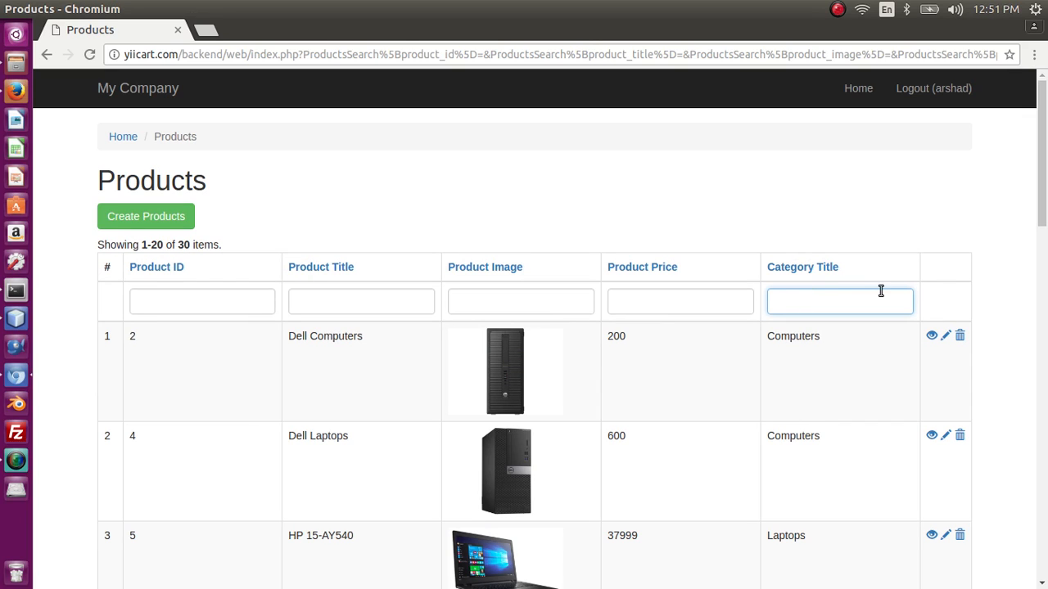
{"action": "type", "text": "comp"}
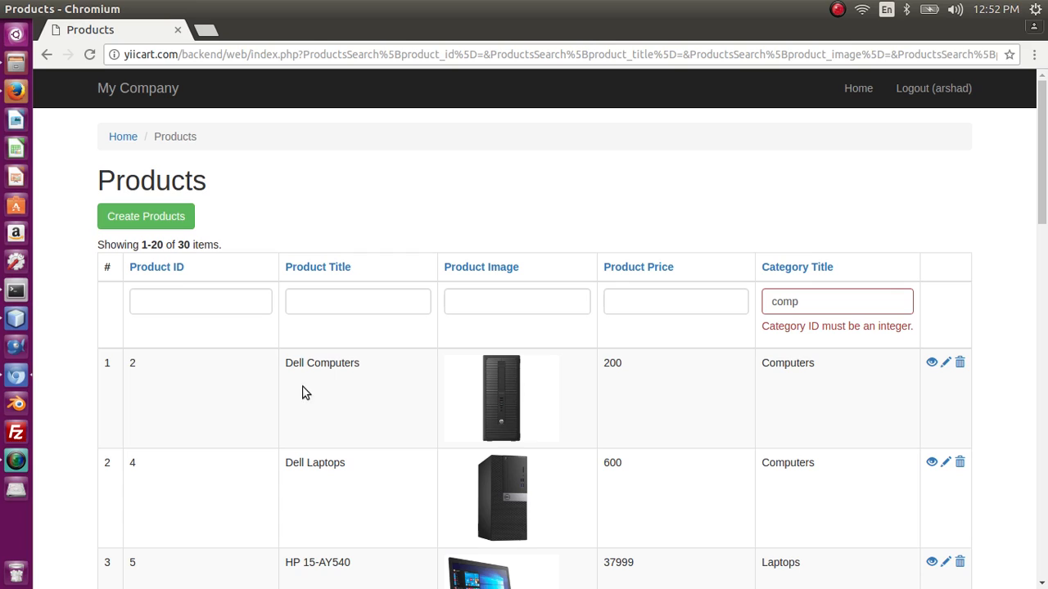
{"action": "mouse_move", "coordinate": [1045, 263]}
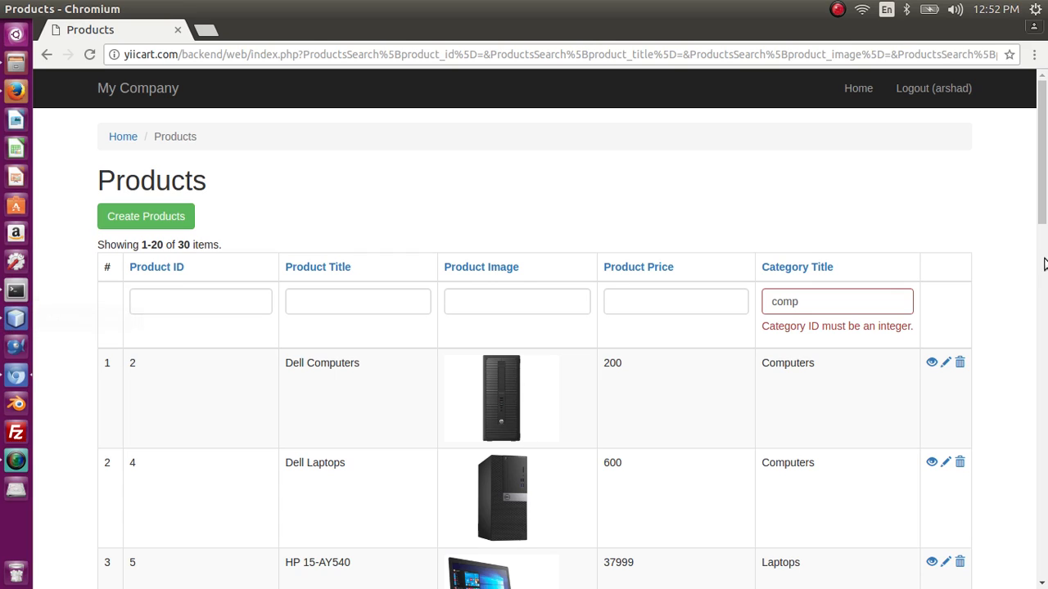
{"action": "mouse_move", "coordinate": [789, 326]}
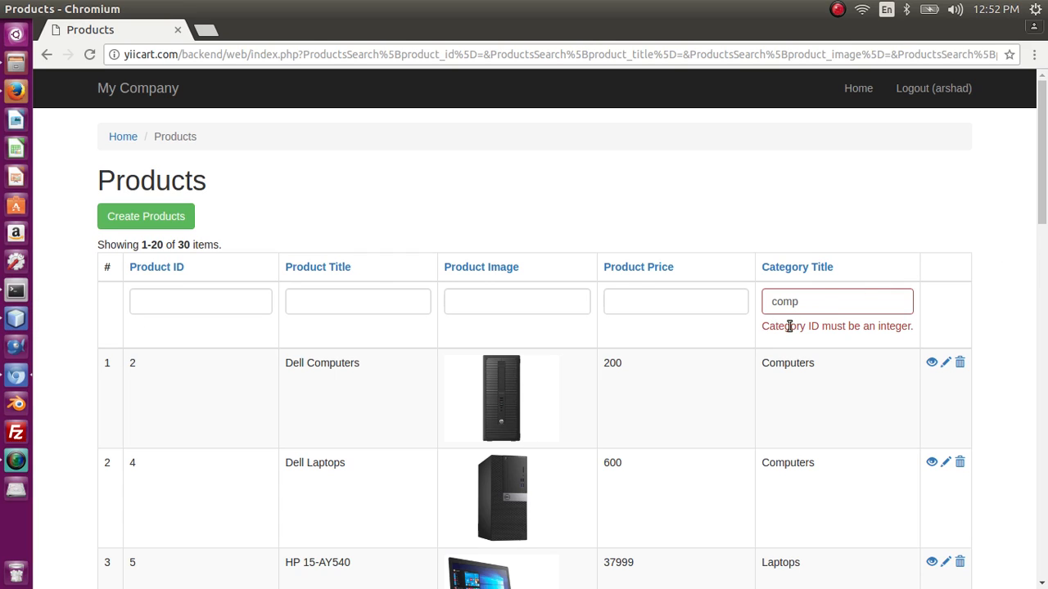
{"action": "mouse_move", "coordinate": [815, 360]}
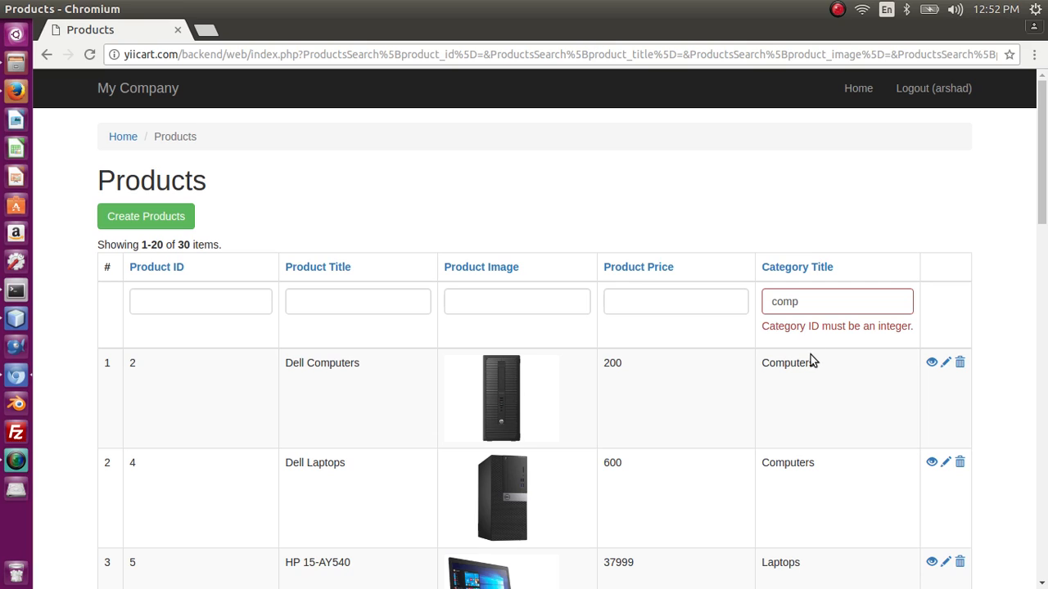
{"action": "mouse_move", "coordinate": [712, 370]}
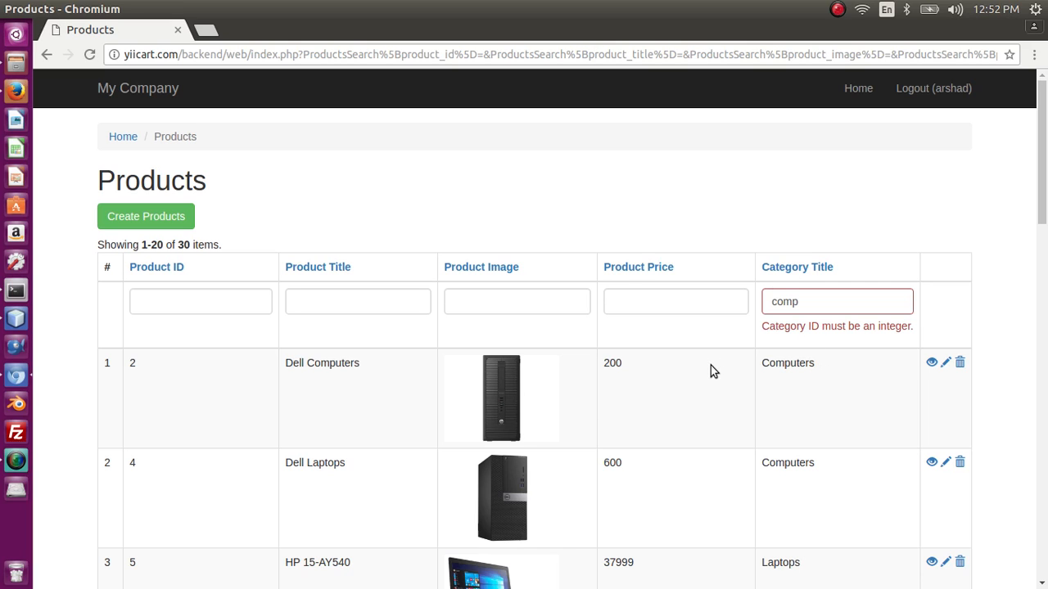
{"action": "mouse_move", "coordinate": [15, 318]}
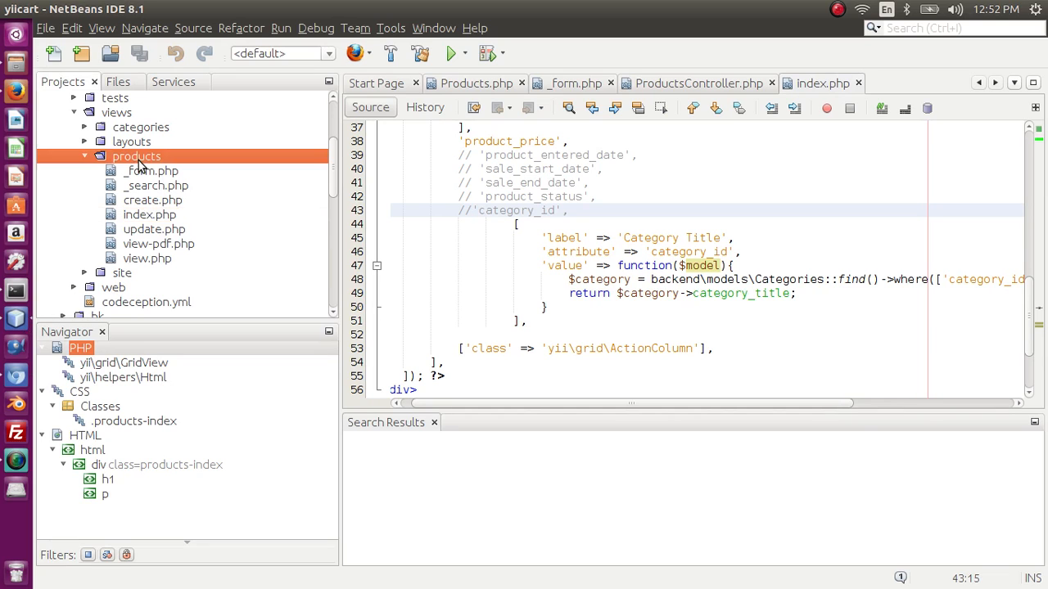
In backend/models/ProductsSearch.php move 'category_id' from the integer rule to the product_title rule and save
{"action": "left_click", "coordinate": [86, 156]}
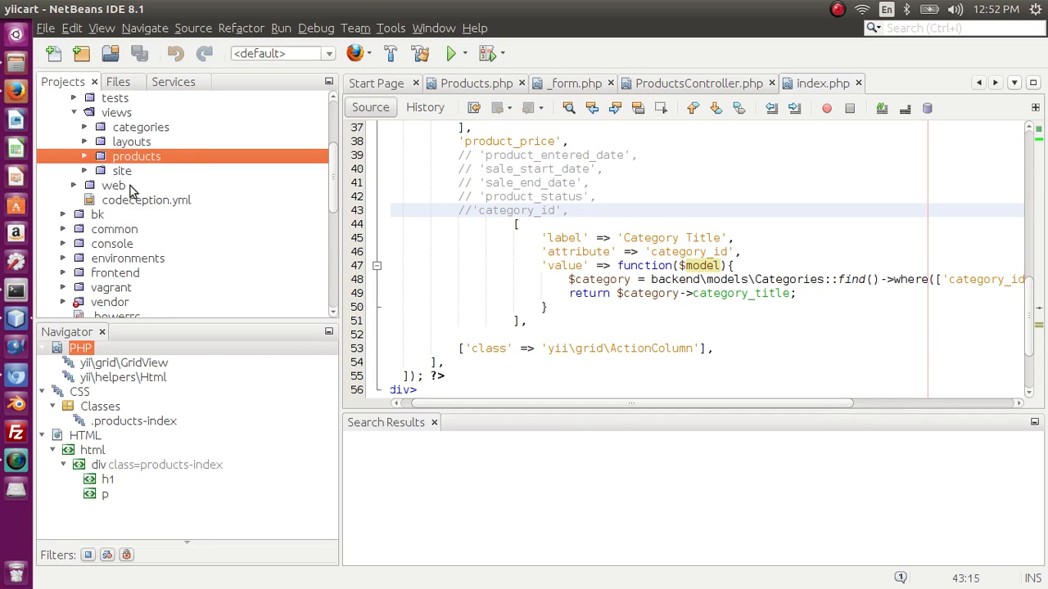
{"action": "left_click", "coordinate": [62, 97]}
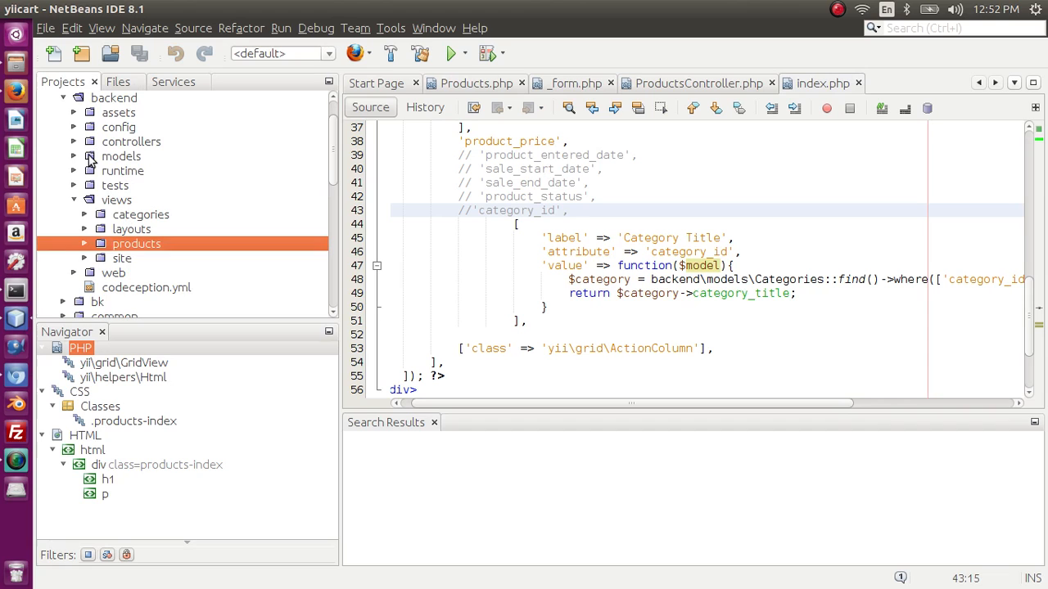
{"action": "left_click", "coordinate": [75, 155]}
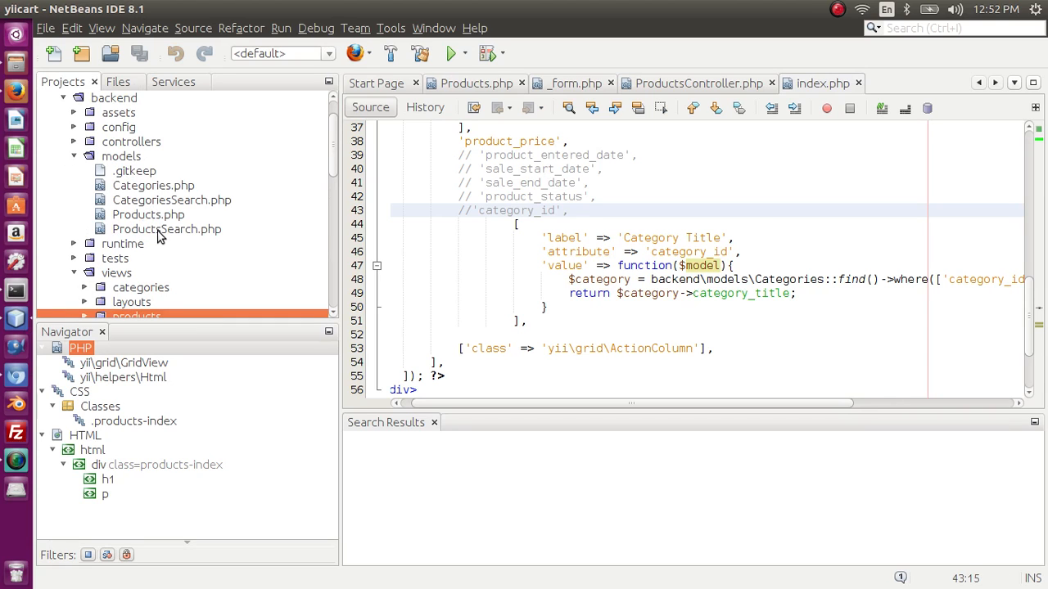
{"action": "double_click", "coordinate": [167, 229]}
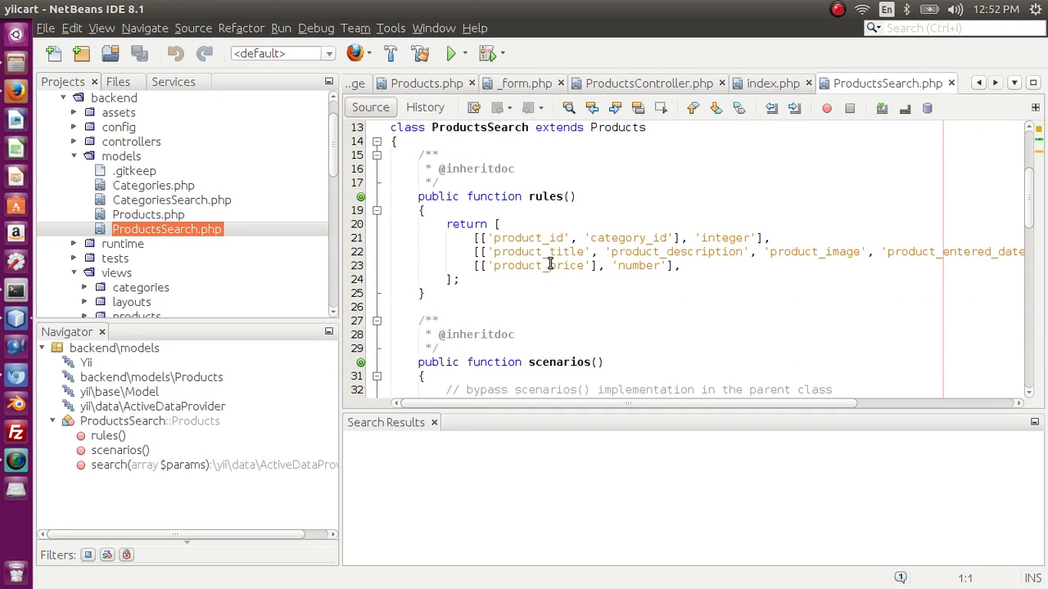
{"action": "double_click", "coordinate": [625, 238]}
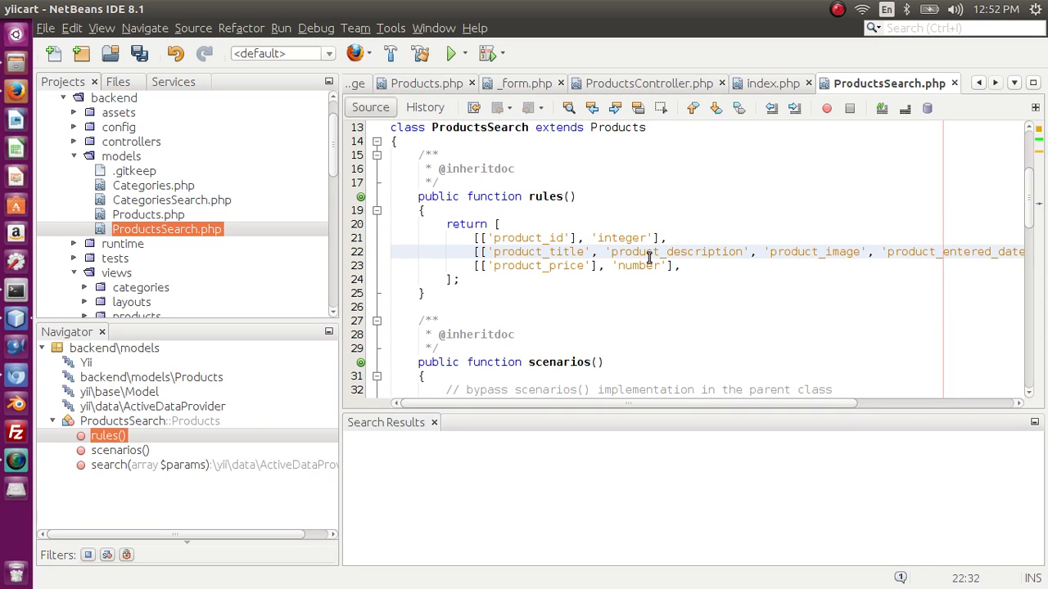
{"action": "type", "text": "'category_id',"}
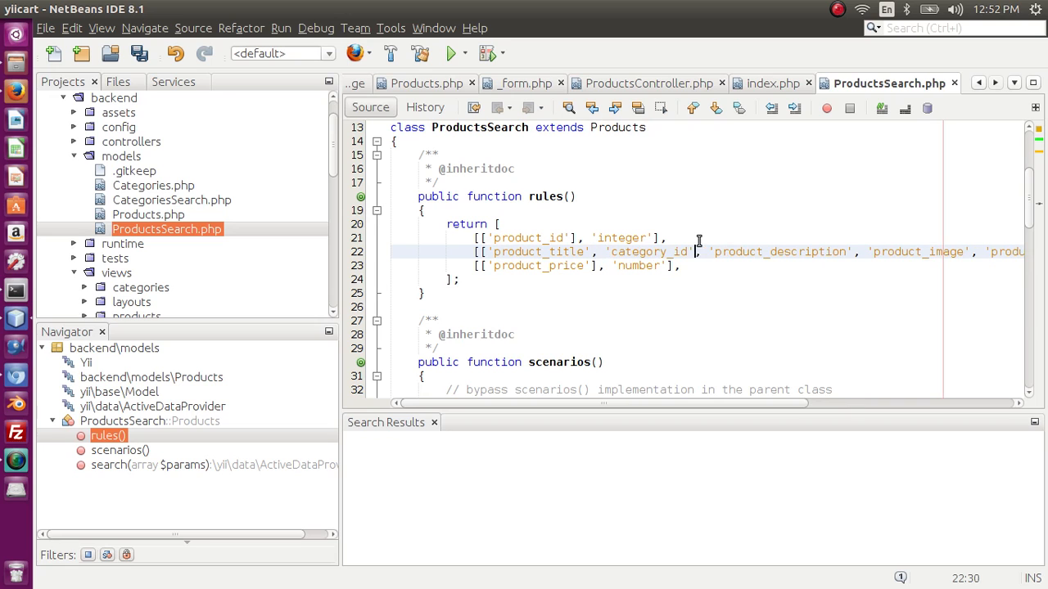
{"action": "key", "text": "ctrl+s"}
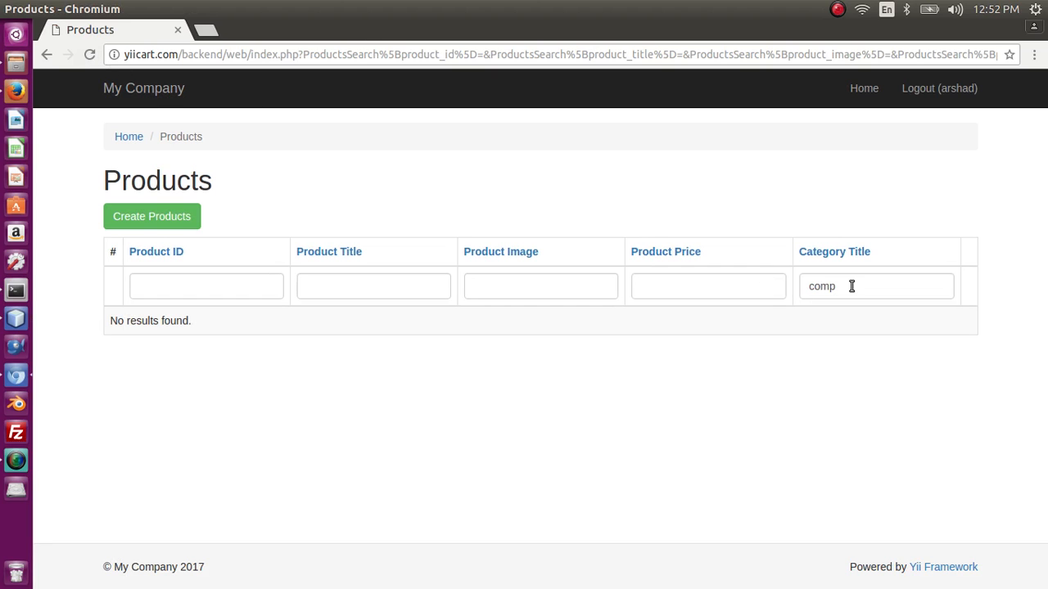
Filter Category Title by 'computer', which returns No results found without a validation error
{"action": "double_click", "coordinate": [822, 284]}
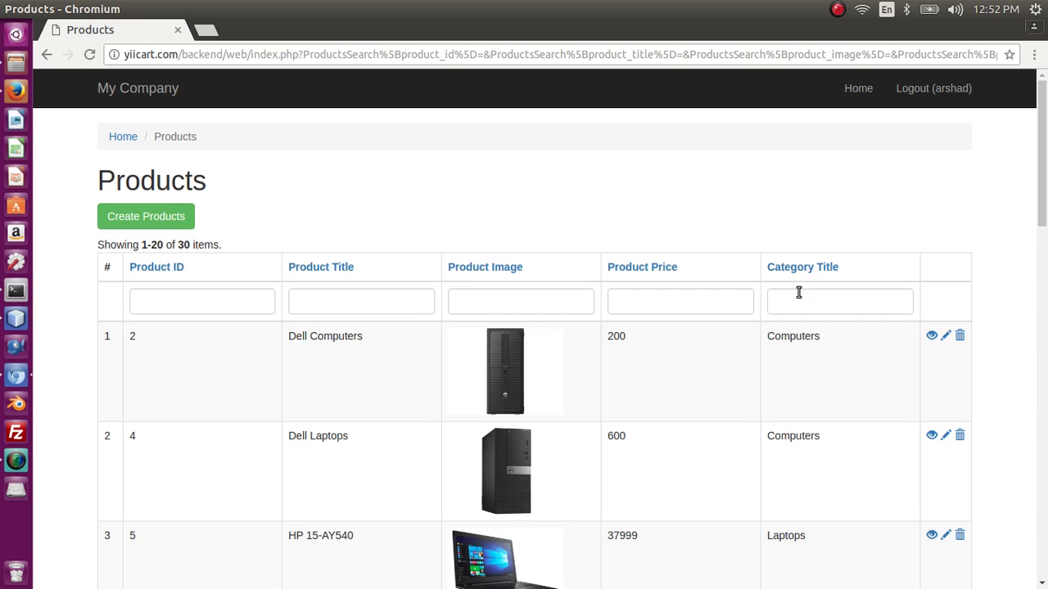
{"action": "type", "text": "compu"}
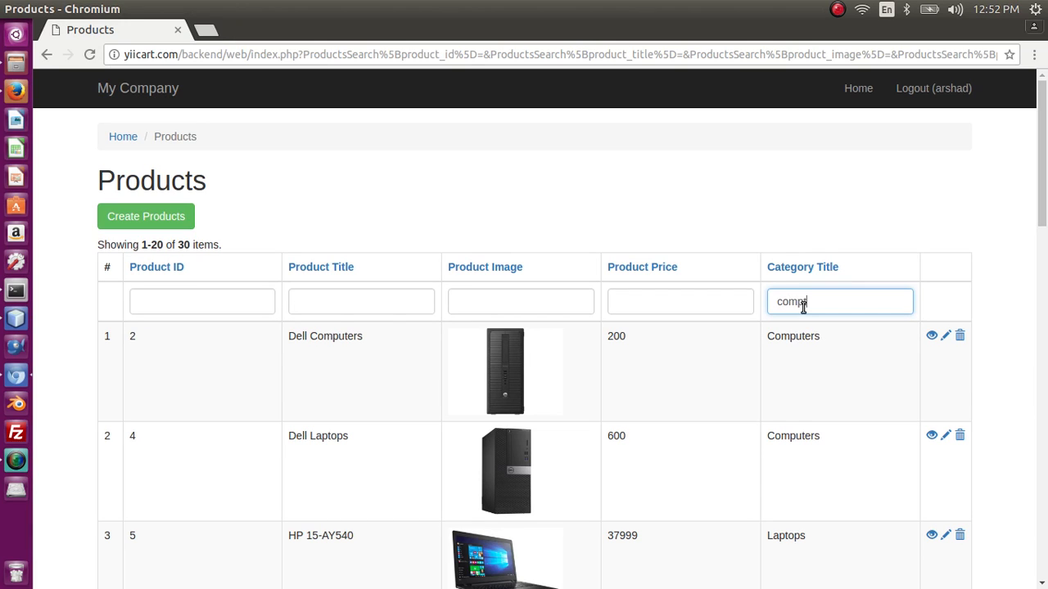
{"action": "type", "text": "computer"}
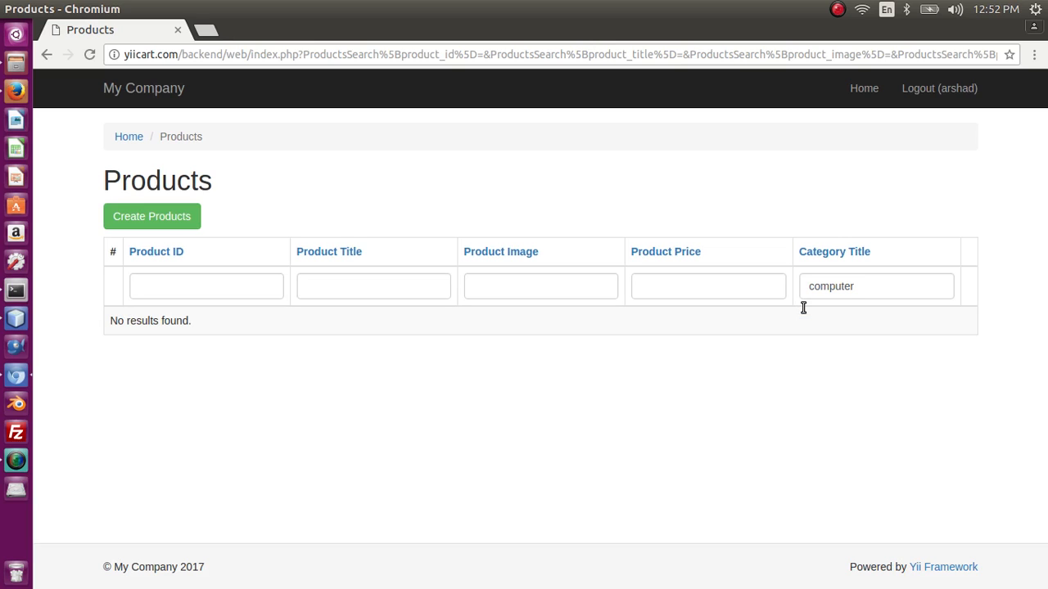
{"action": "double_click", "coordinate": [832, 286]}
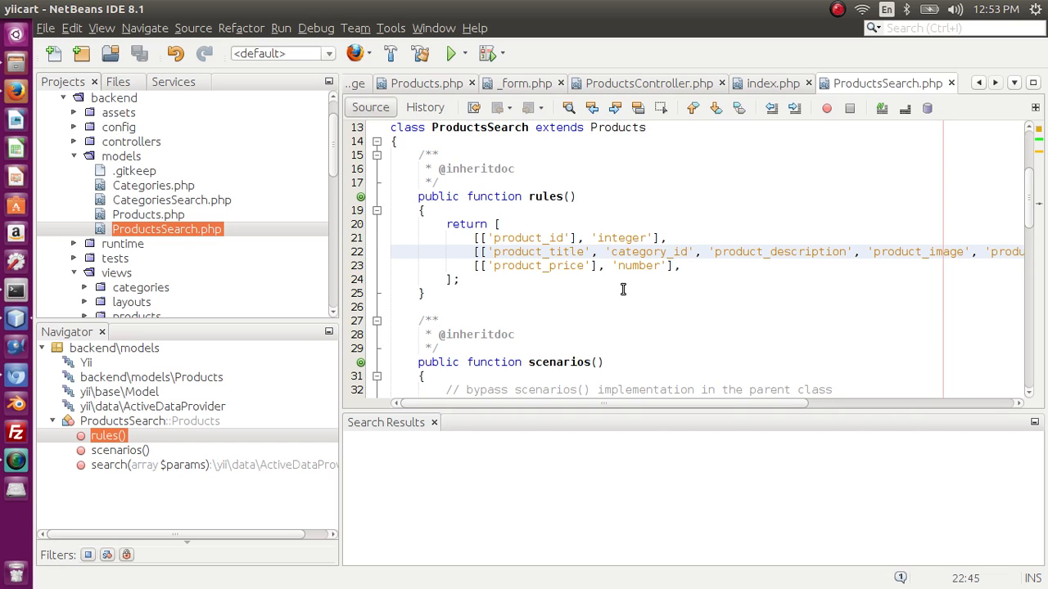
Add $query->leftJoin('categories', 'categories.category_id=products.category_id') after Products::find()
{"action": "scroll", "scroll_direction": "down", "scroll_amount": 3}
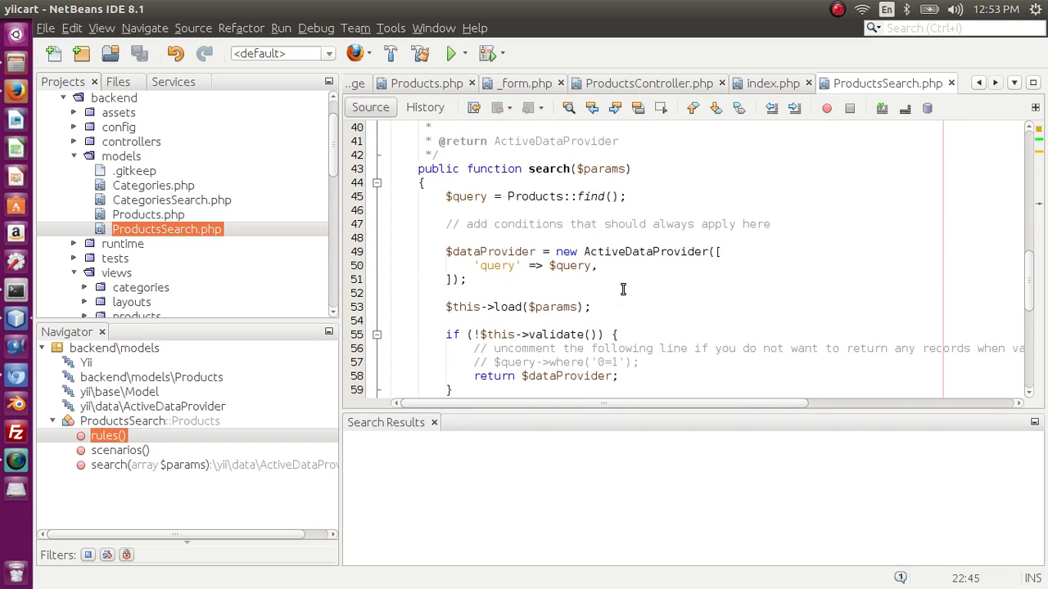
{"action": "mouse_move", "coordinate": [560, 186]}
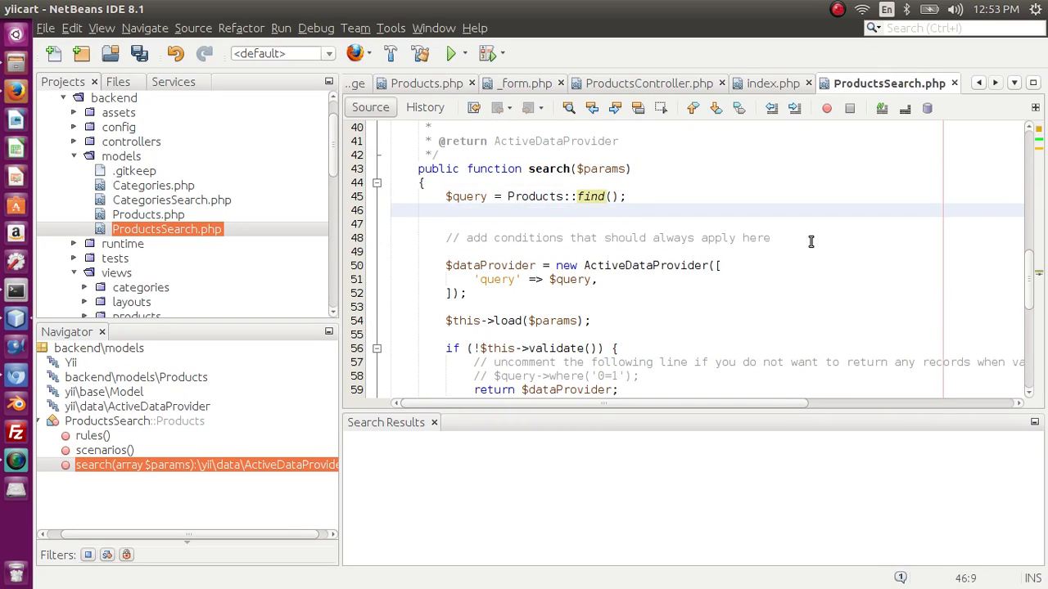
{"action": "type", "text": "$query"}
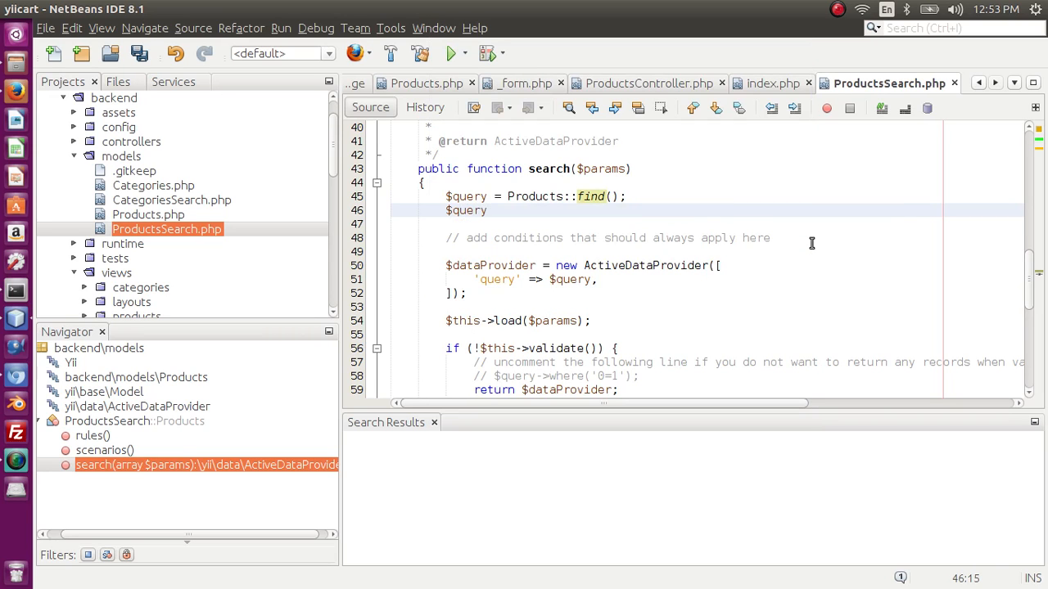
{"action": "type", "text": "->leftJoin('', $on"}
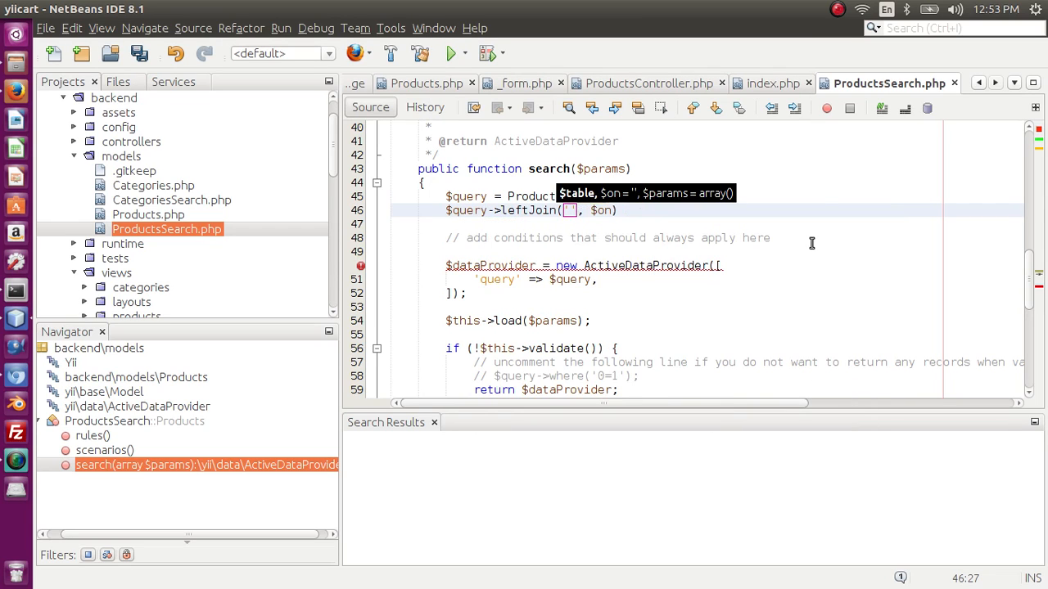
{"action": "type", "text": "categor"}
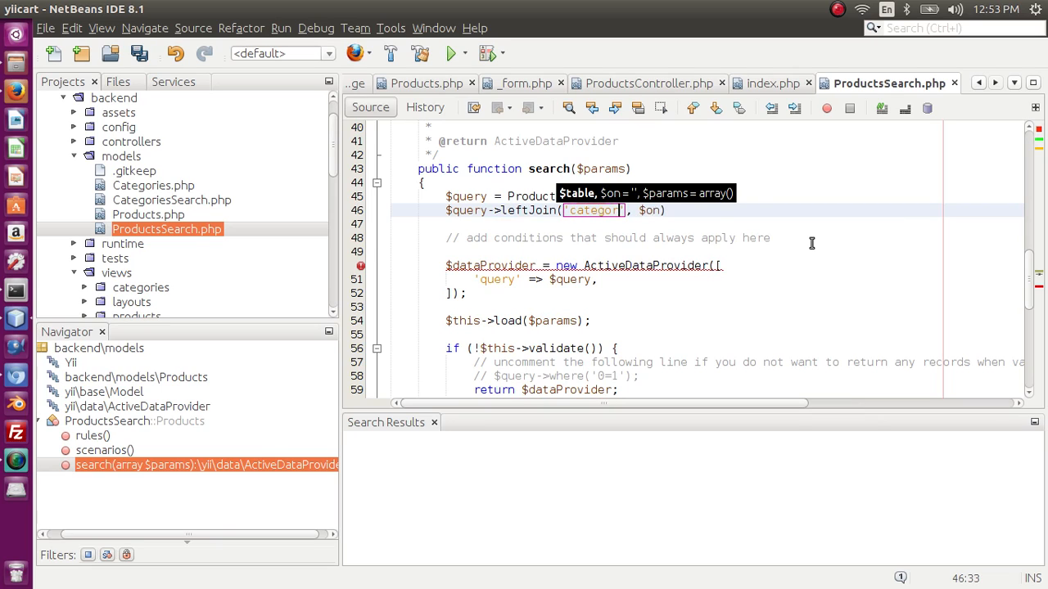
{"action": "type", "text": "ies,"}
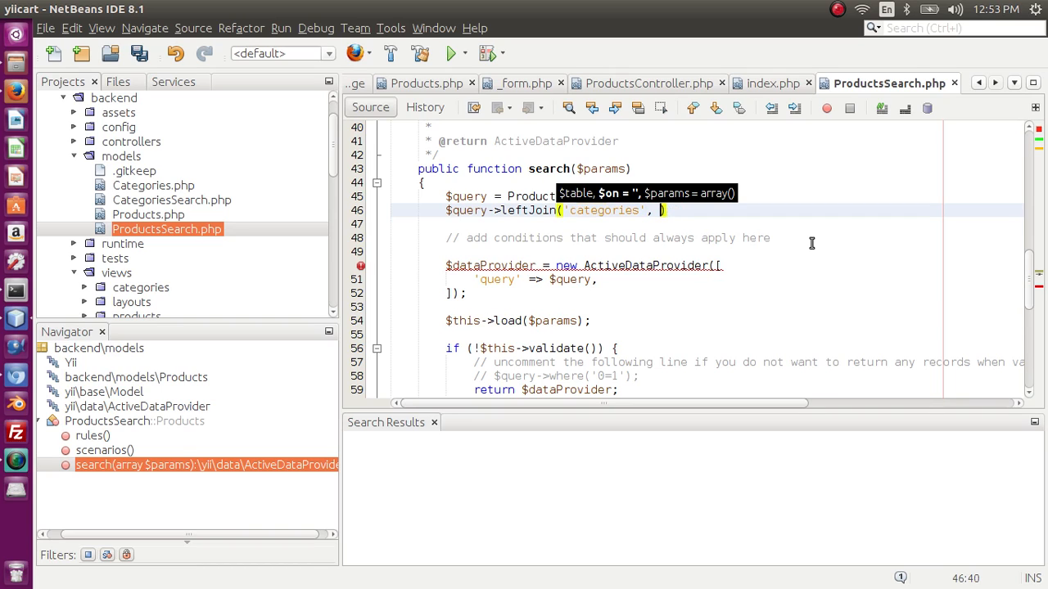
{"action": "type", "text": "'"}
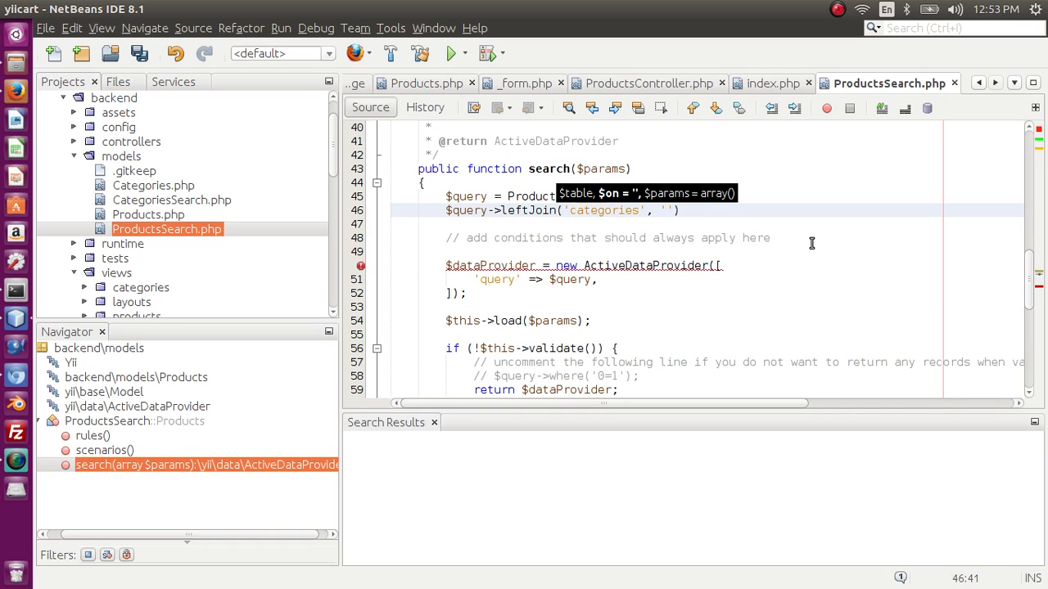
{"action": "type", "text": "c"}
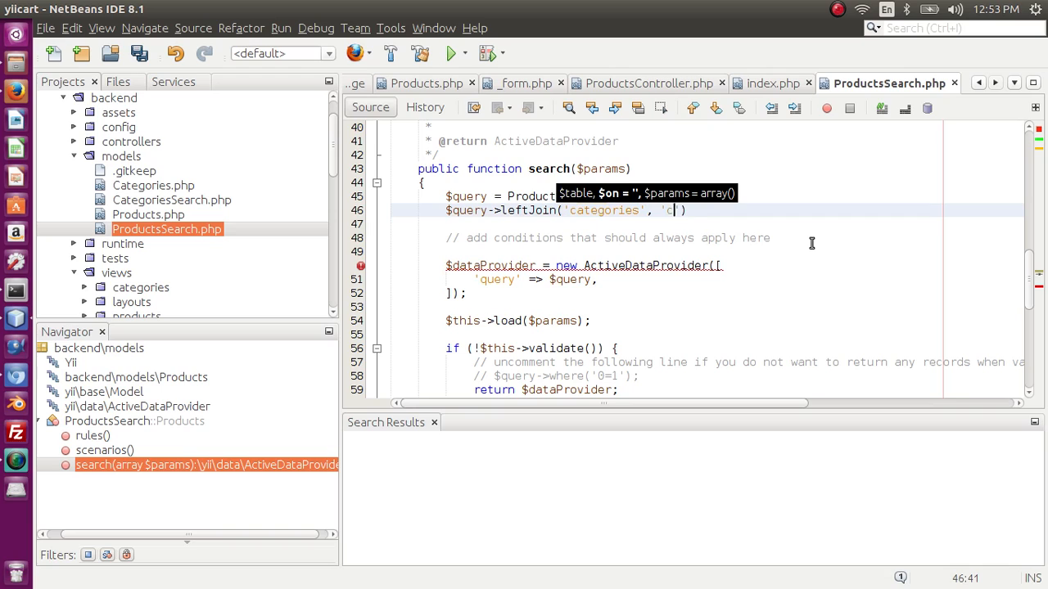
{"action": "type", "text": "ate"}
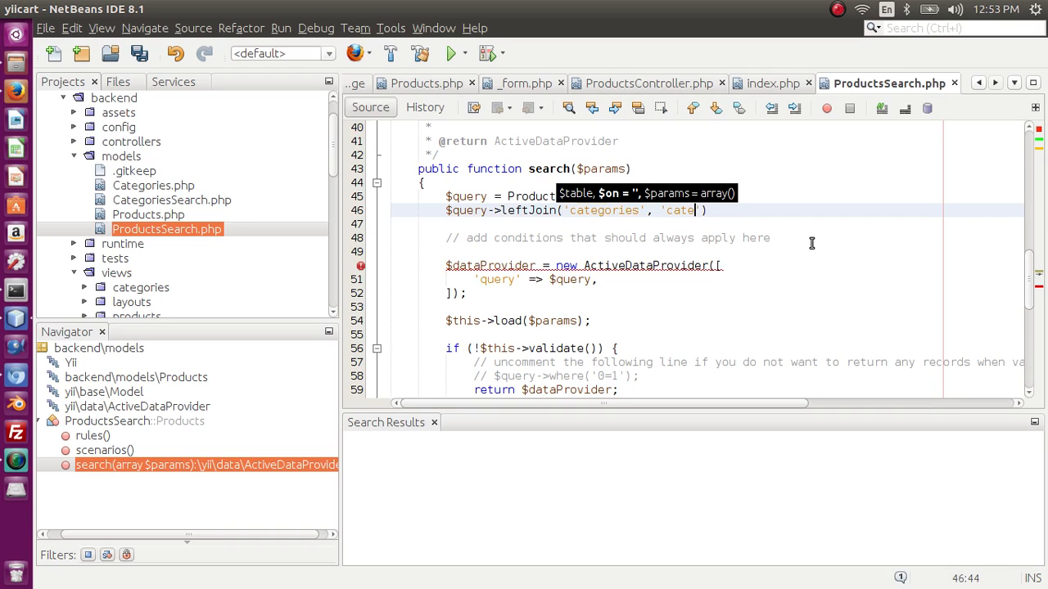
{"action": "type", "text": "gories"}
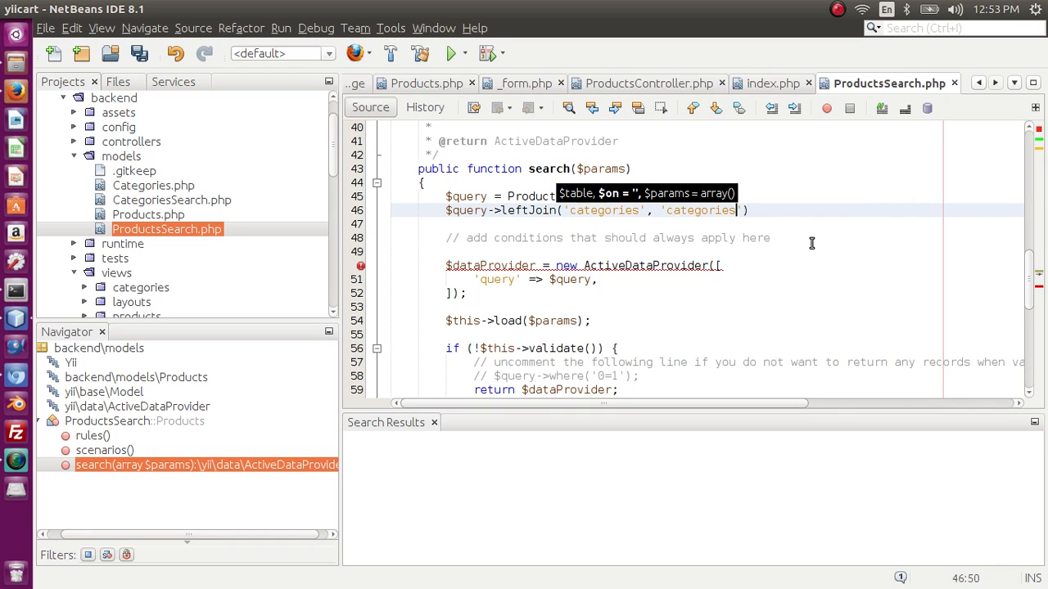
{"action": "type", "text": "ca"}
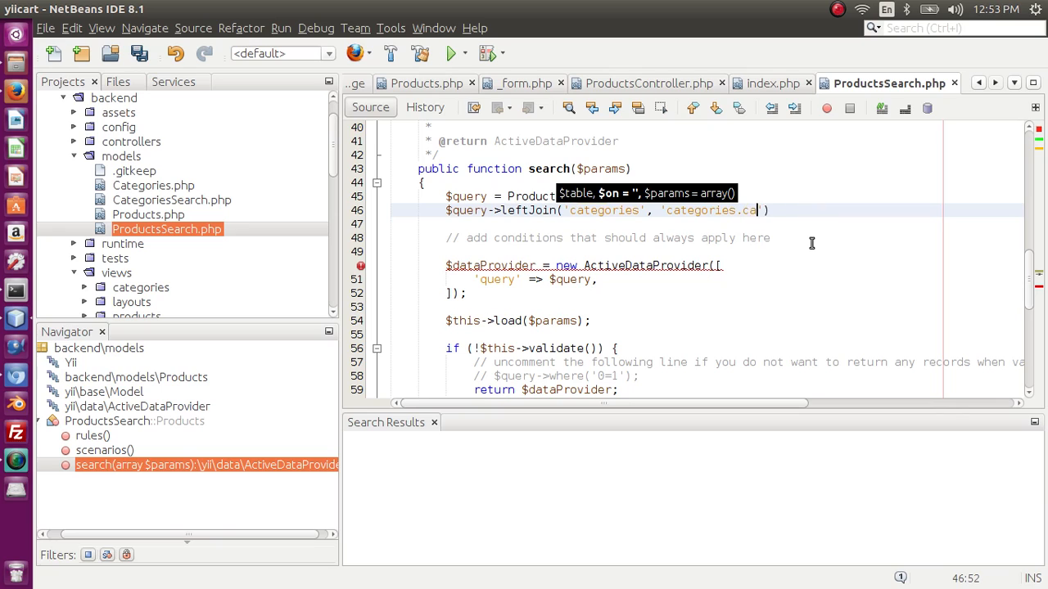
{"action": "type", "text": "tegory_"}
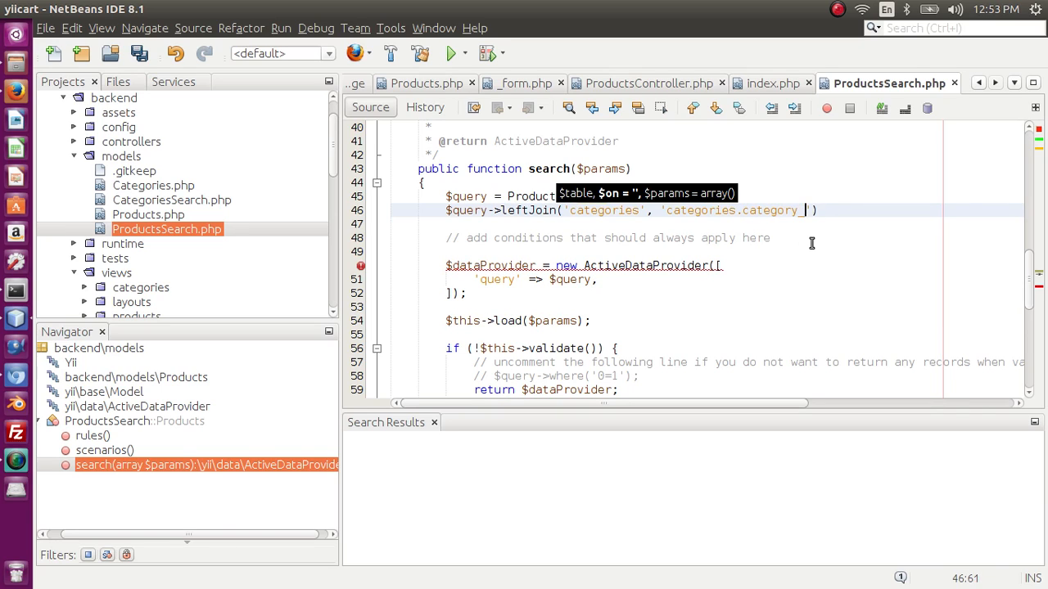
{"action": "type", "text": "id="}
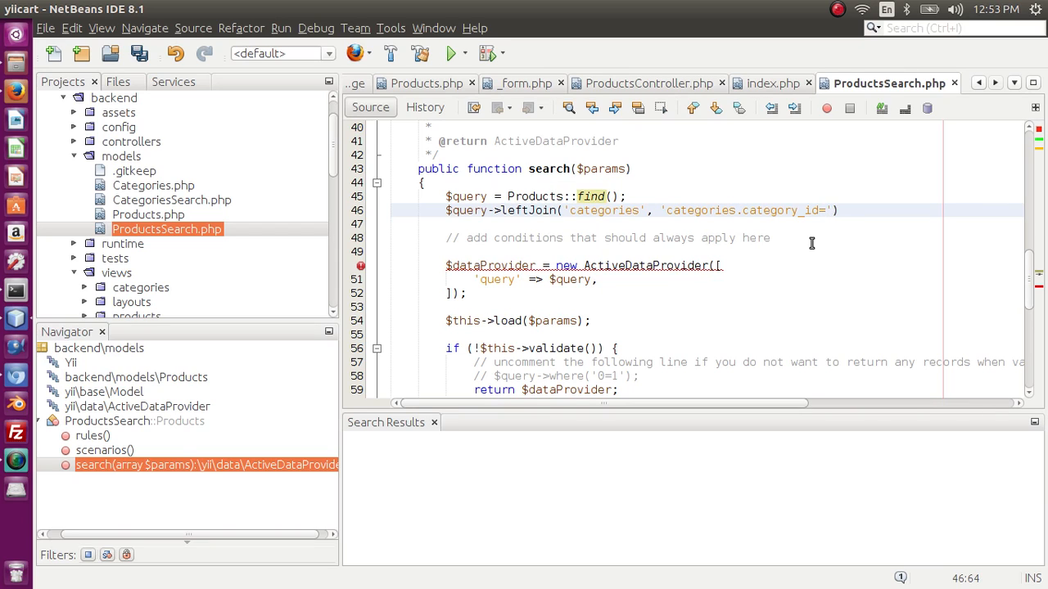
{"action": "type", "text": "products.category_i"}
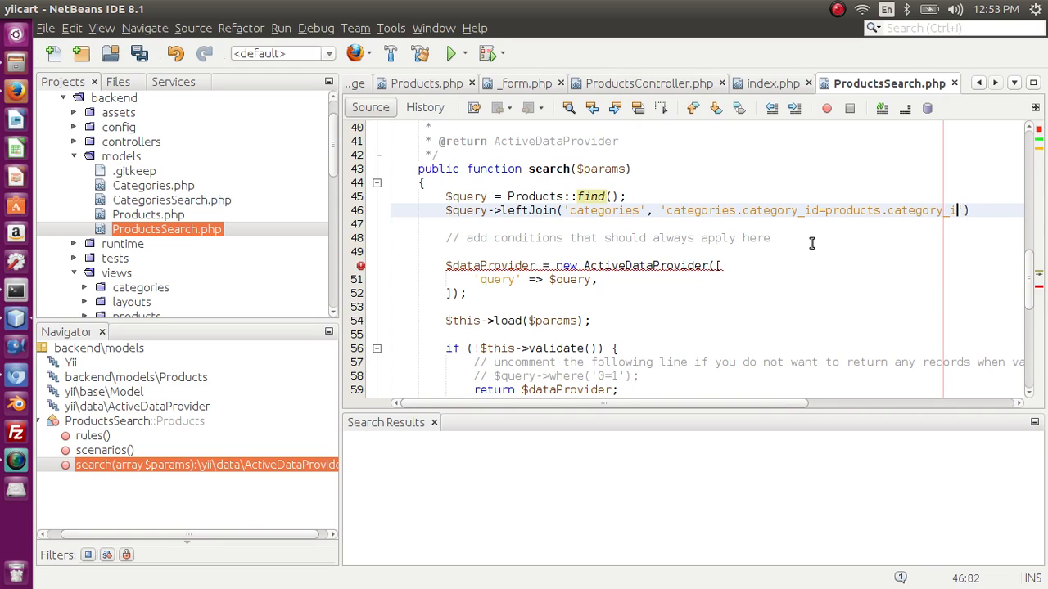
{"action": "type", "text": "d')]"}
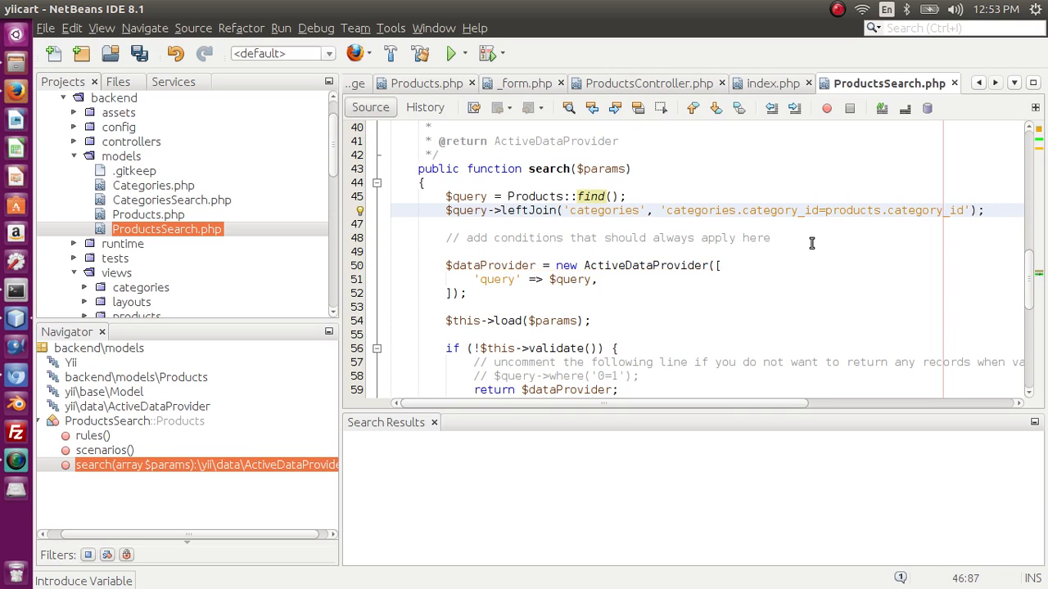
{"action": "mouse_move", "coordinate": [858, 284]}
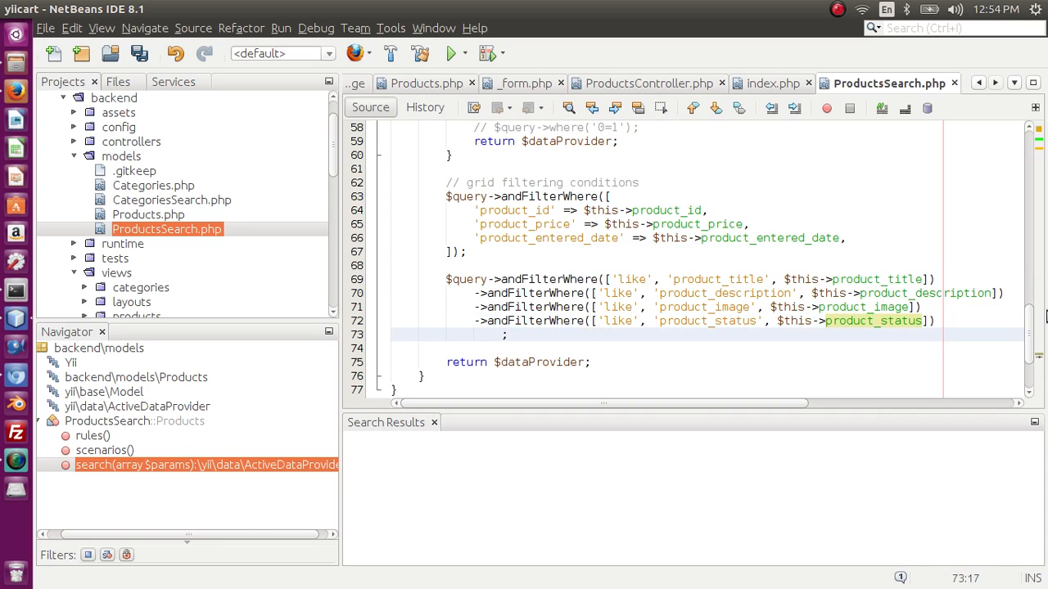
Add an andFilterWhere 'like' on categories.category_title using $this->category_id
{"action": "type", "text": "->andFilterWhere(['like', 'product_status', $this->product_status]);"}
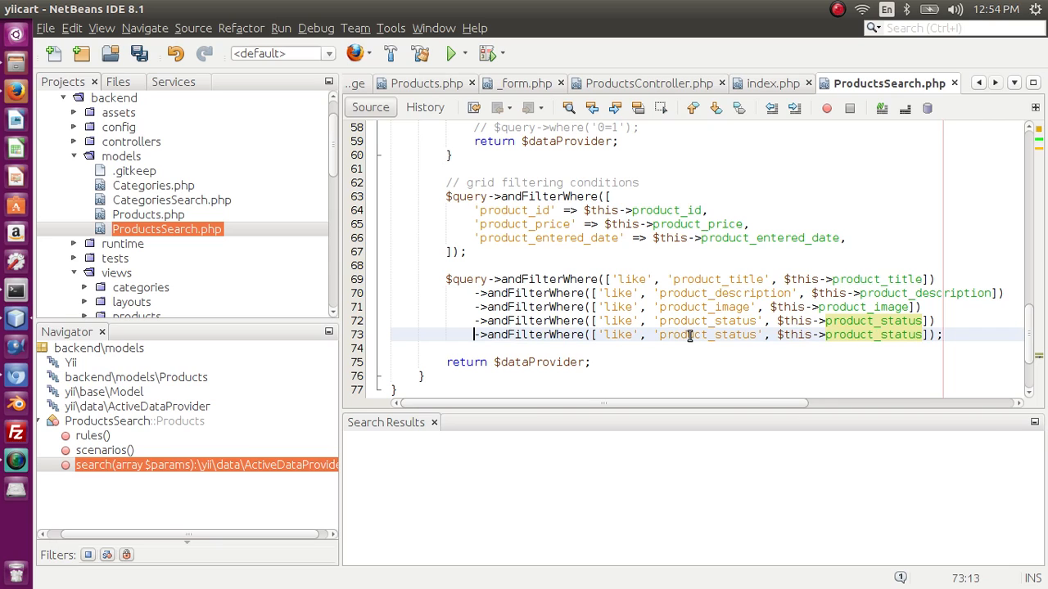
{"action": "double_click", "coordinate": [706, 334]}
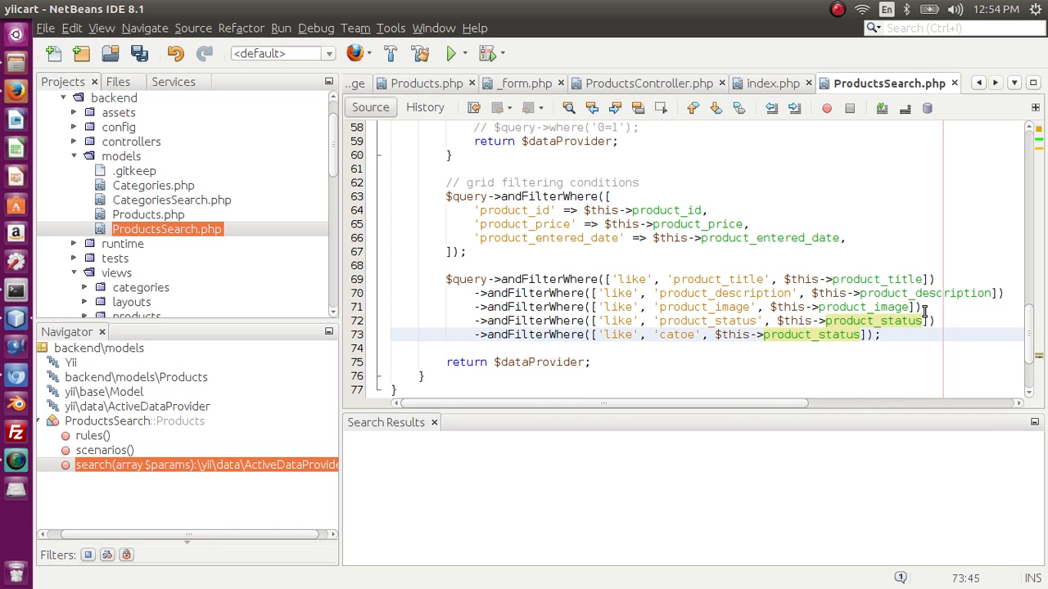
{"action": "type", "text": "category_titl"}
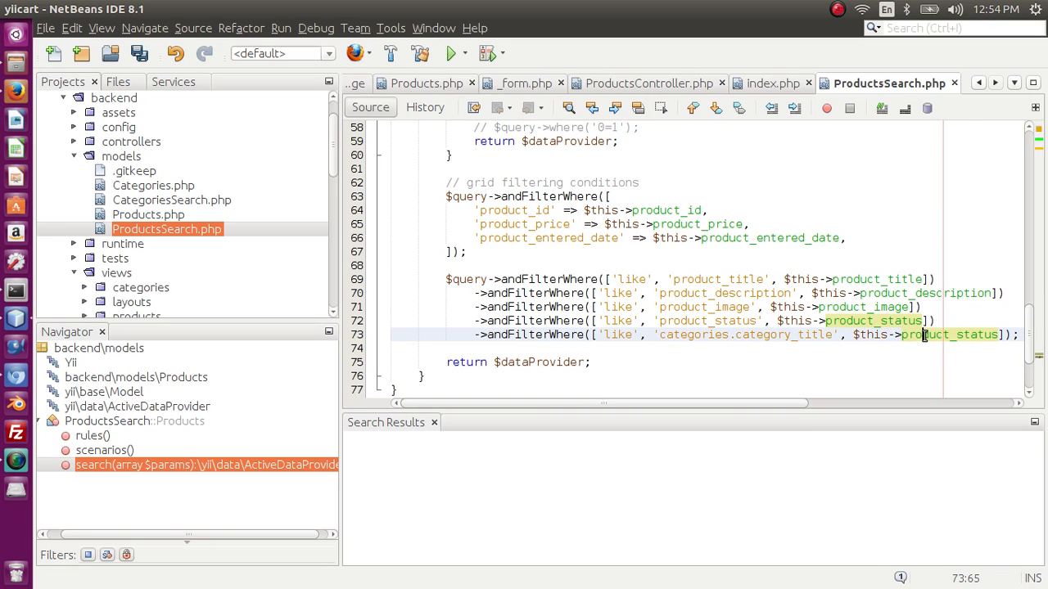
{"action": "double_click", "coordinate": [949, 334]}
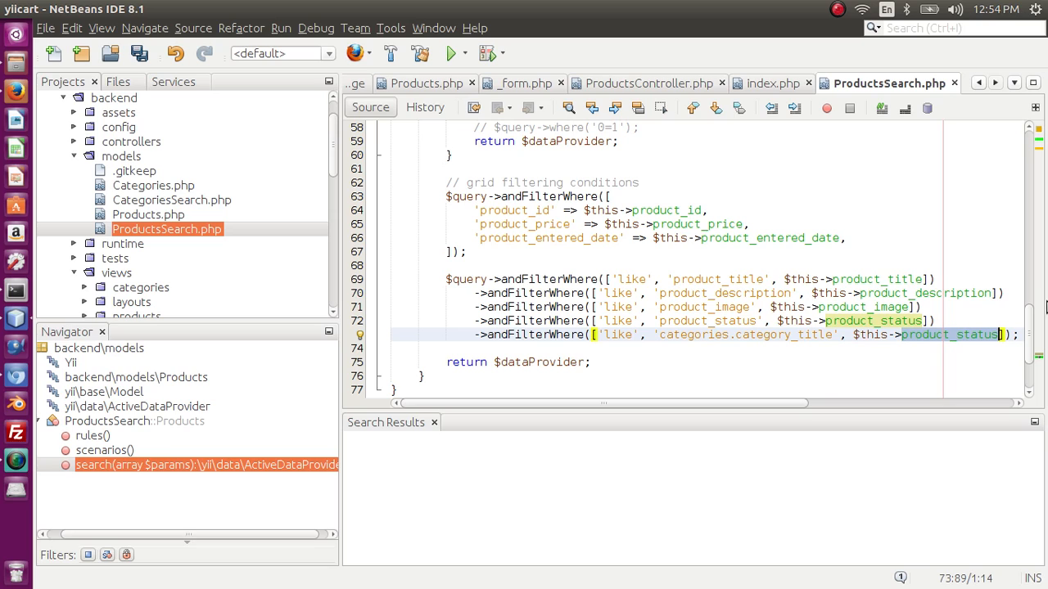
{"action": "type", "text": "ca"}
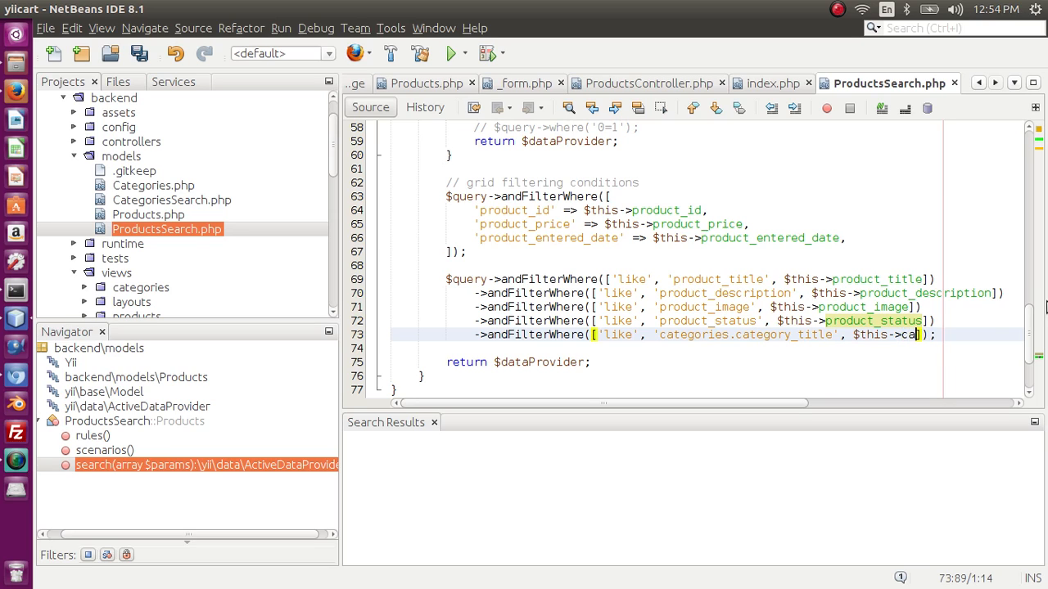
{"action": "type", "text": "category_"}
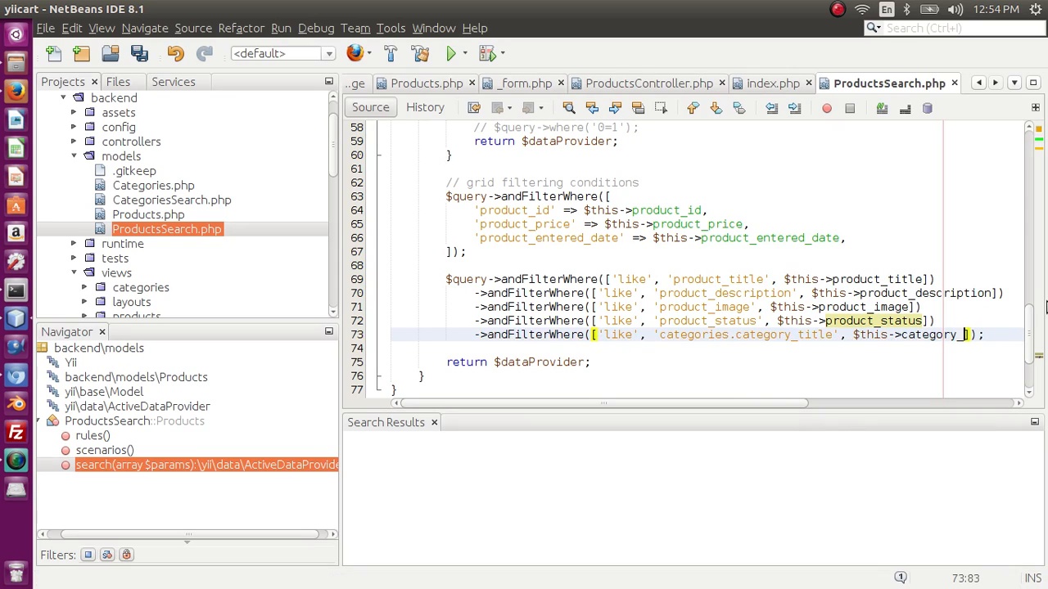
{"action": "type", "text": "id"}
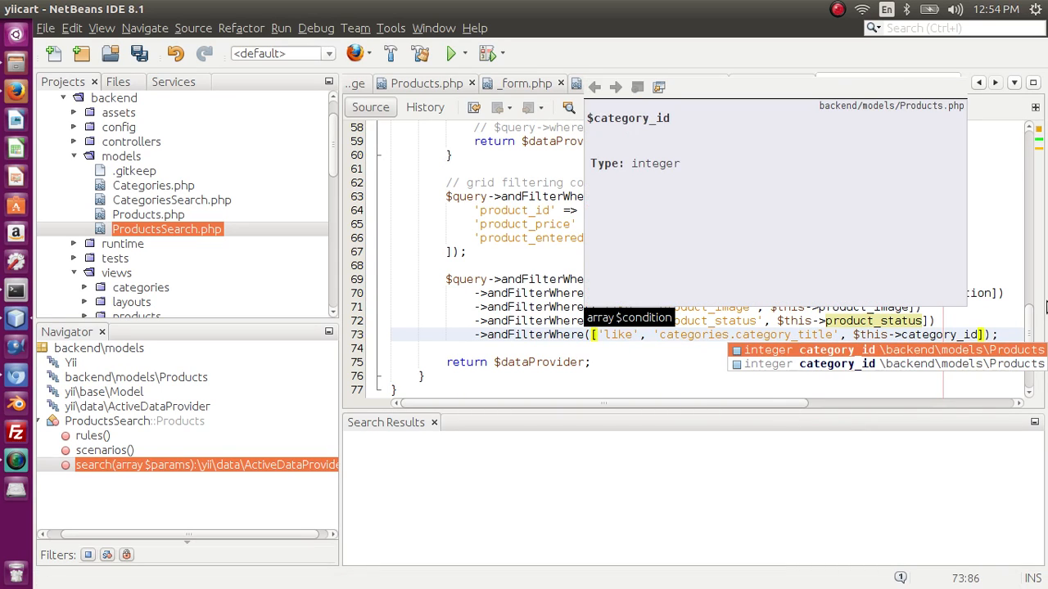
{"action": "left_click", "coordinate": [979, 334]}
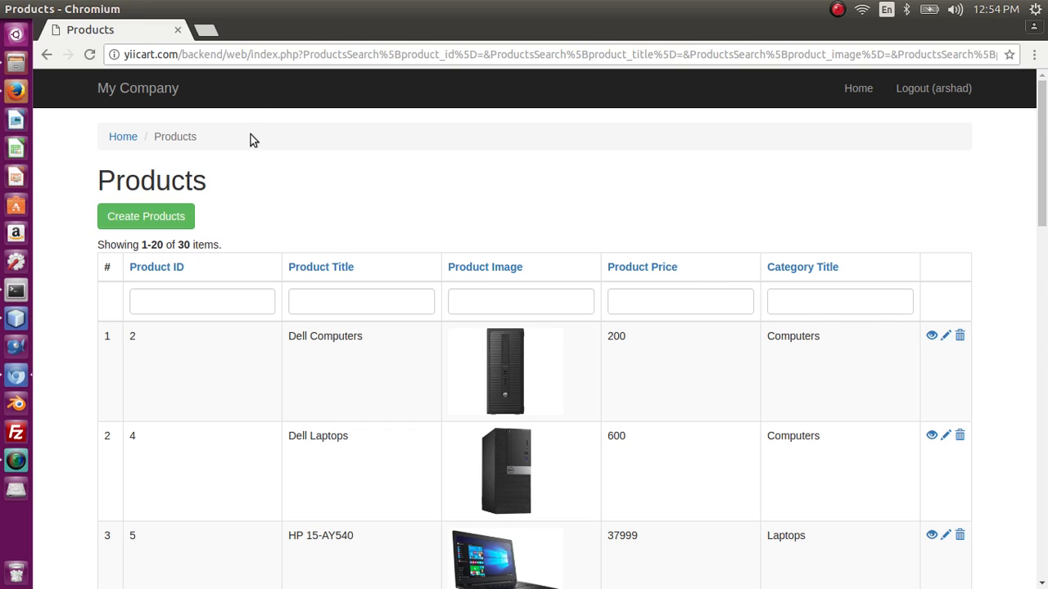
Reload the products page and filter Category Title by 'comp', showing the 6 Computers products
{"action": "left_click", "coordinate": [365, 56]}
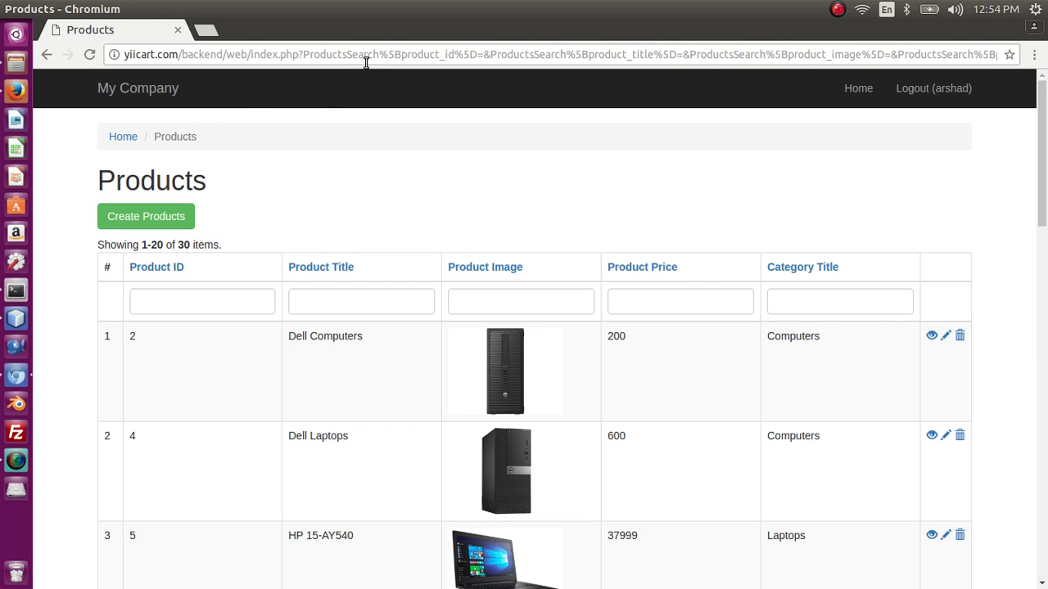
{"action": "left_click", "coordinate": [838, 301]}
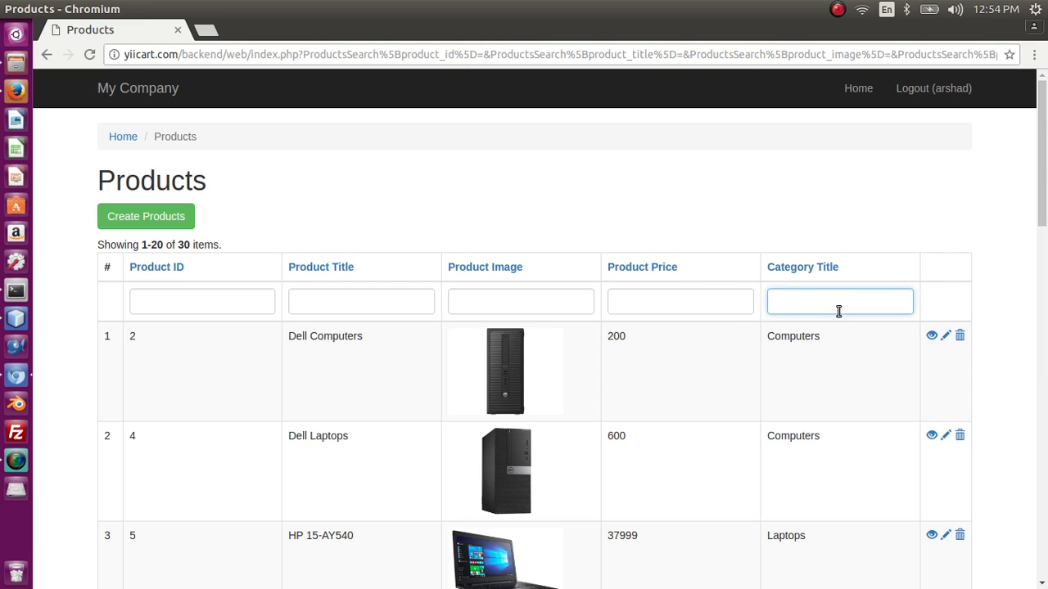
{"action": "type", "text": "comp"}
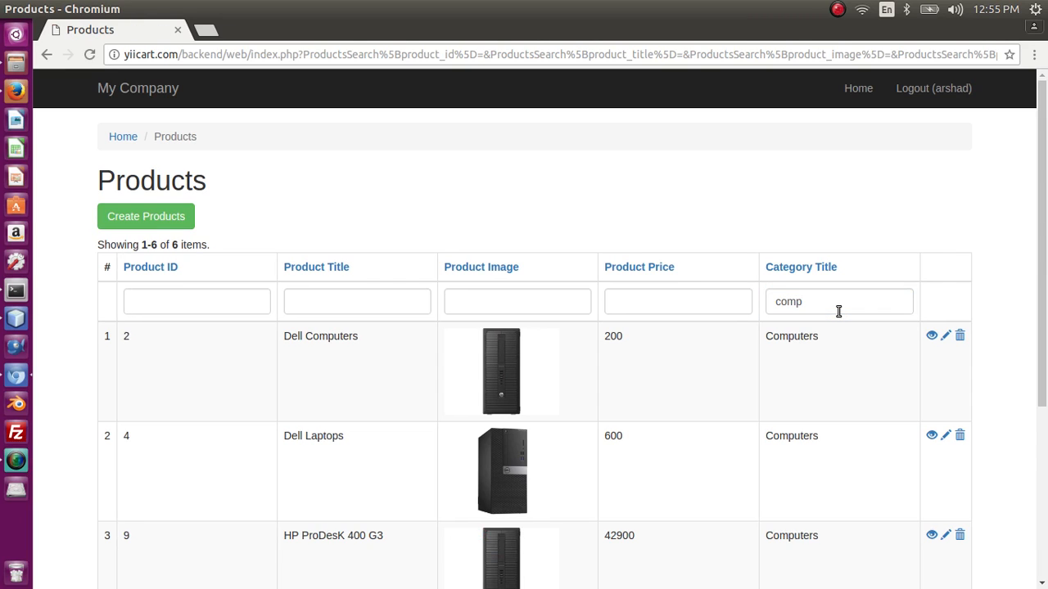
{"action": "scroll", "scroll_direction": "down", "scroll_amount": 3}
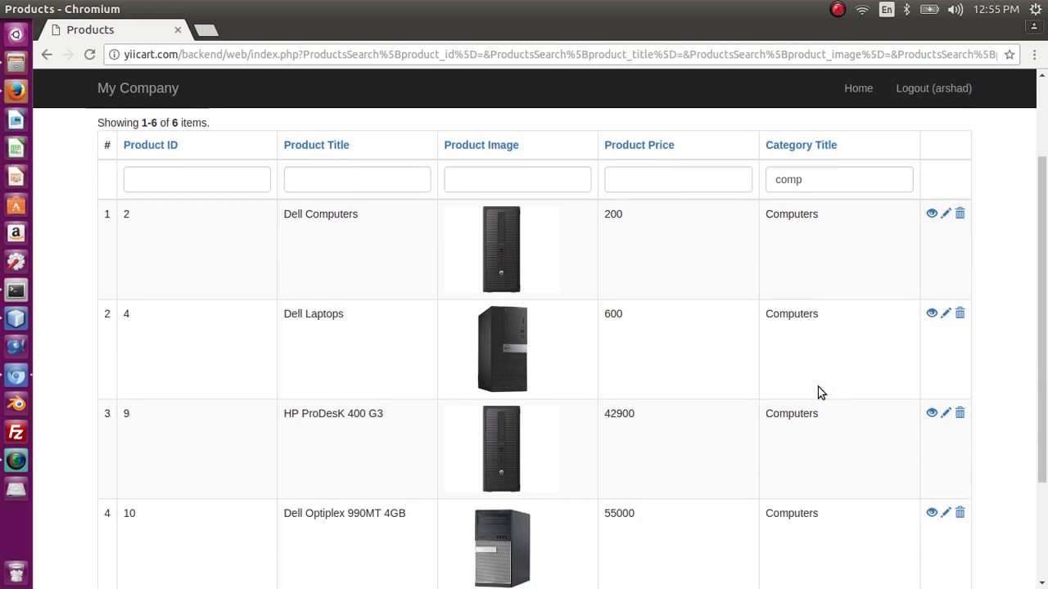
{"action": "scroll", "scroll_direction": "up", "scroll_amount": 3}
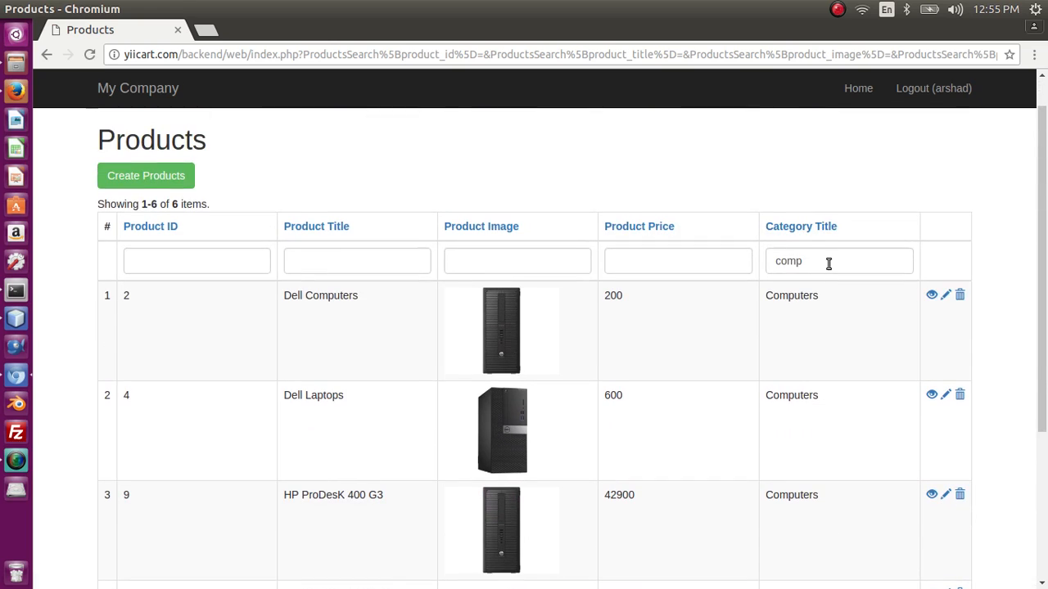
Enter 'Lapt' as the next Category Title filter
{"action": "type", "text": "Lapt"}
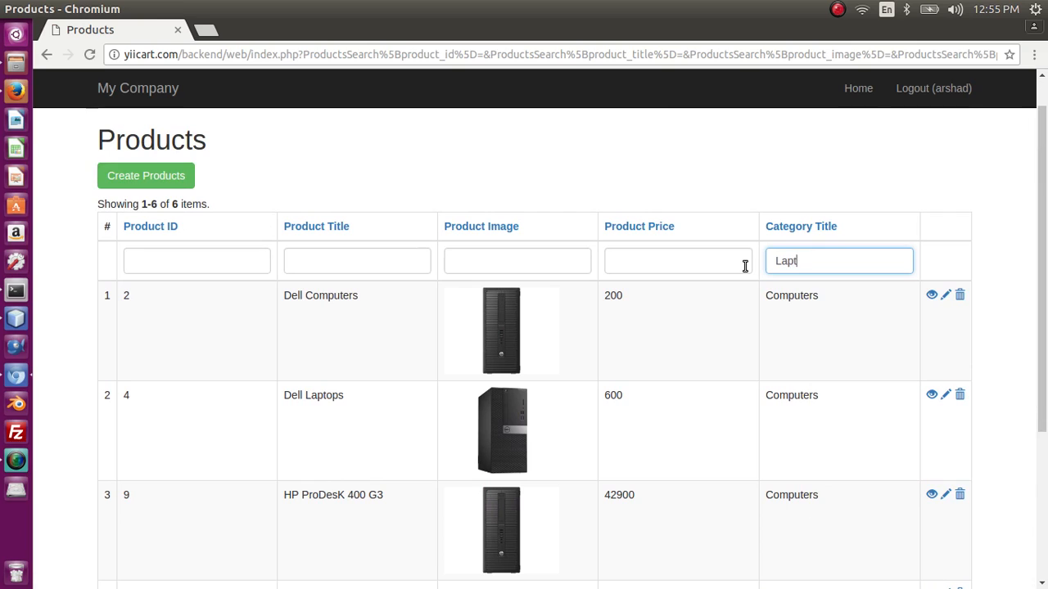